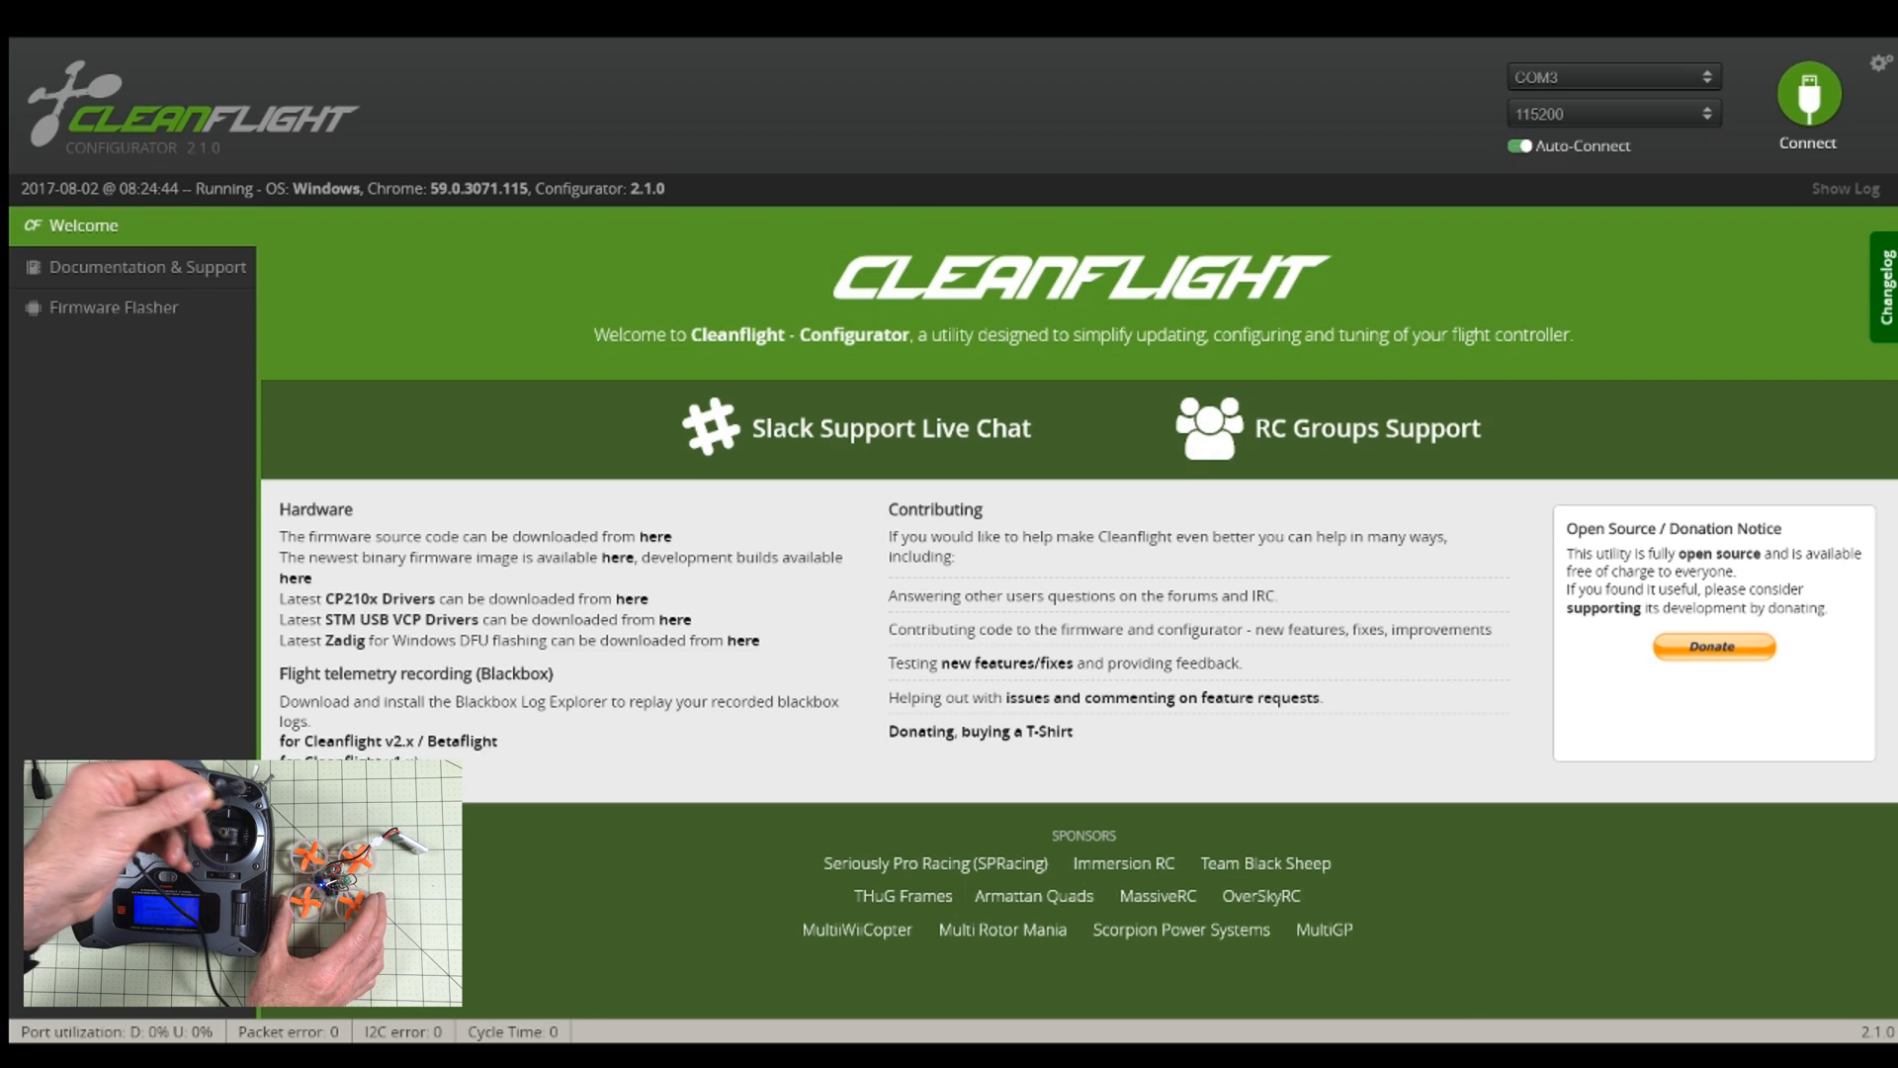
# Step: Briefly connect and disconnect the flight controller, then go to the Firmware Flasher
pyautogui.click(1810, 94)
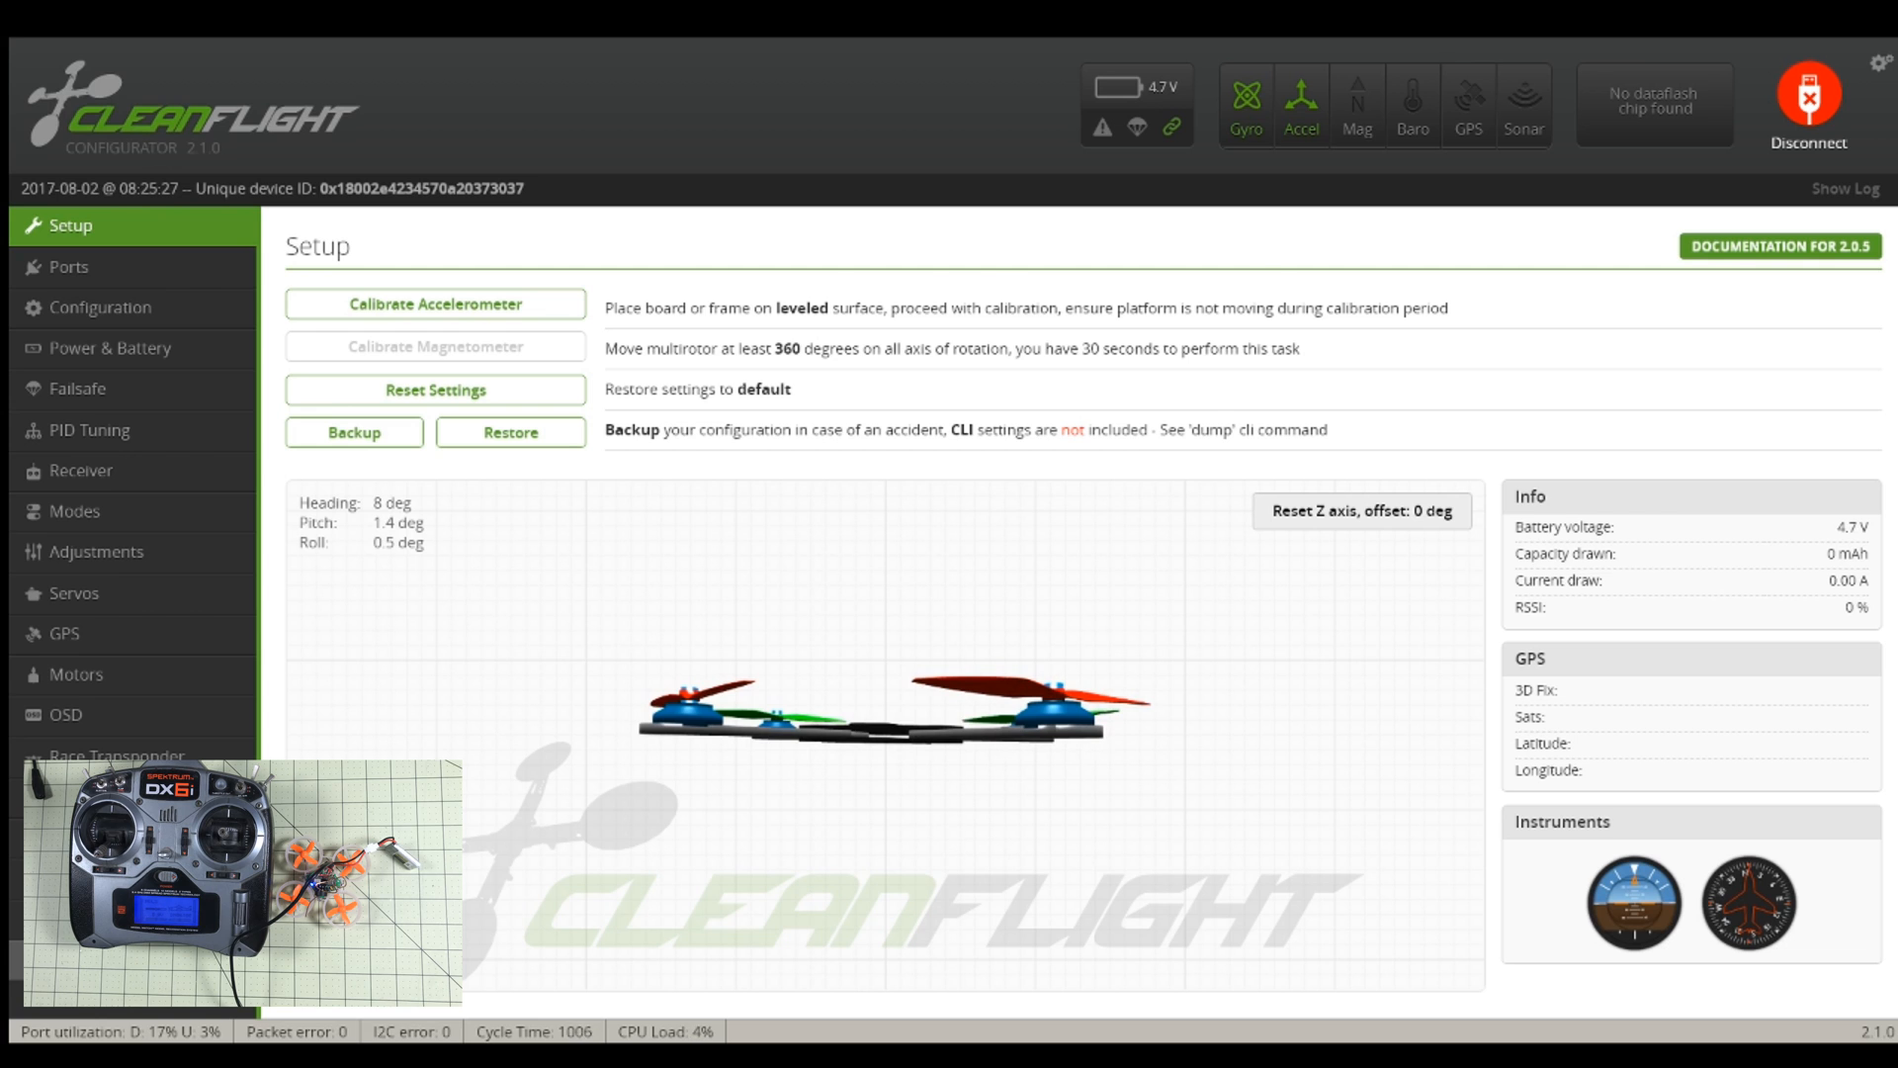
pyautogui.click(1808, 96)
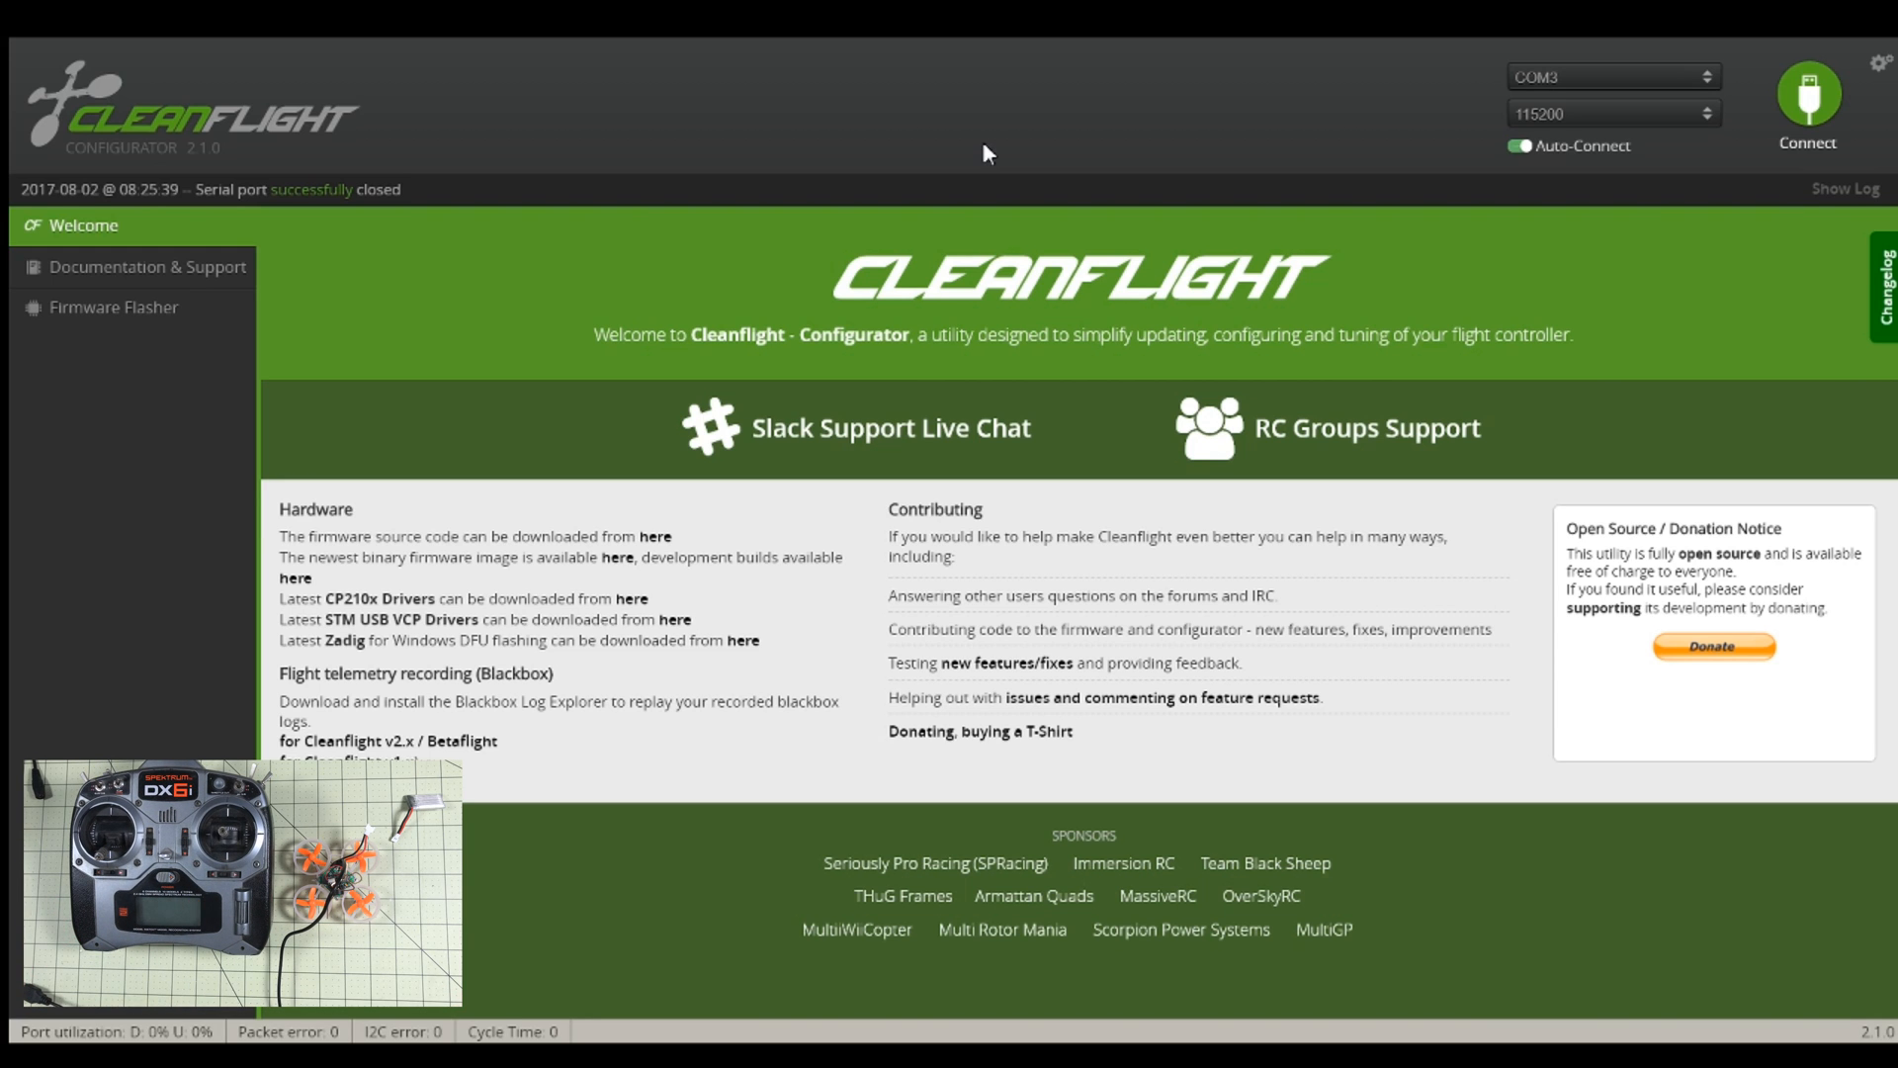
pyautogui.click(115, 308)
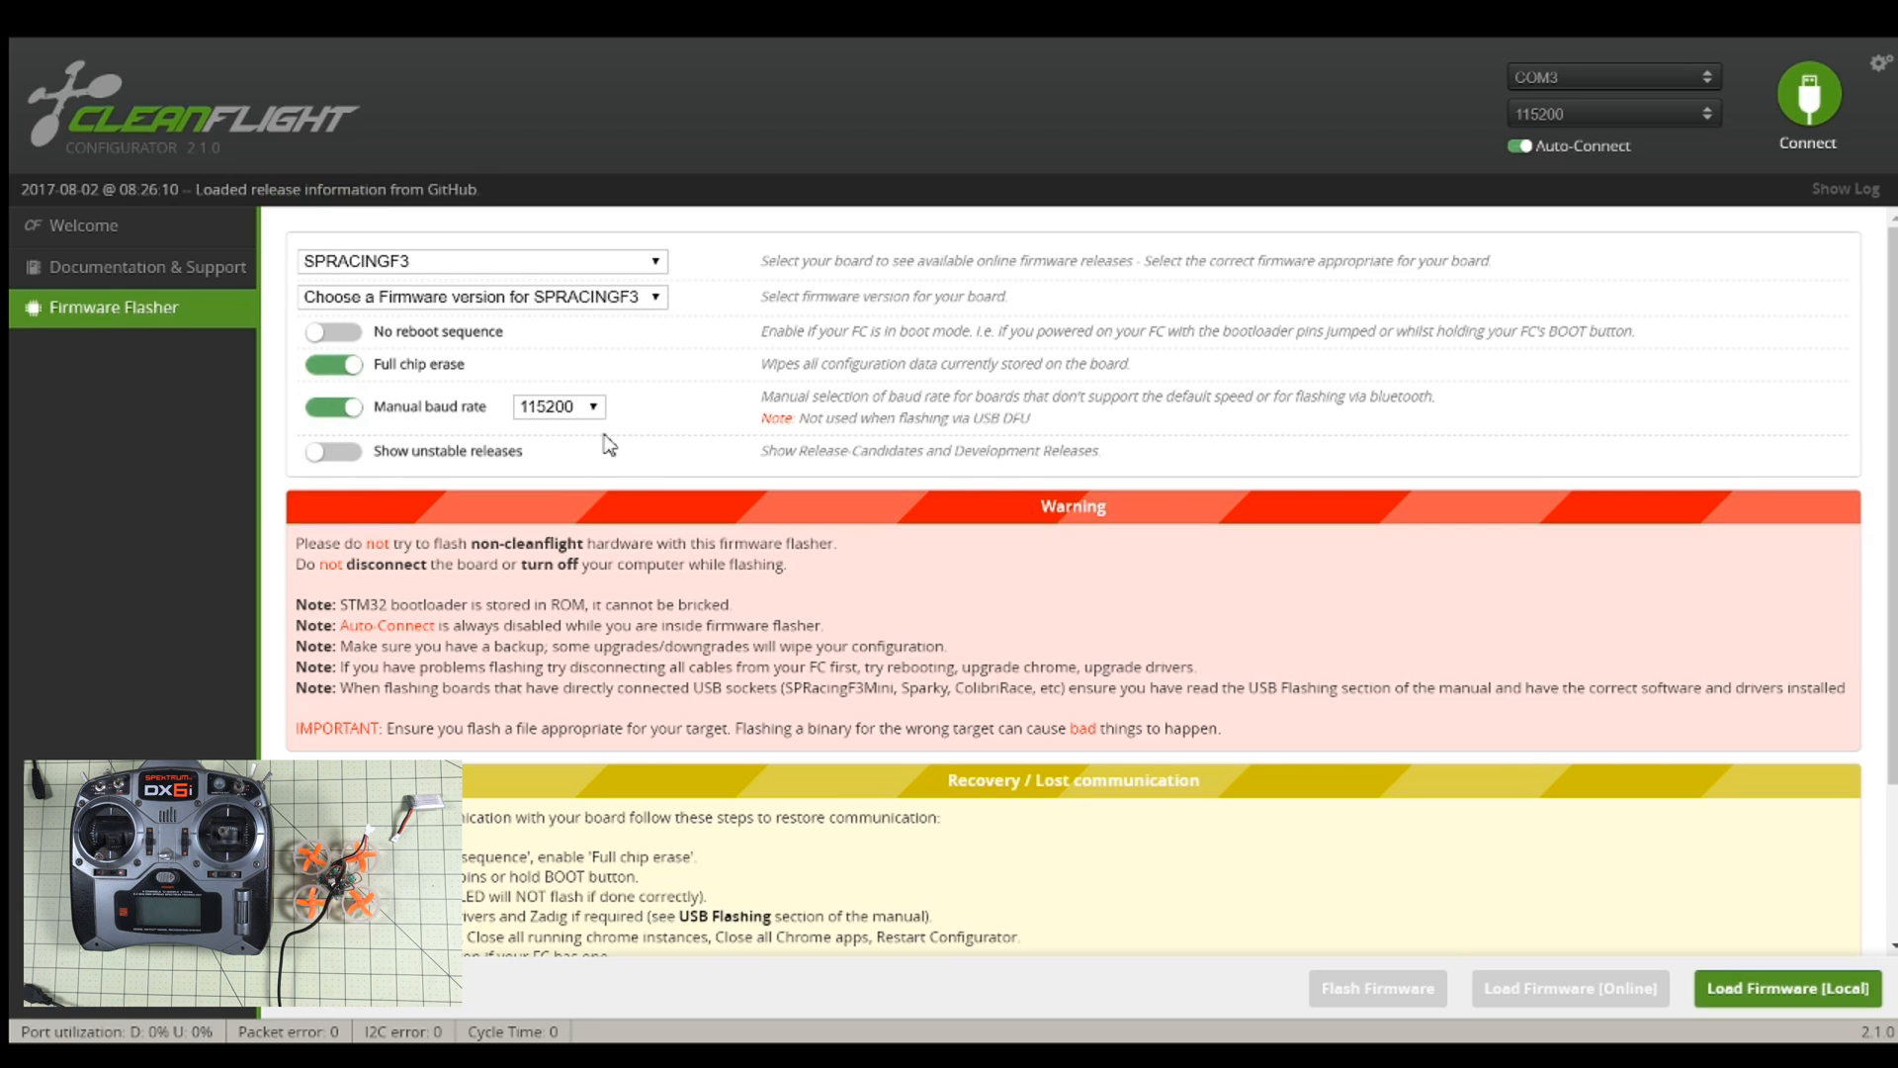
pyautogui.moveTo(593, 491)
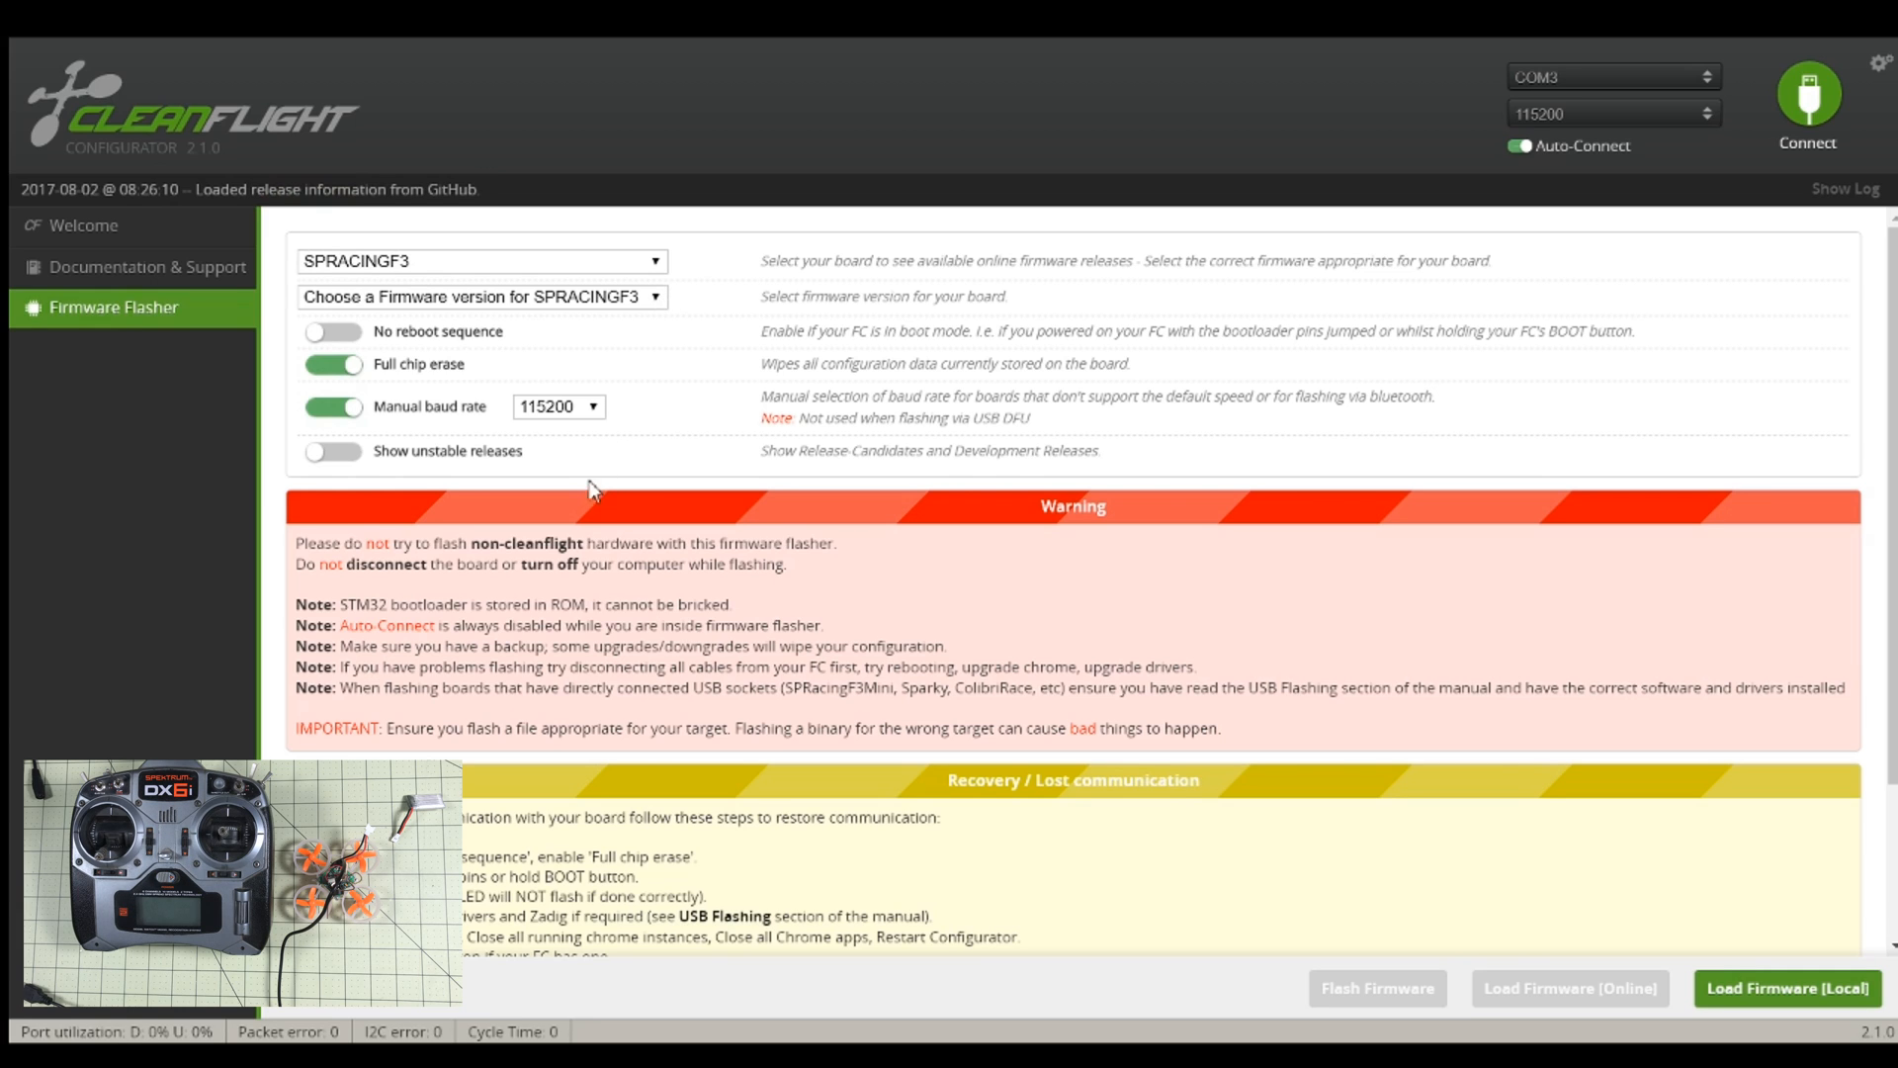
pyautogui.moveTo(606, 369)
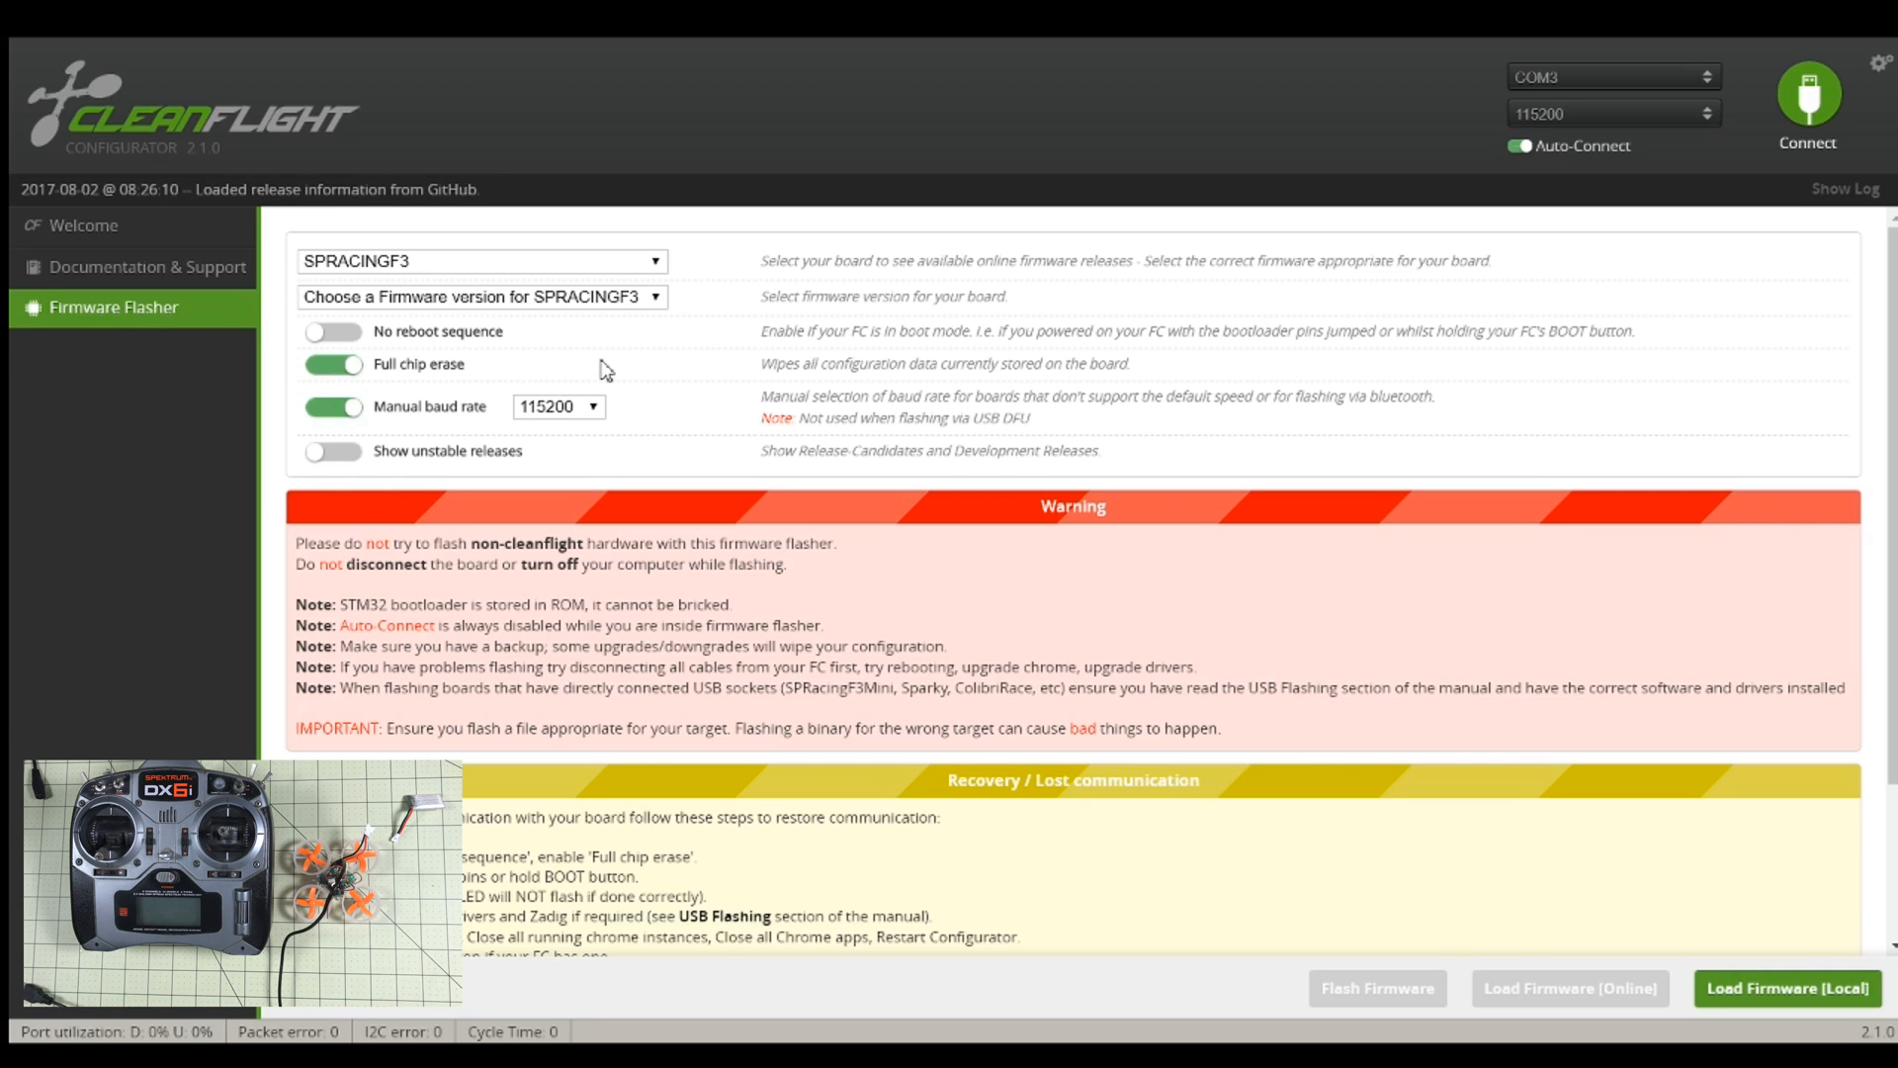
pyautogui.moveTo(602, 348)
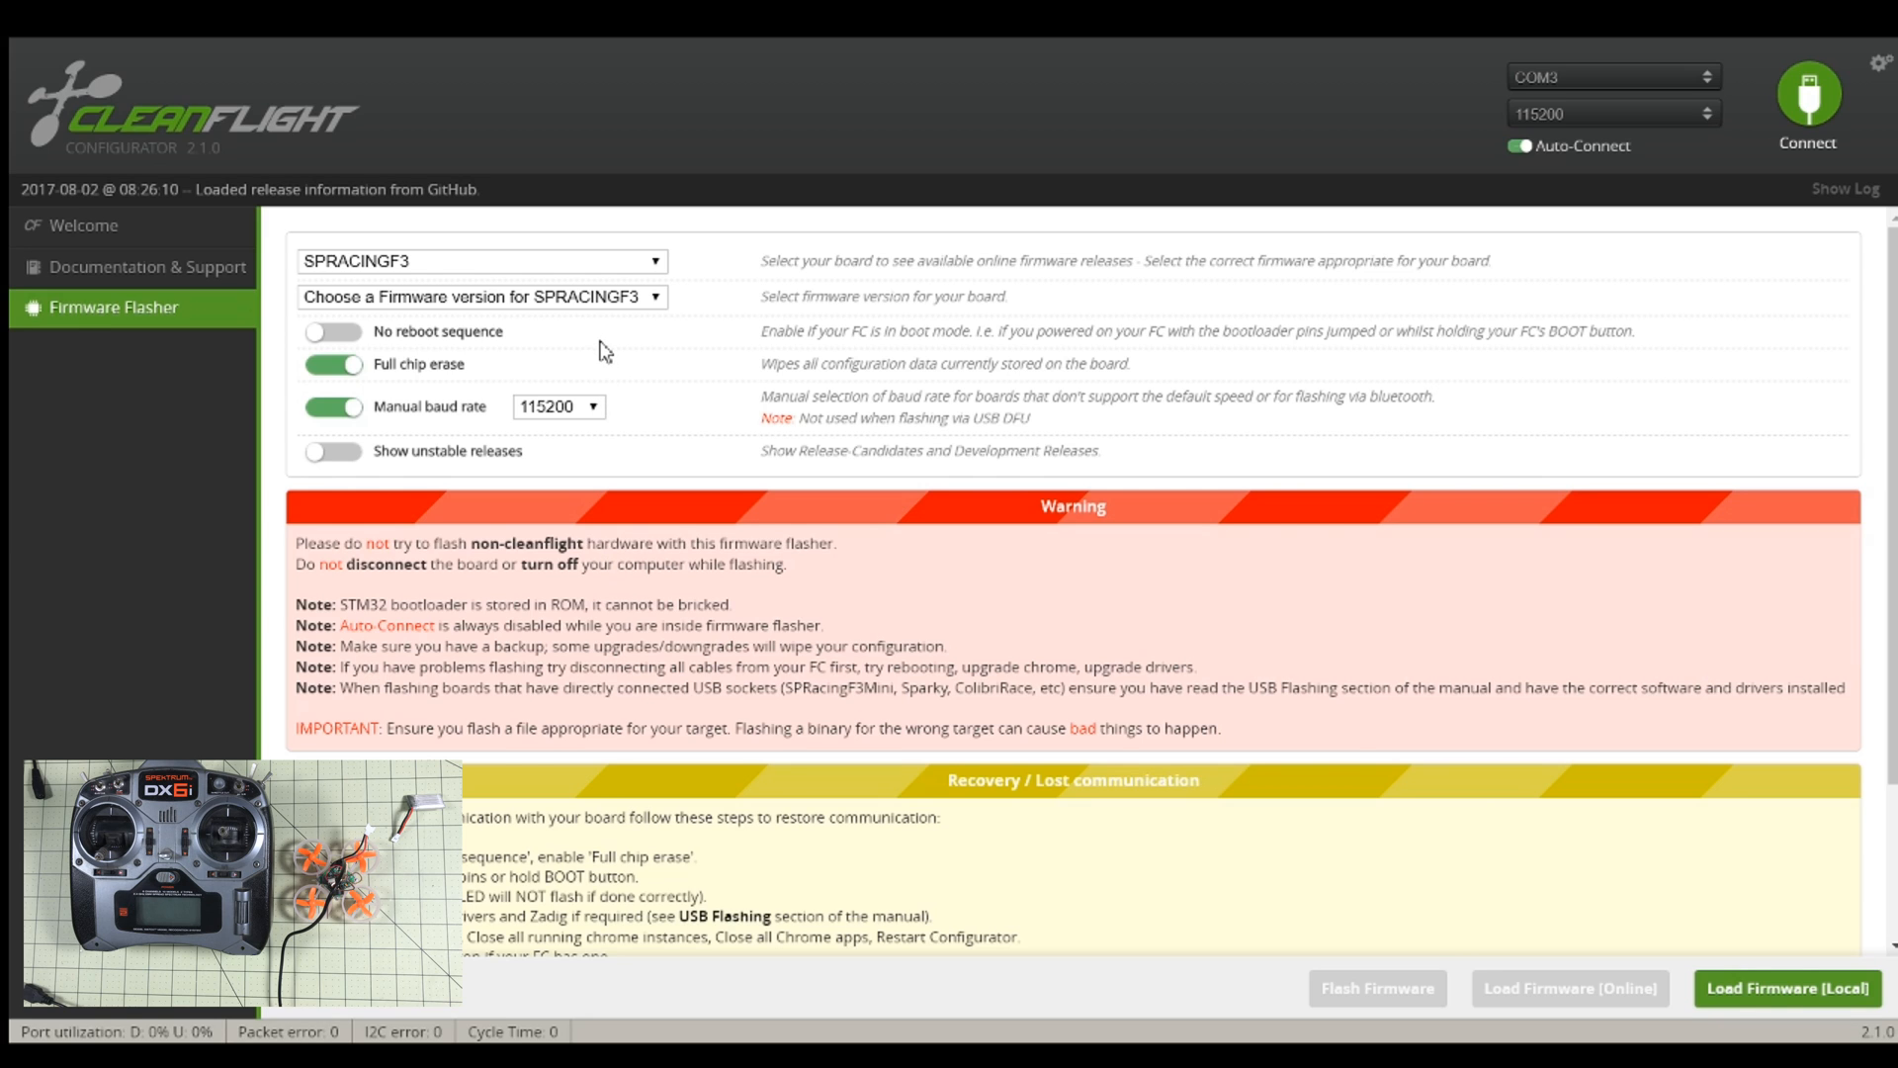
# Step: Select the SPRACINGF3 v2.1.0 release and load the firmware online
pyautogui.click(482, 297)
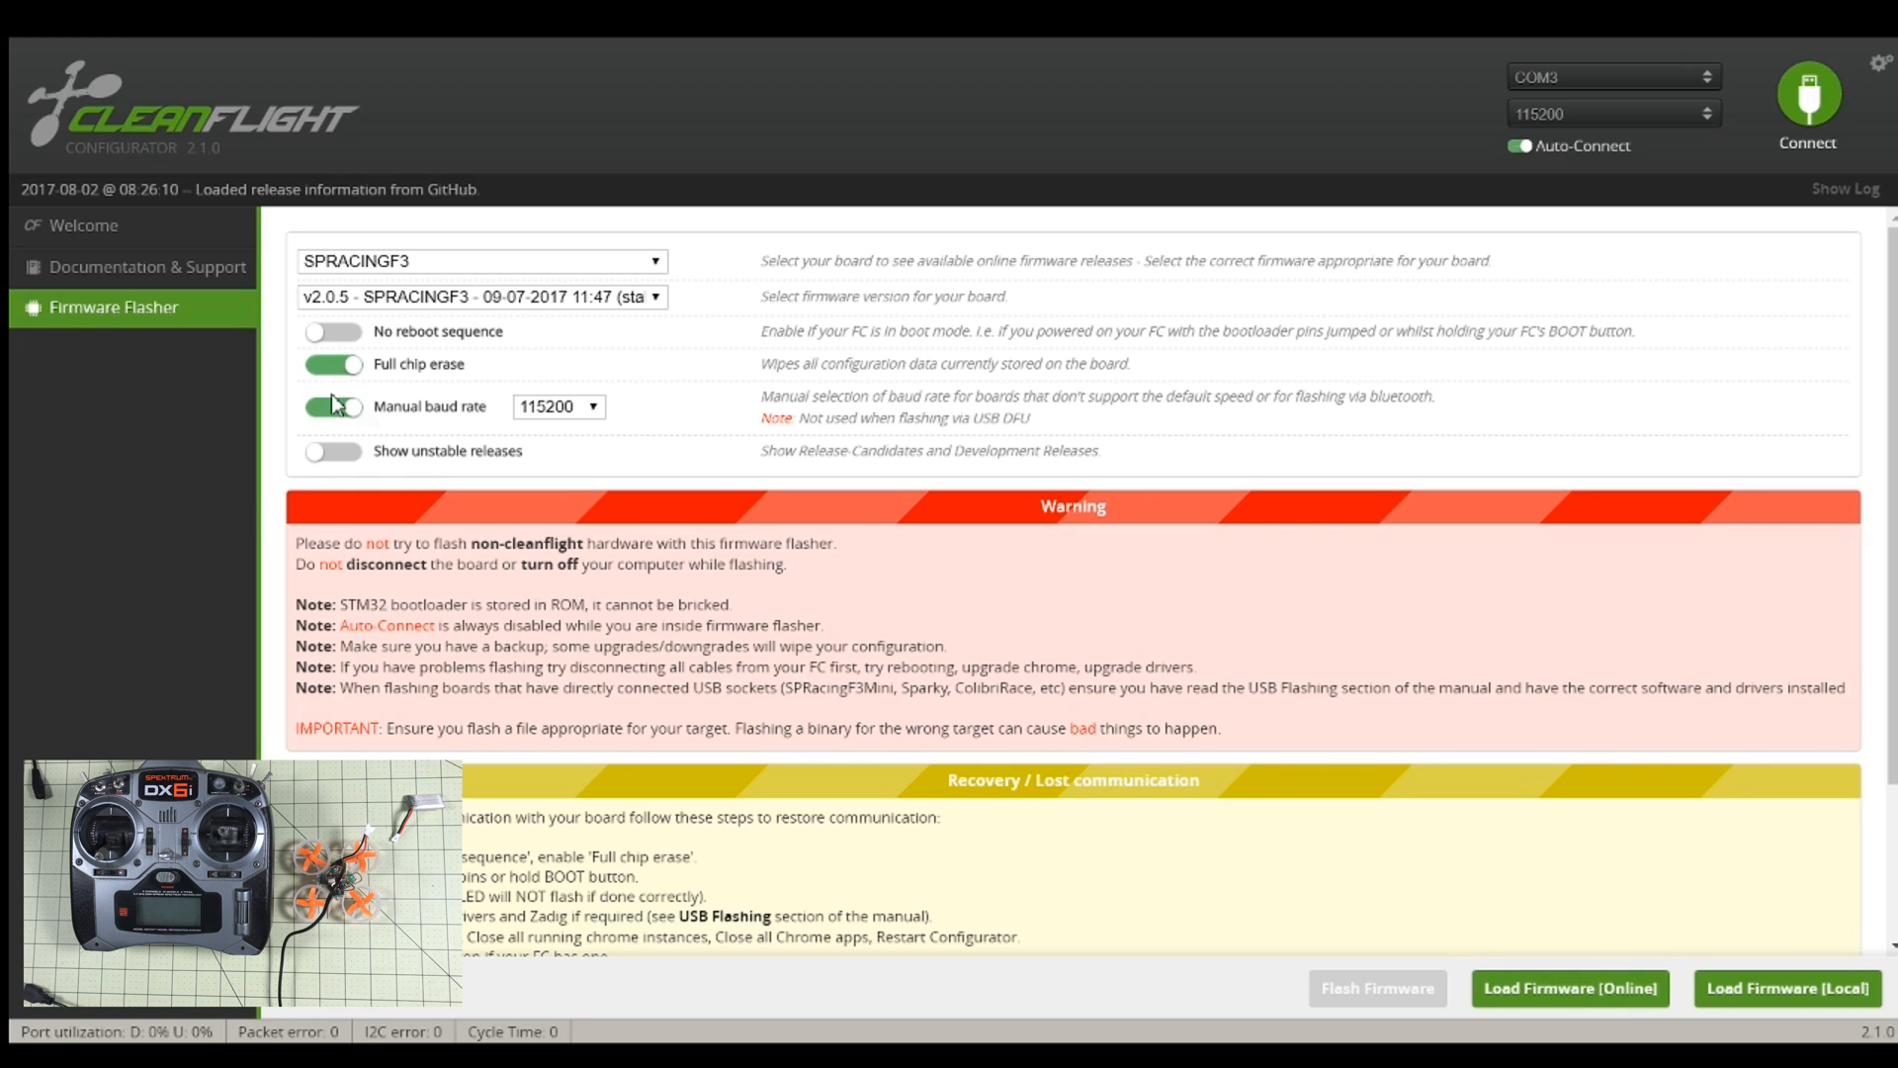
pyautogui.click(1571, 988)
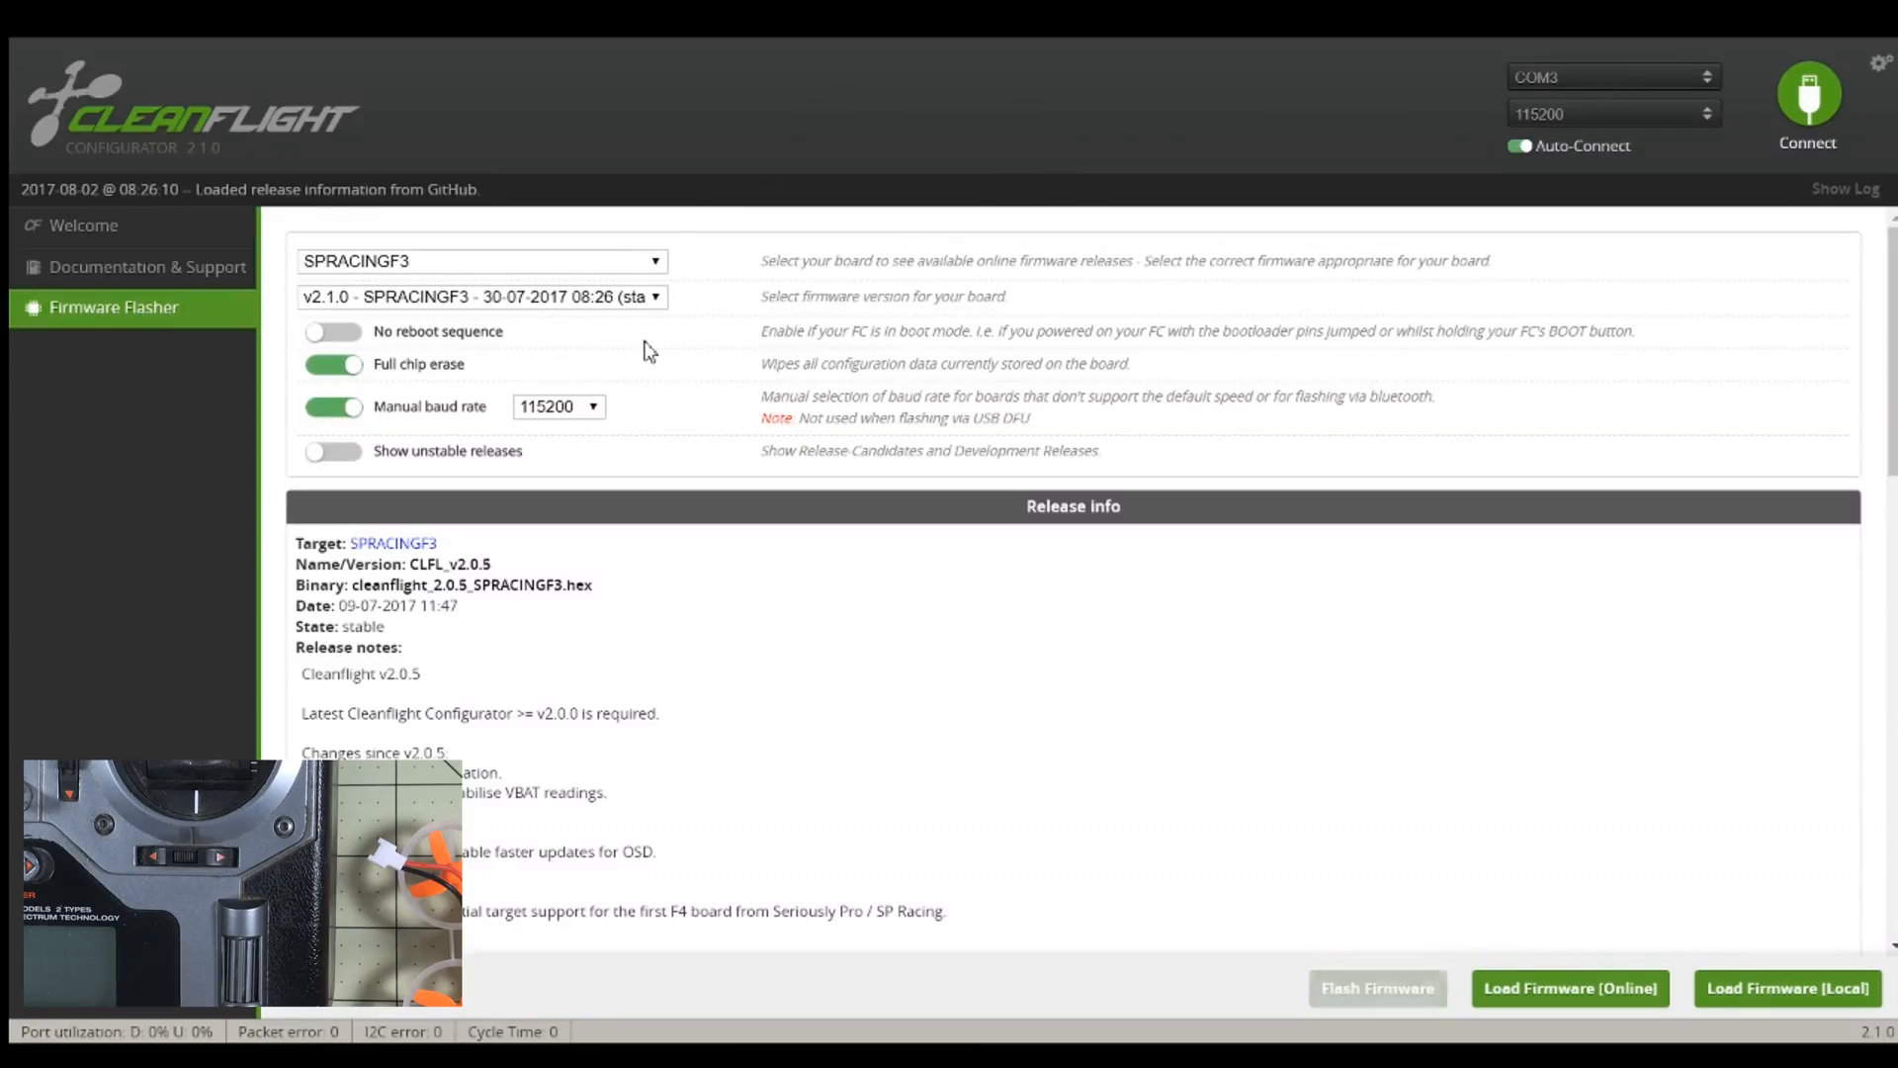
pyautogui.click(1570, 989)
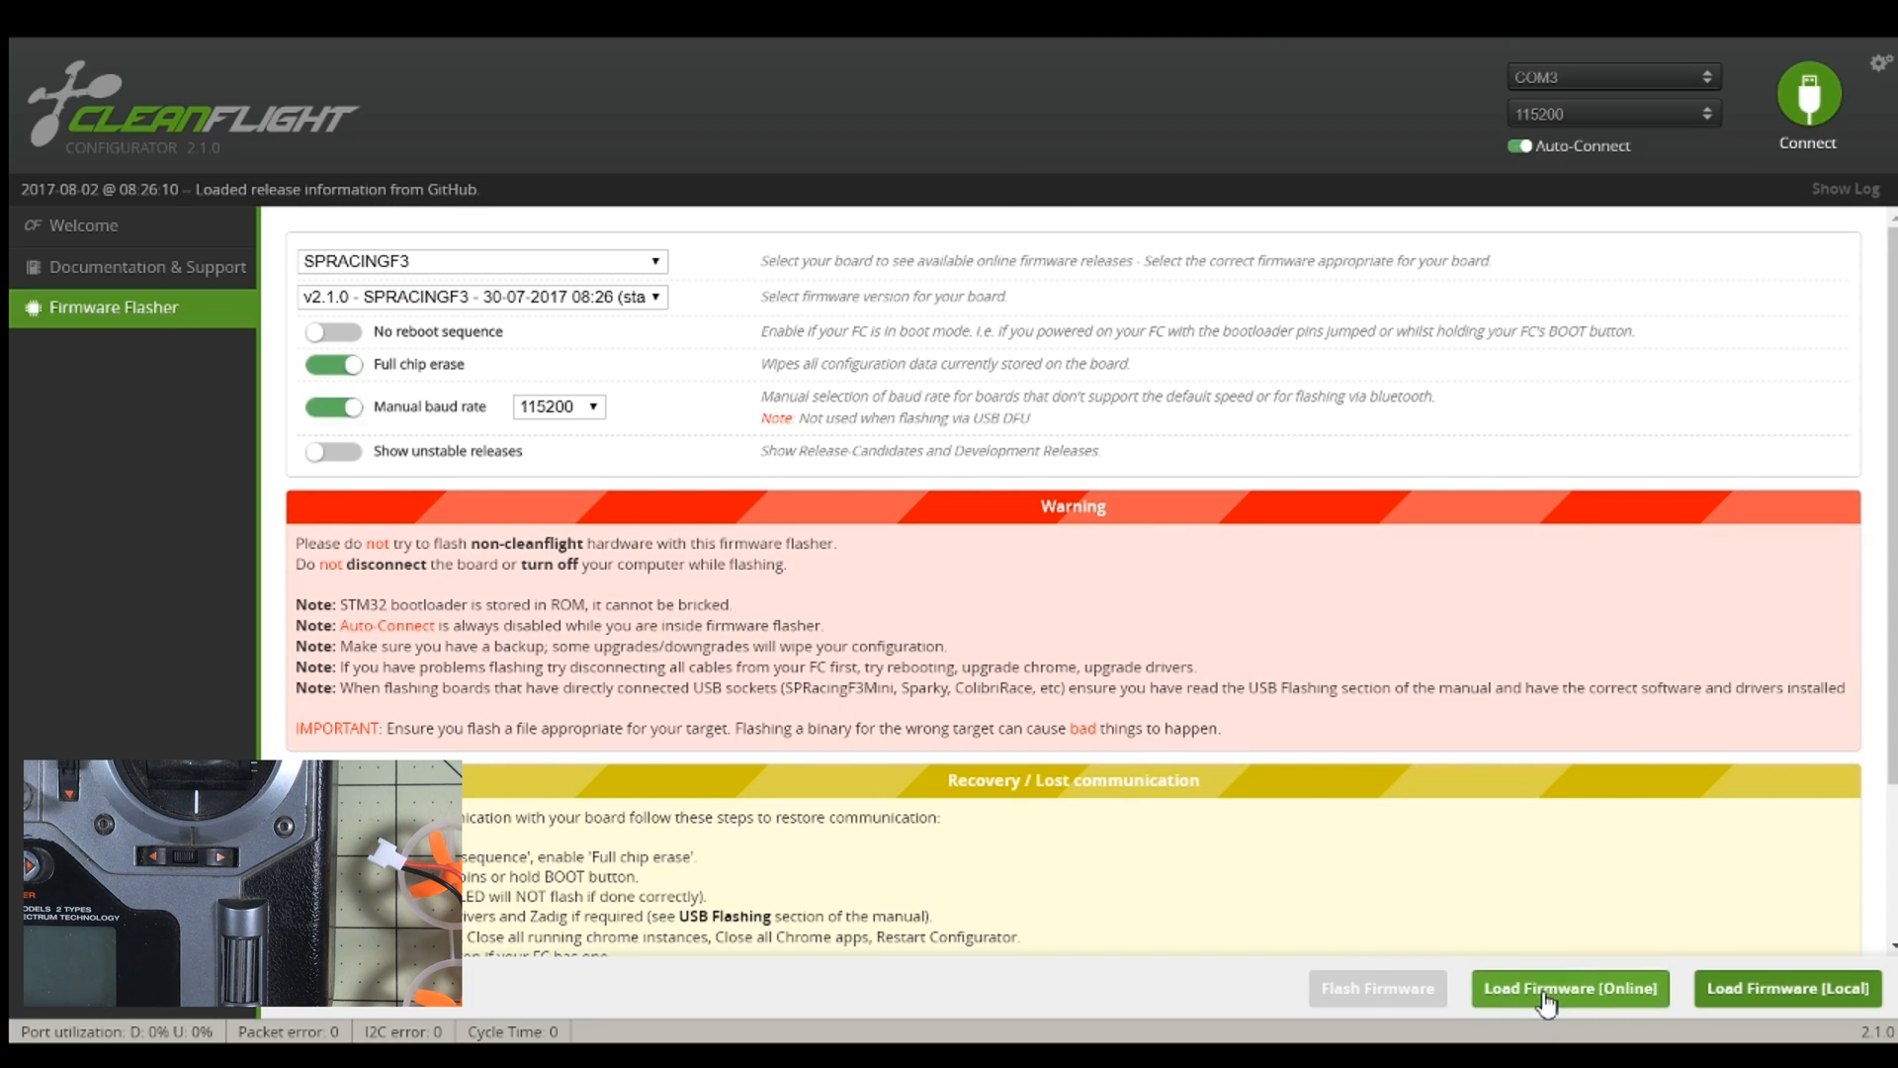
pyautogui.click(1571, 989)
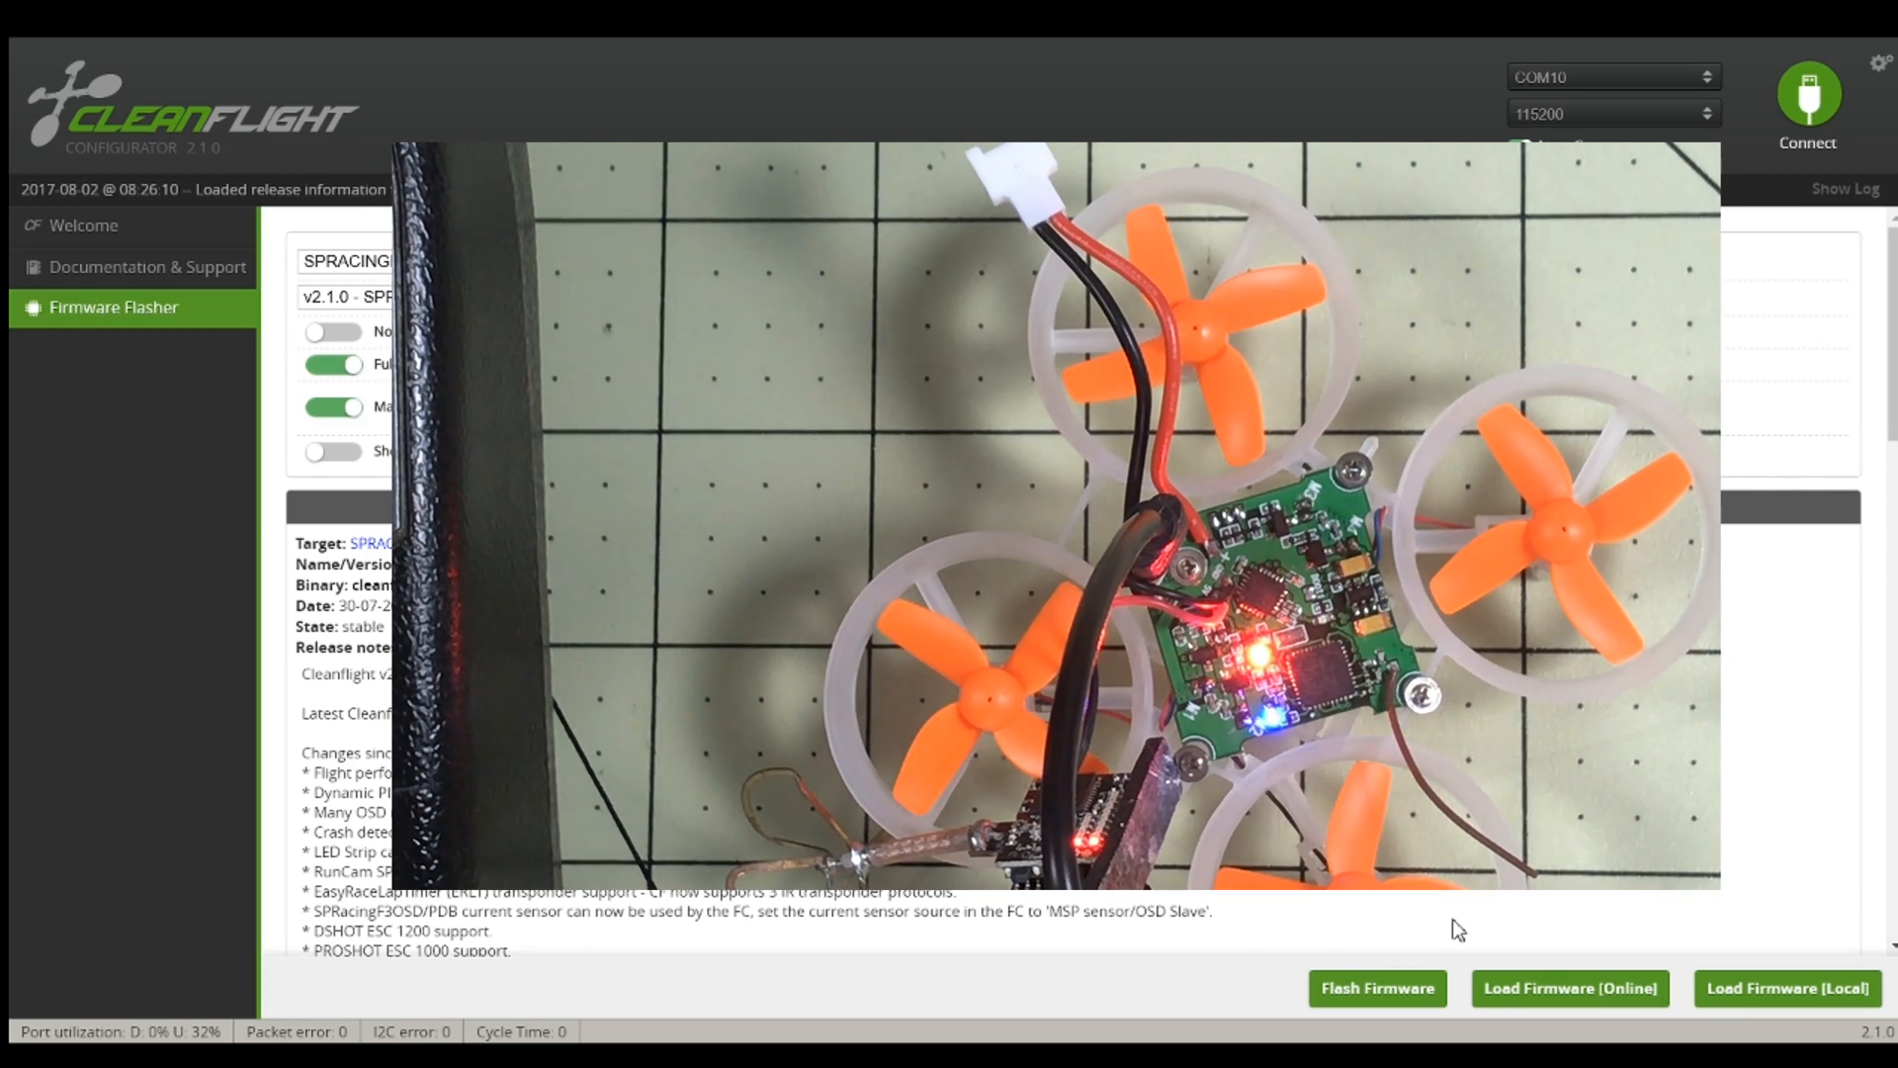
# Step: Flash the loaded v2.1.0 firmware until programming reports successful
pyautogui.click(1379, 989)
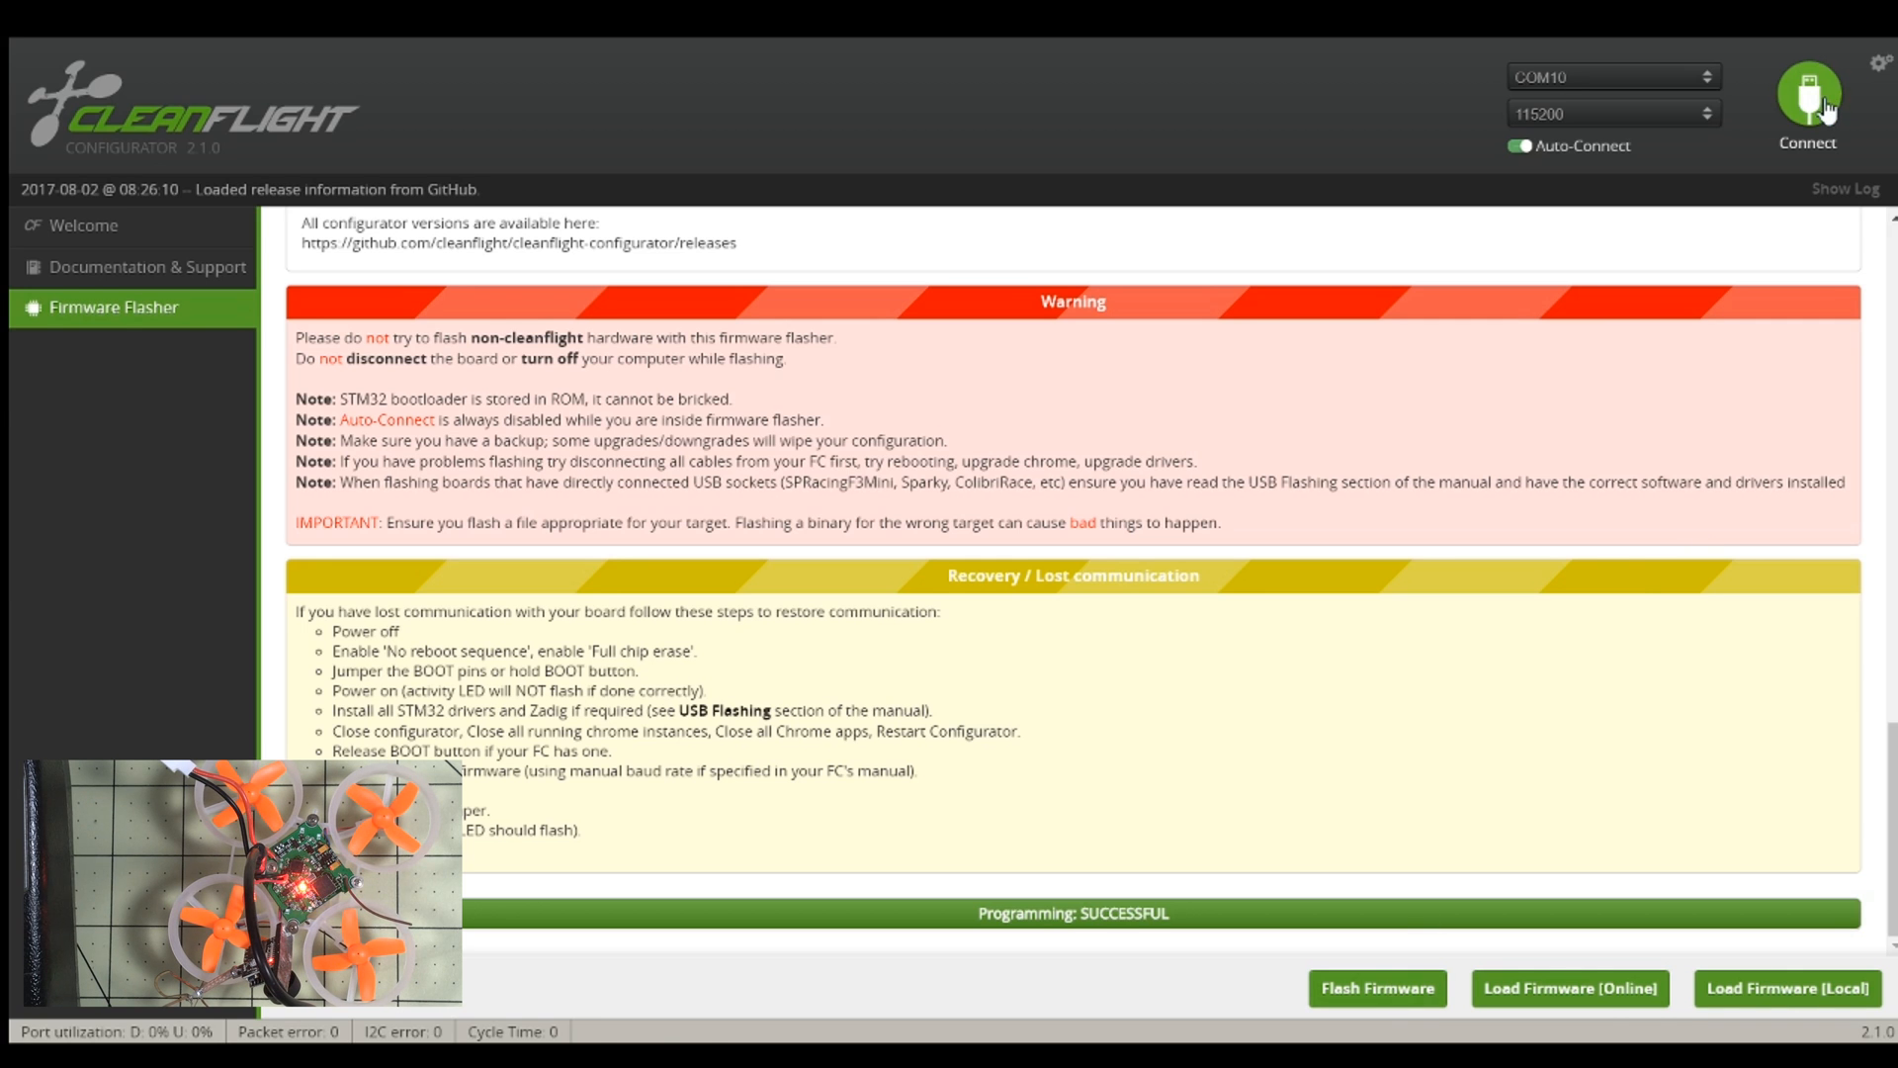
# Step: Reconnect, set the motor protocol to BRUSHED with MOTOR_STOP enabled, save and reboot
pyautogui.click(1808, 96)
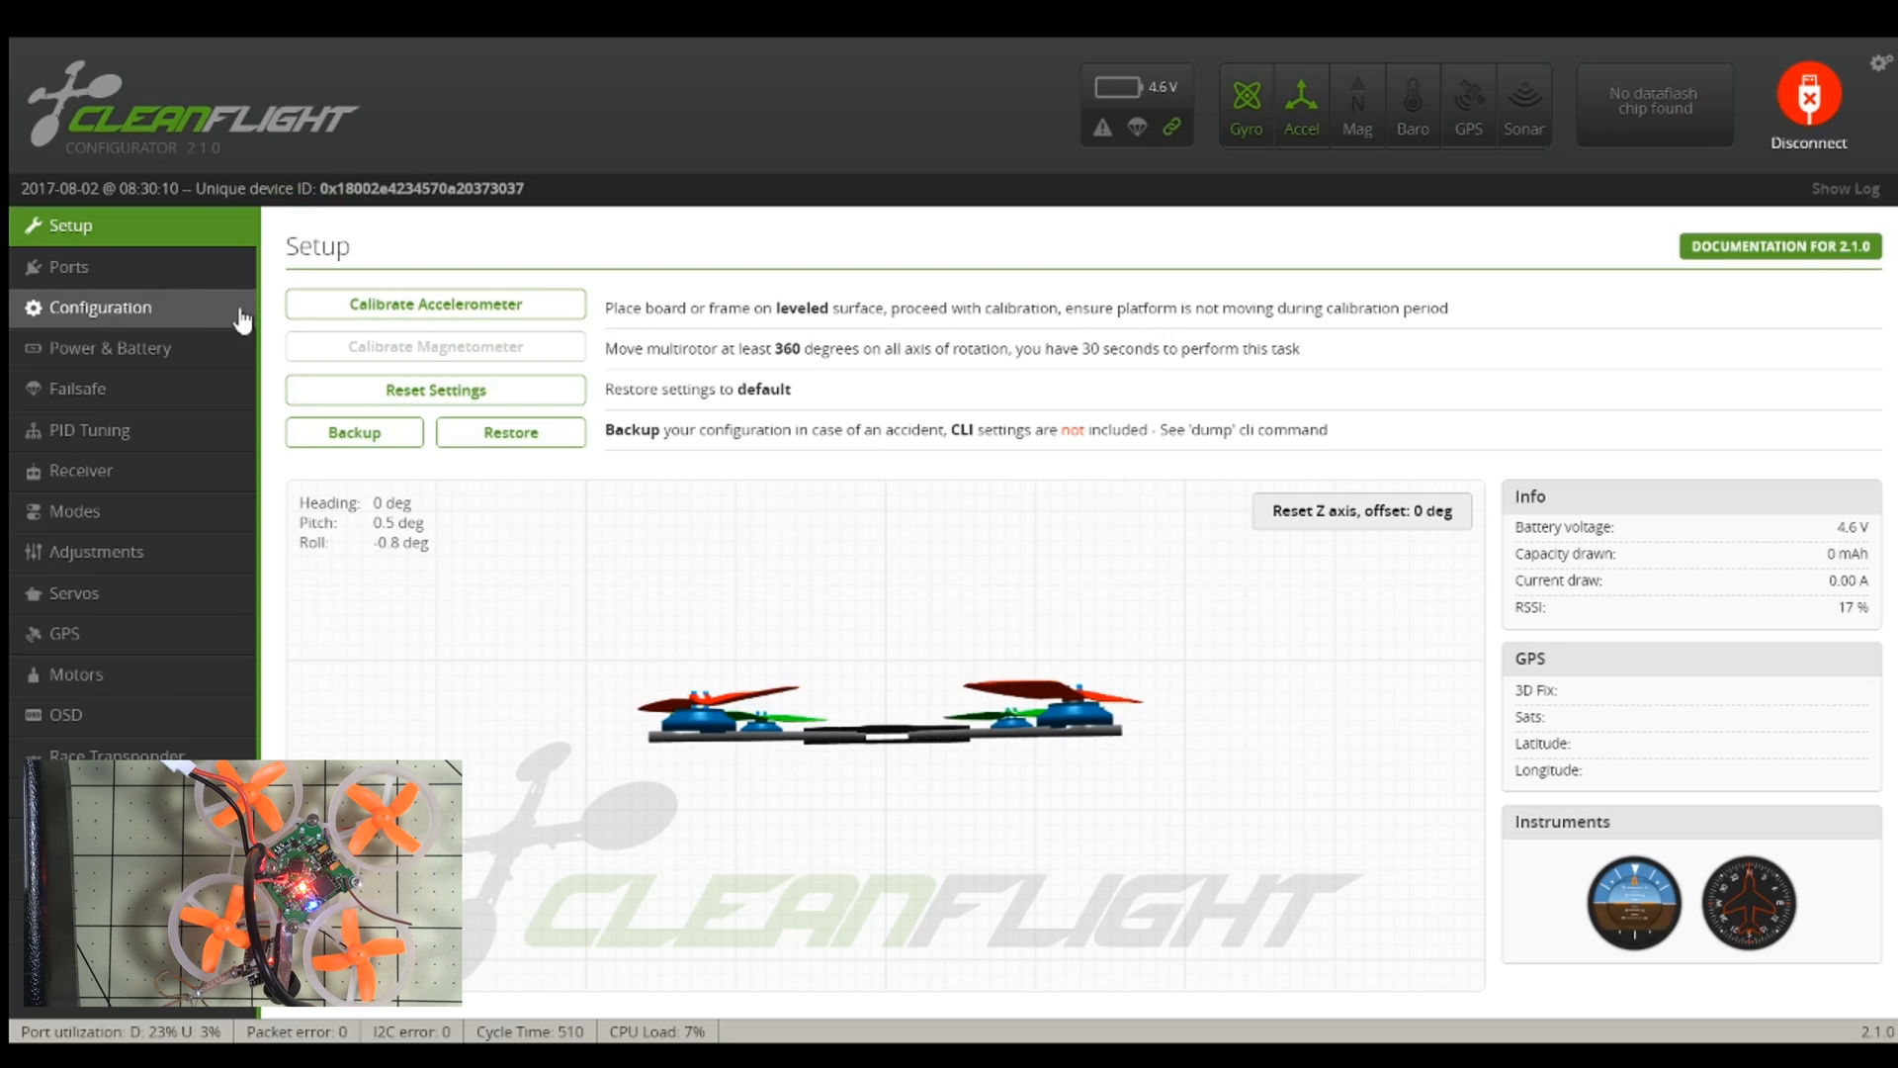
pyautogui.click(95, 307)
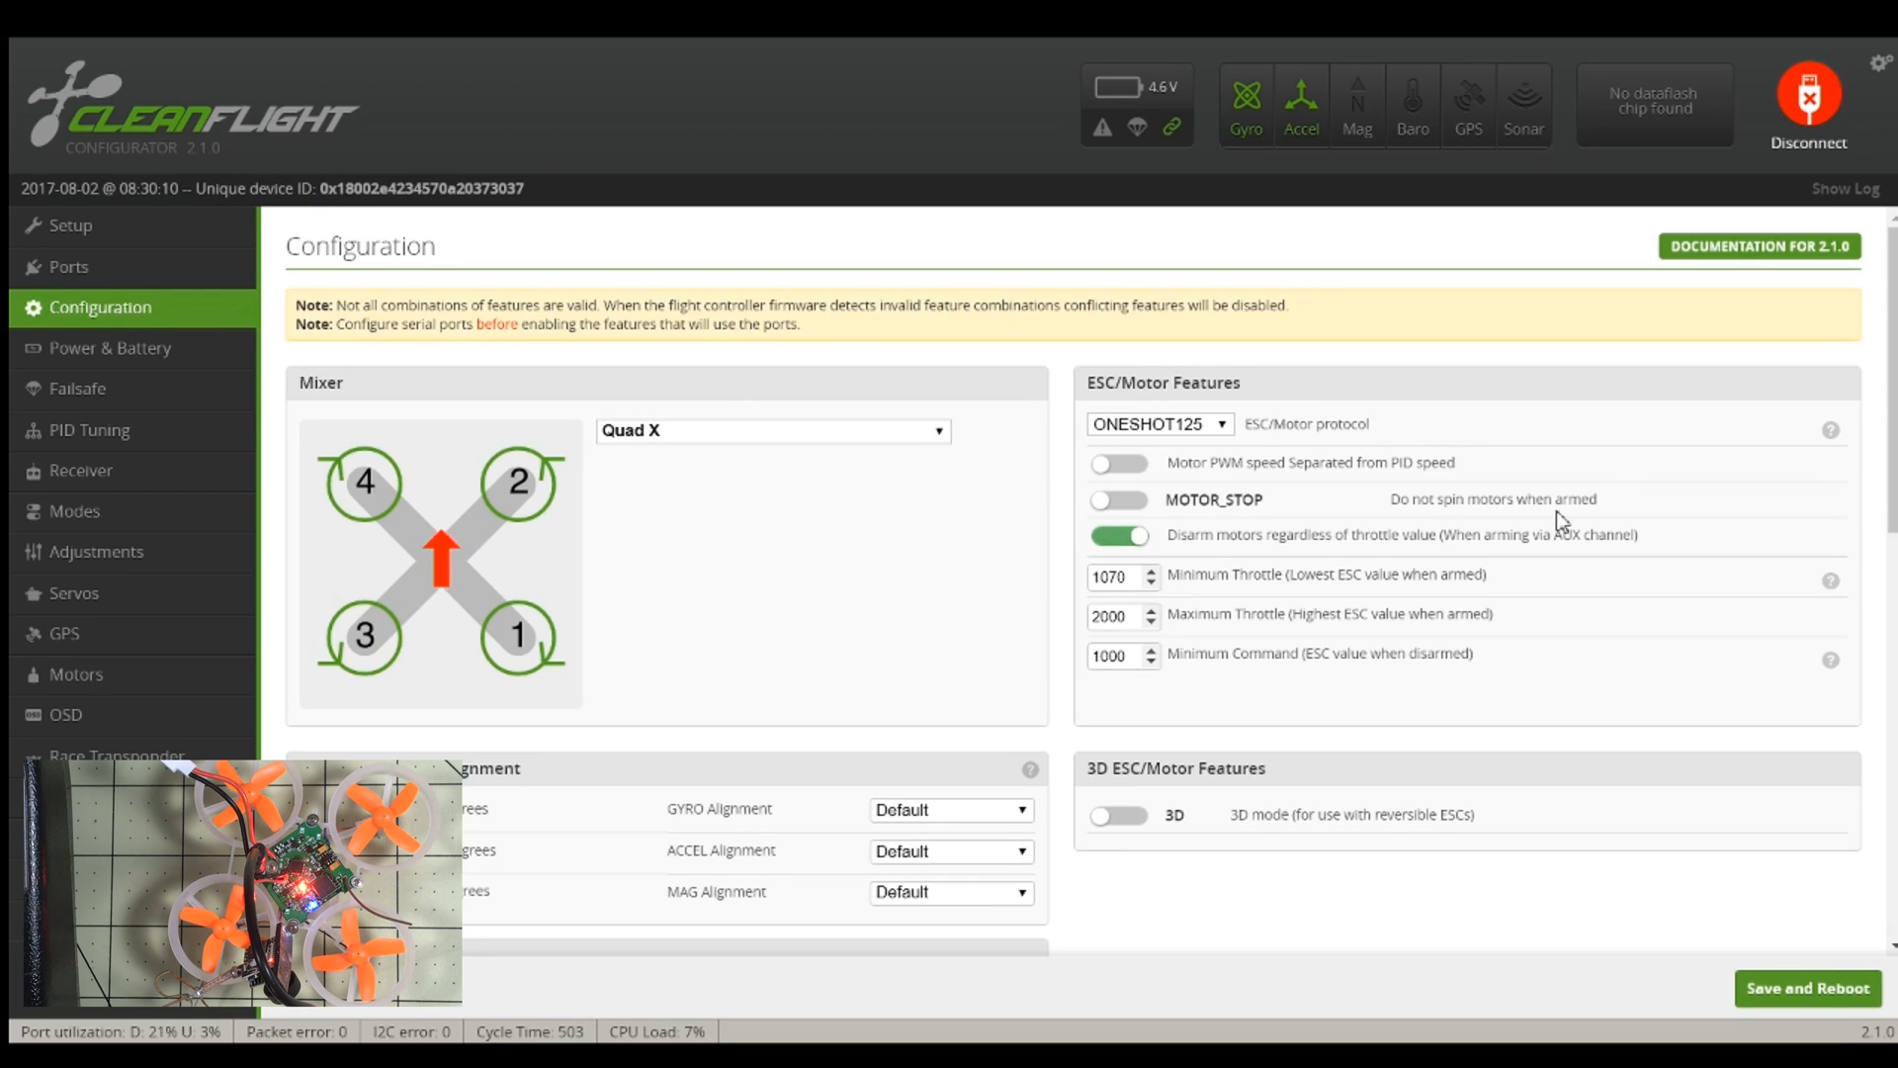
pyautogui.moveTo(1184, 427)
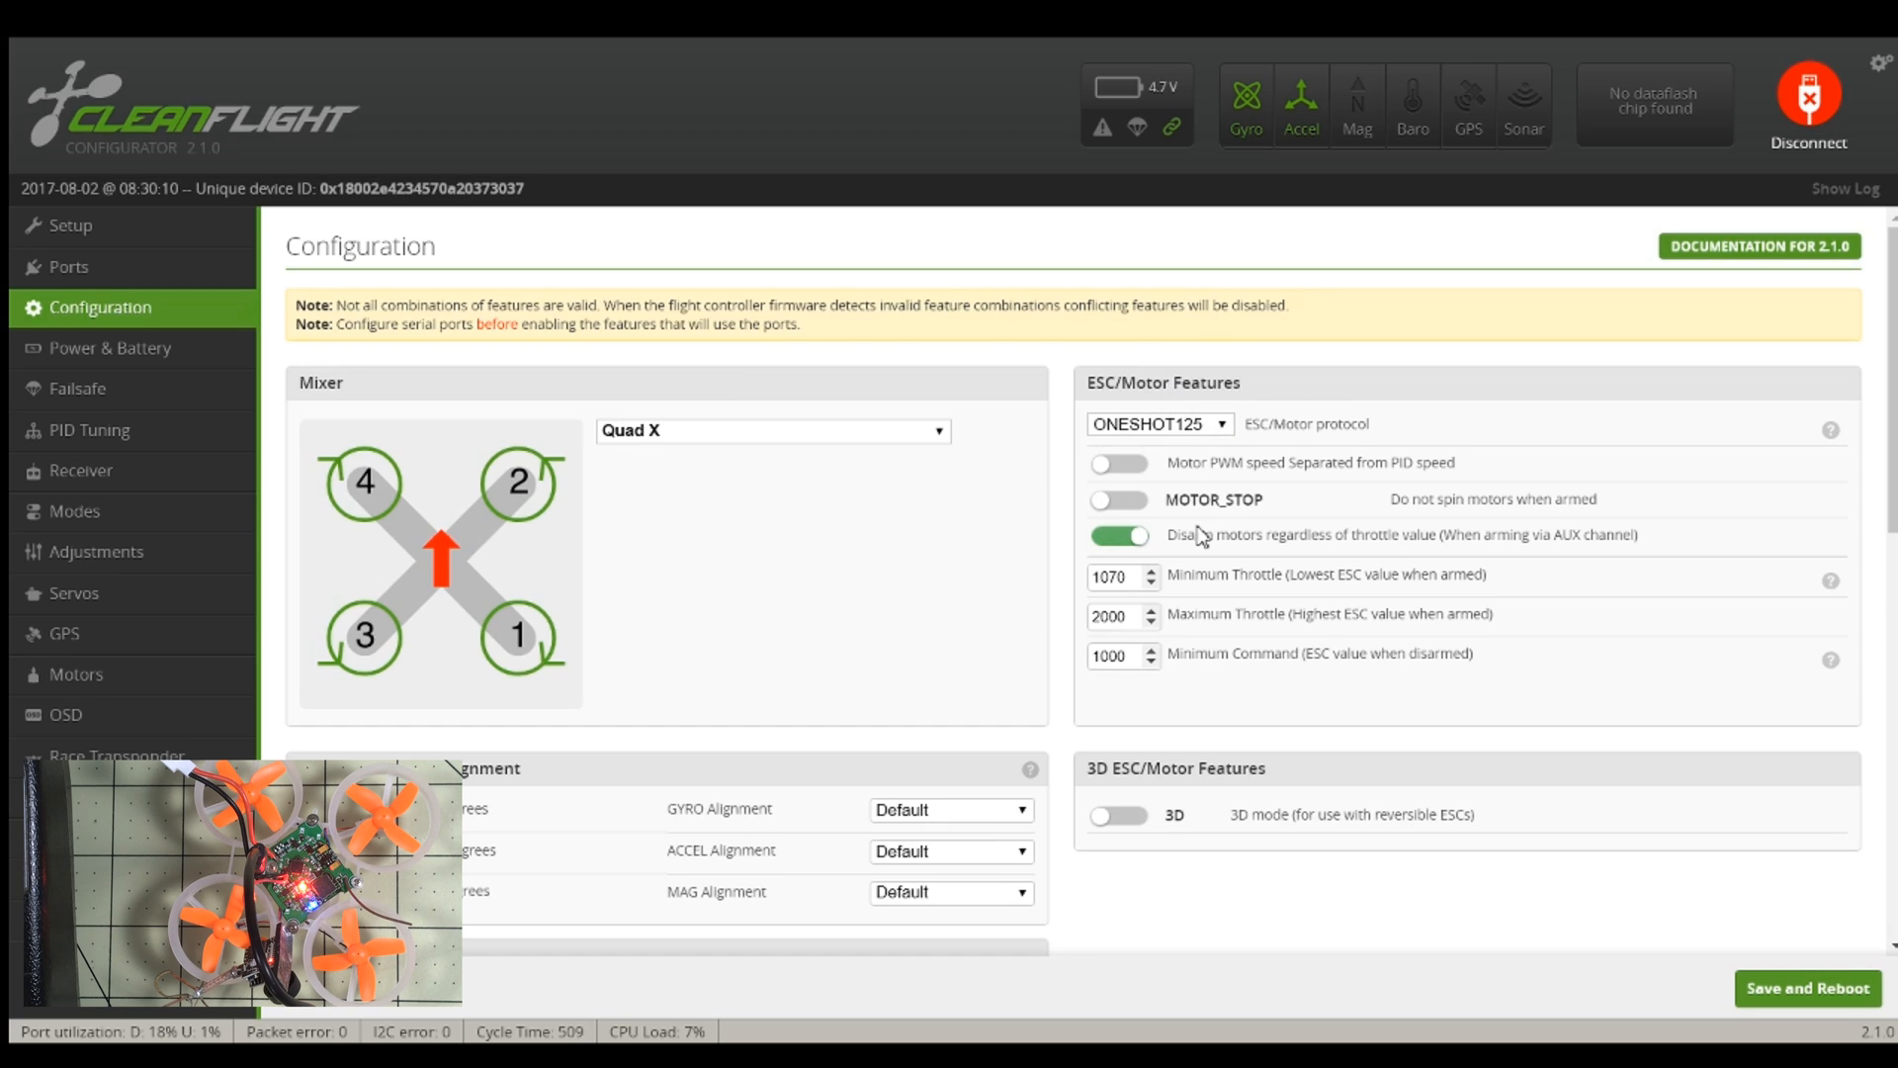
pyautogui.click(1159, 423)
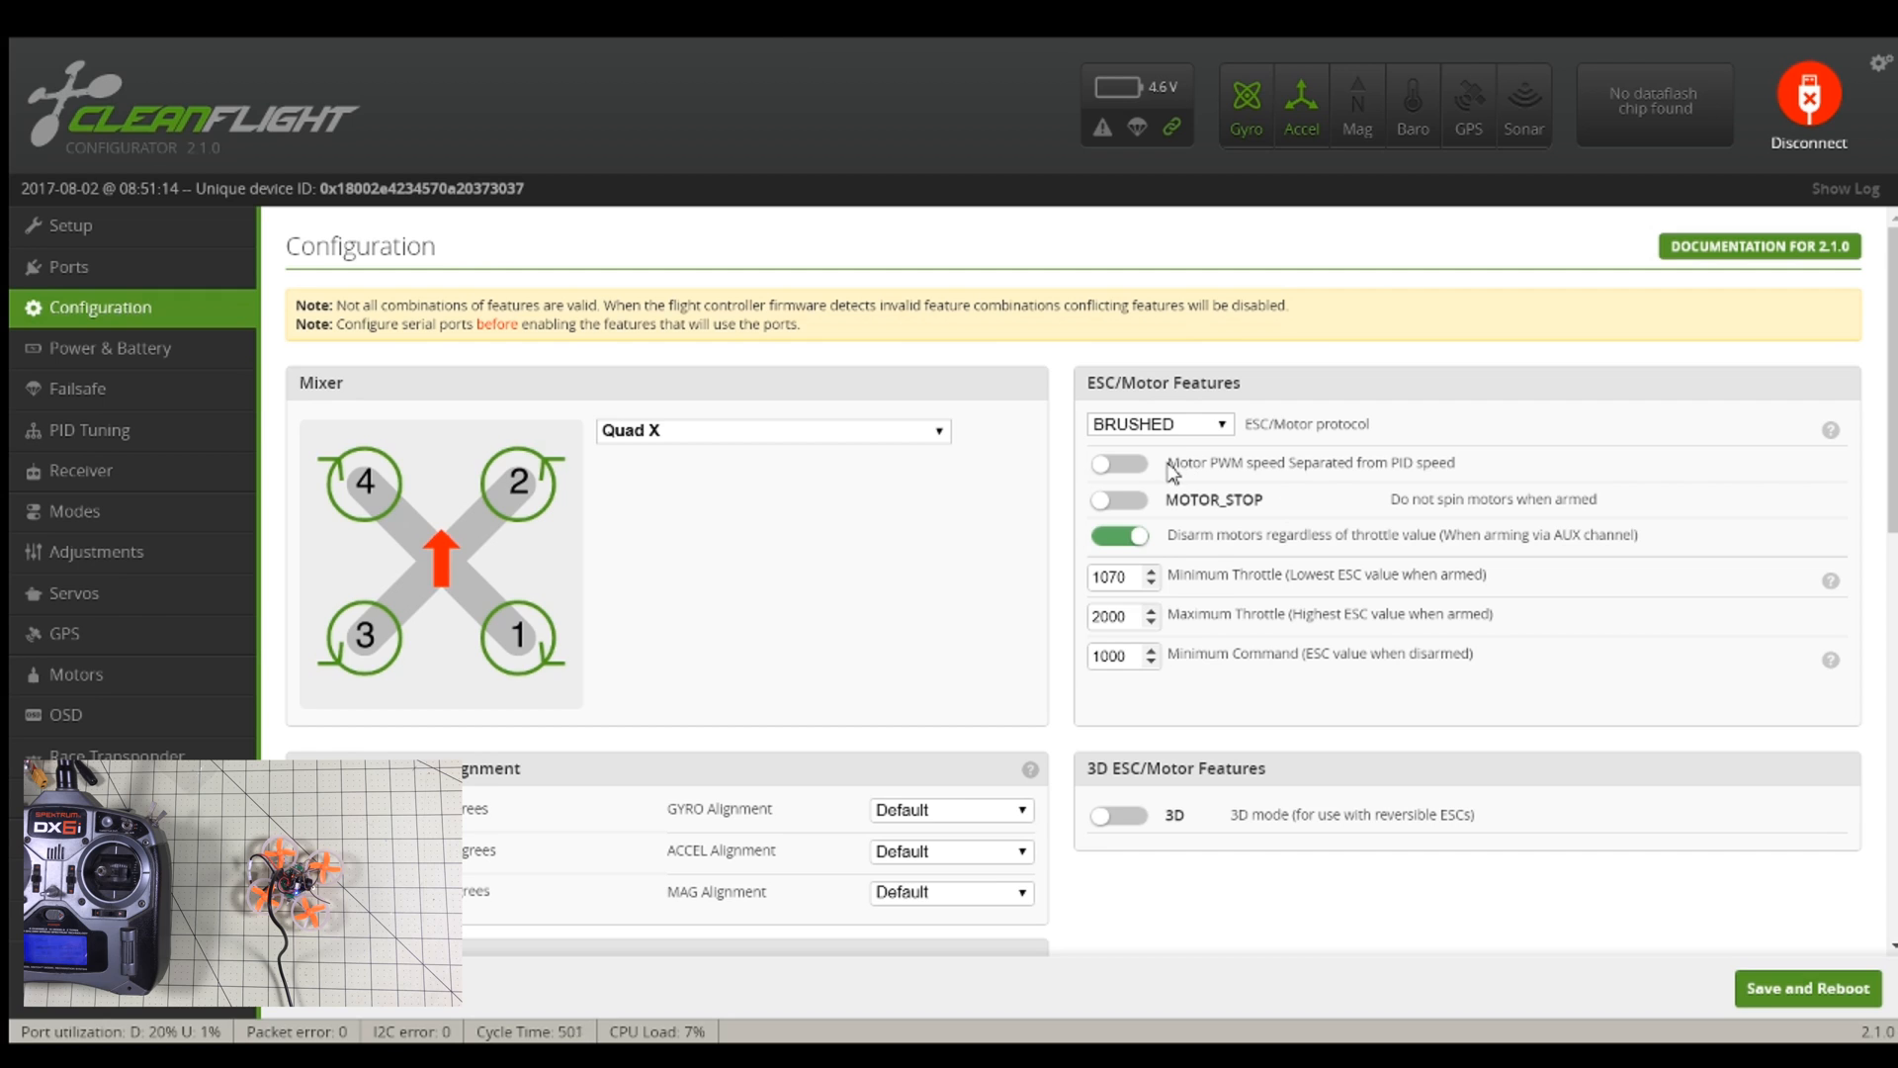
pyautogui.click(1120, 499)
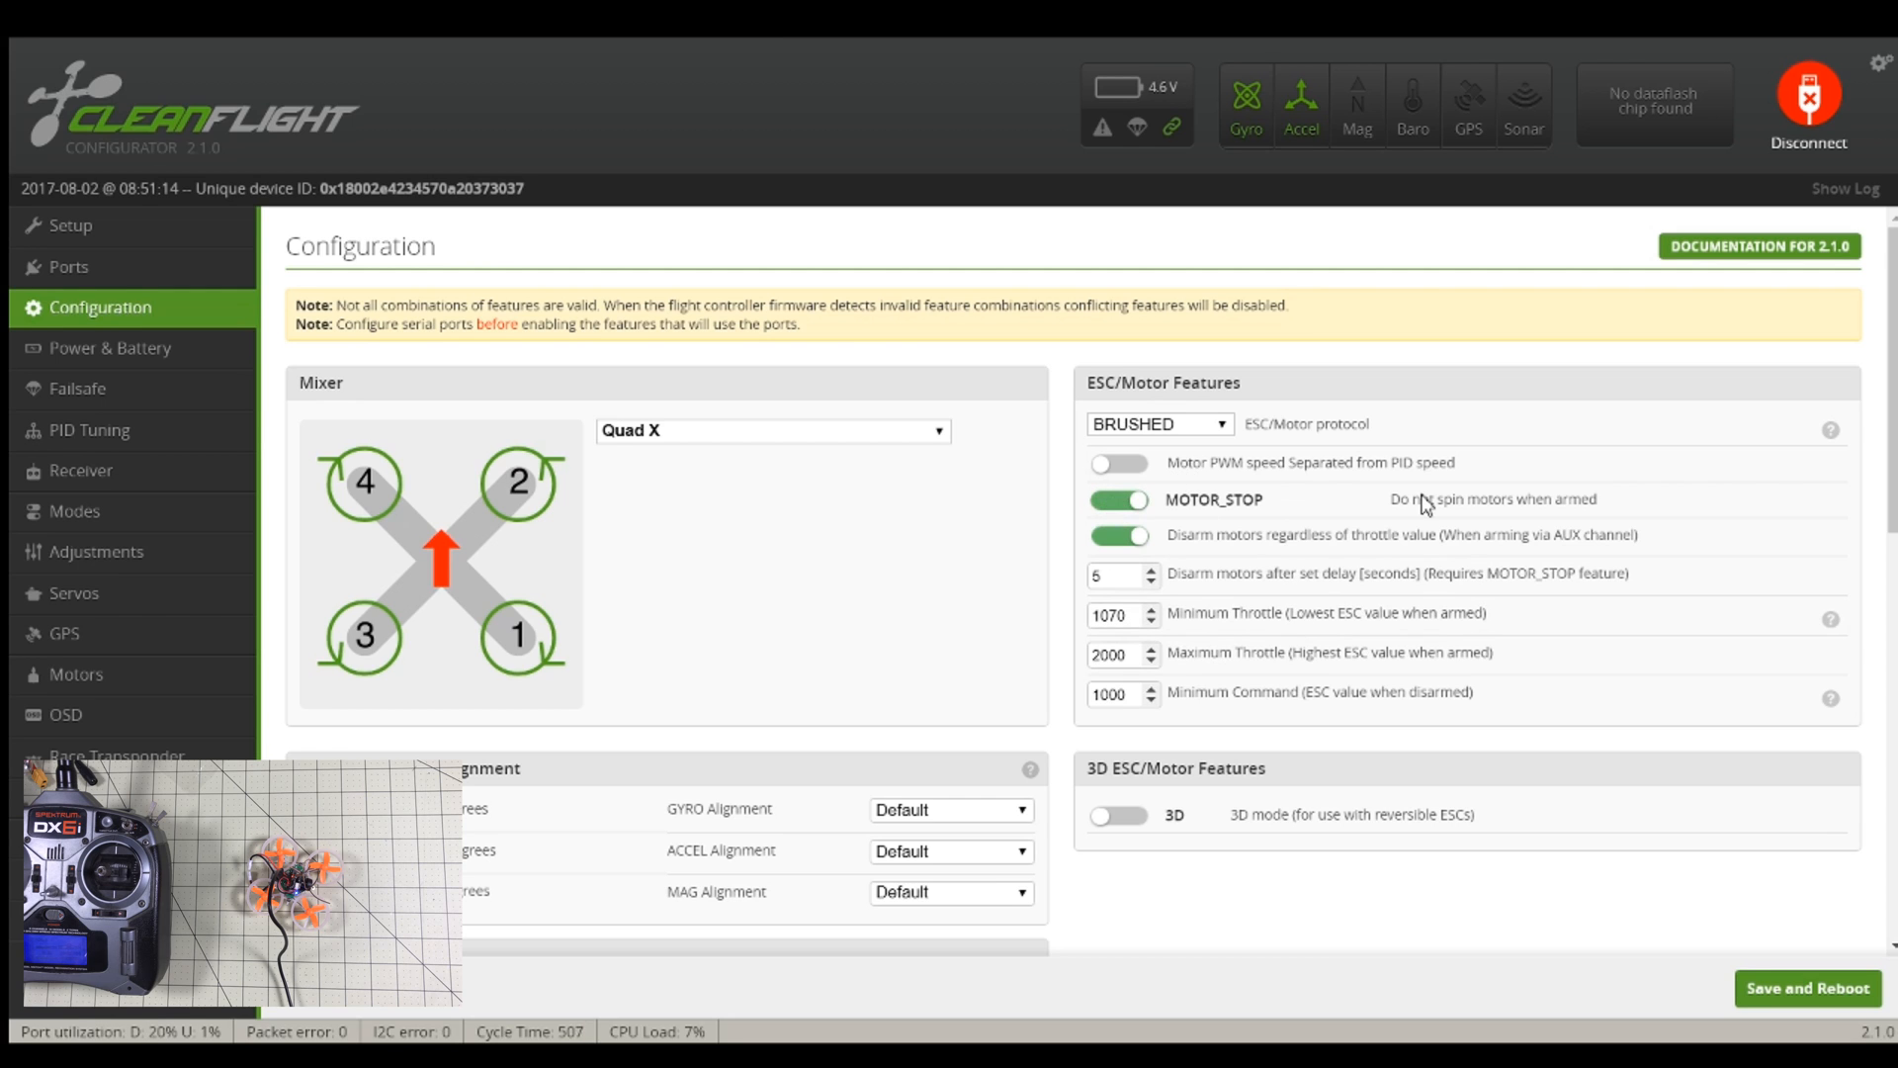
pyautogui.moveTo(1588, 689)
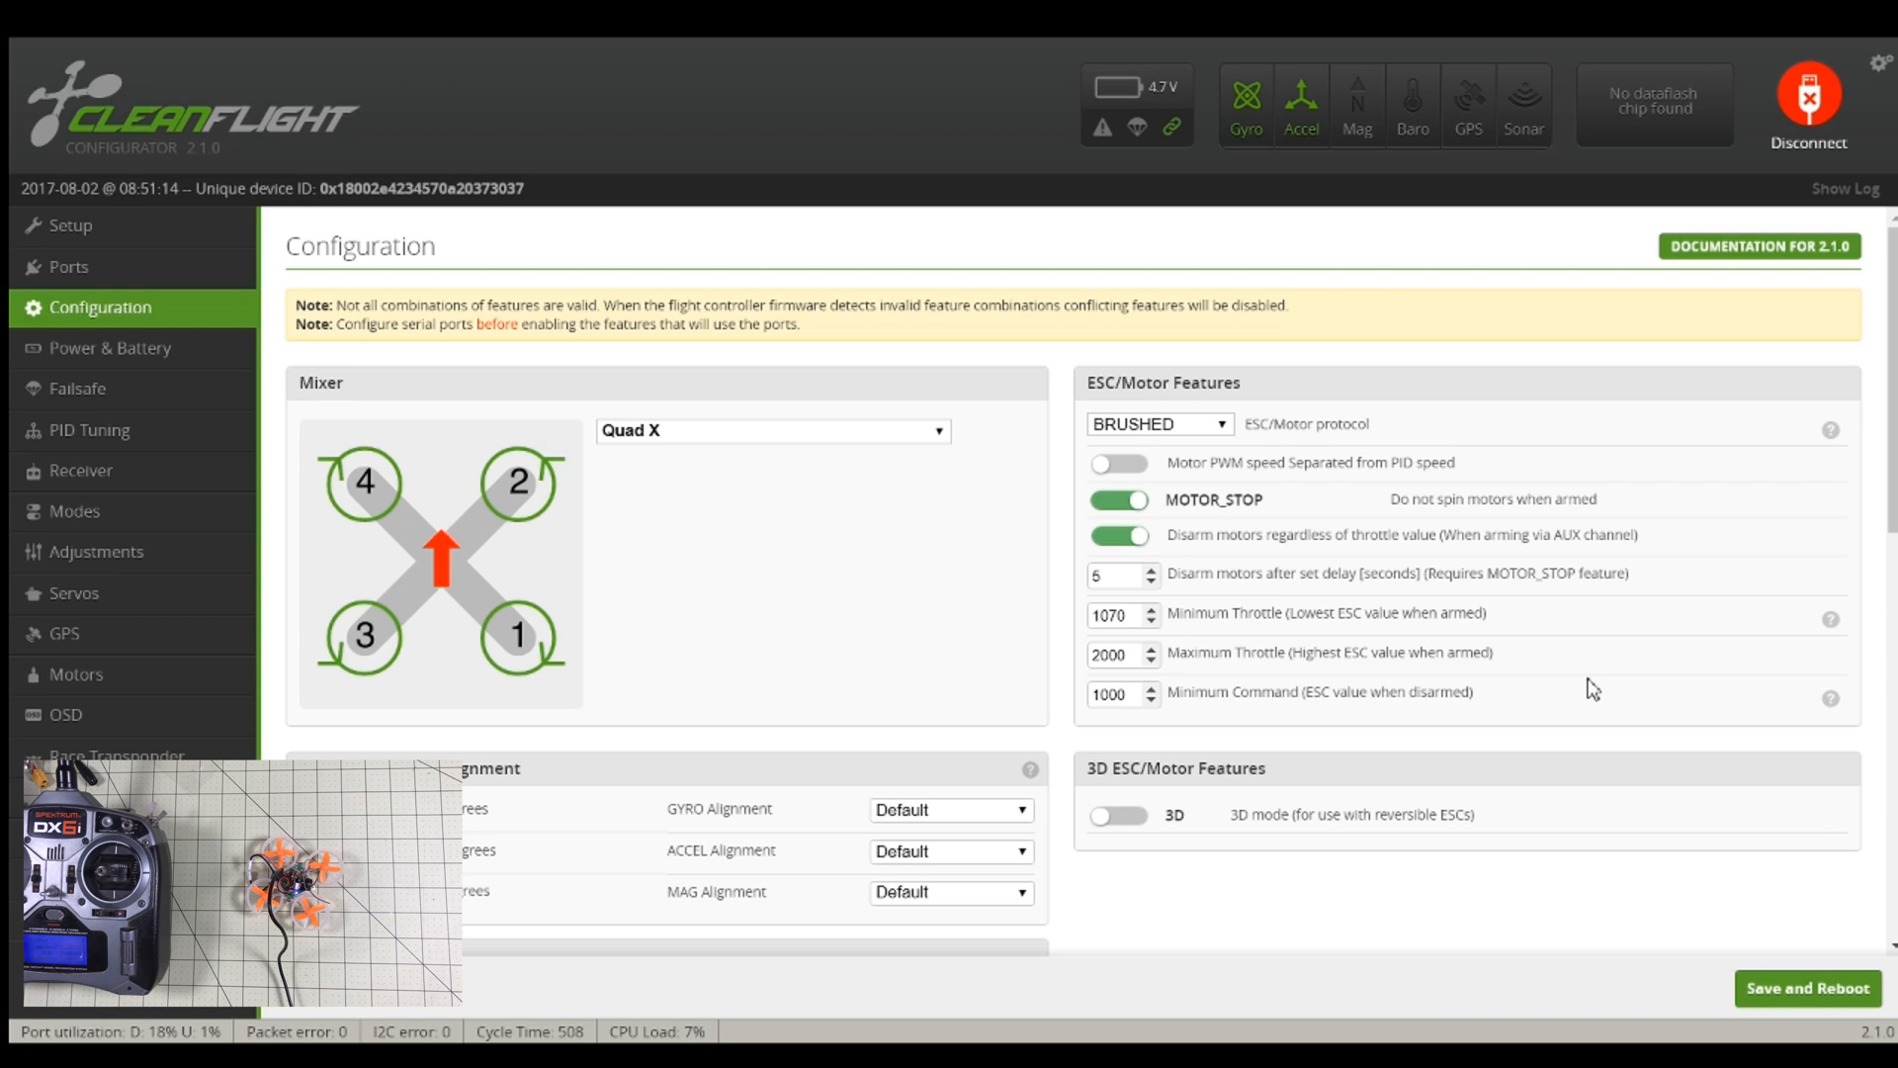
pyautogui.moveTo(1713, 915)
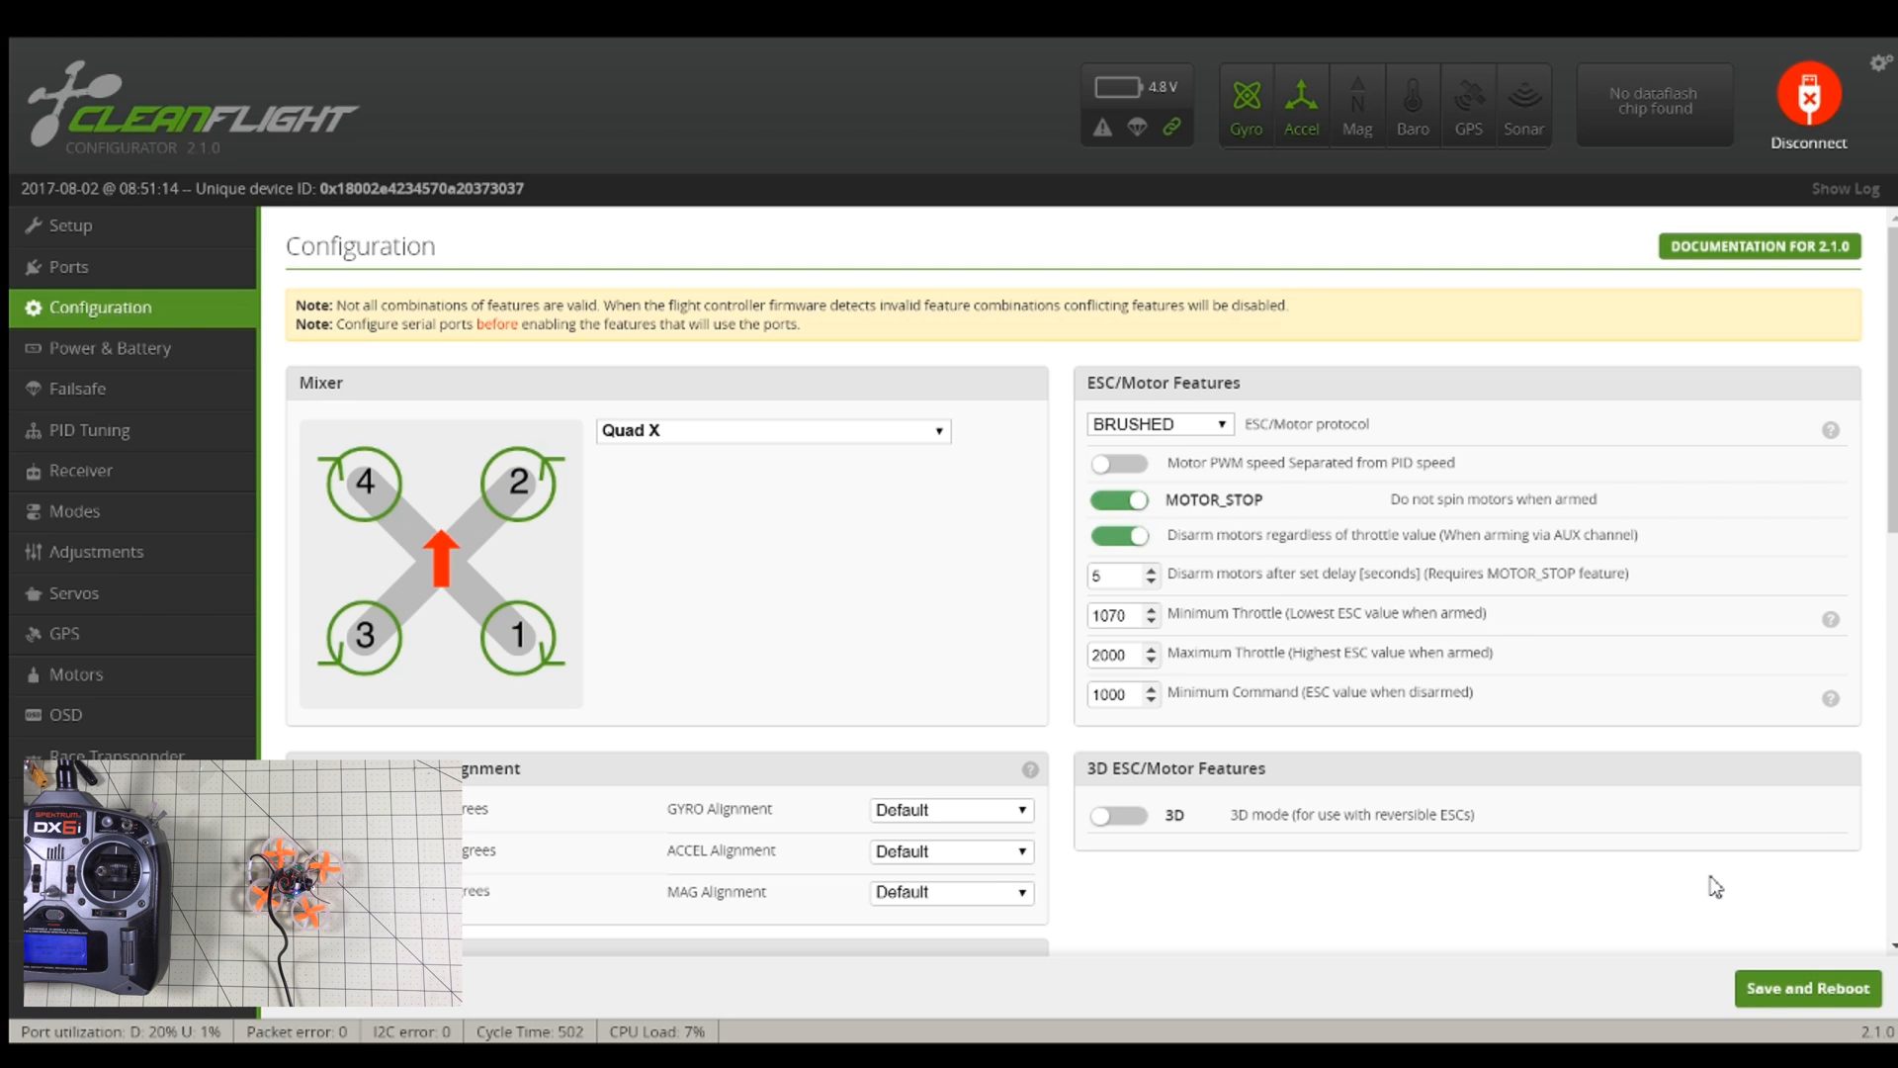
pyautogui.click(1122, 499)
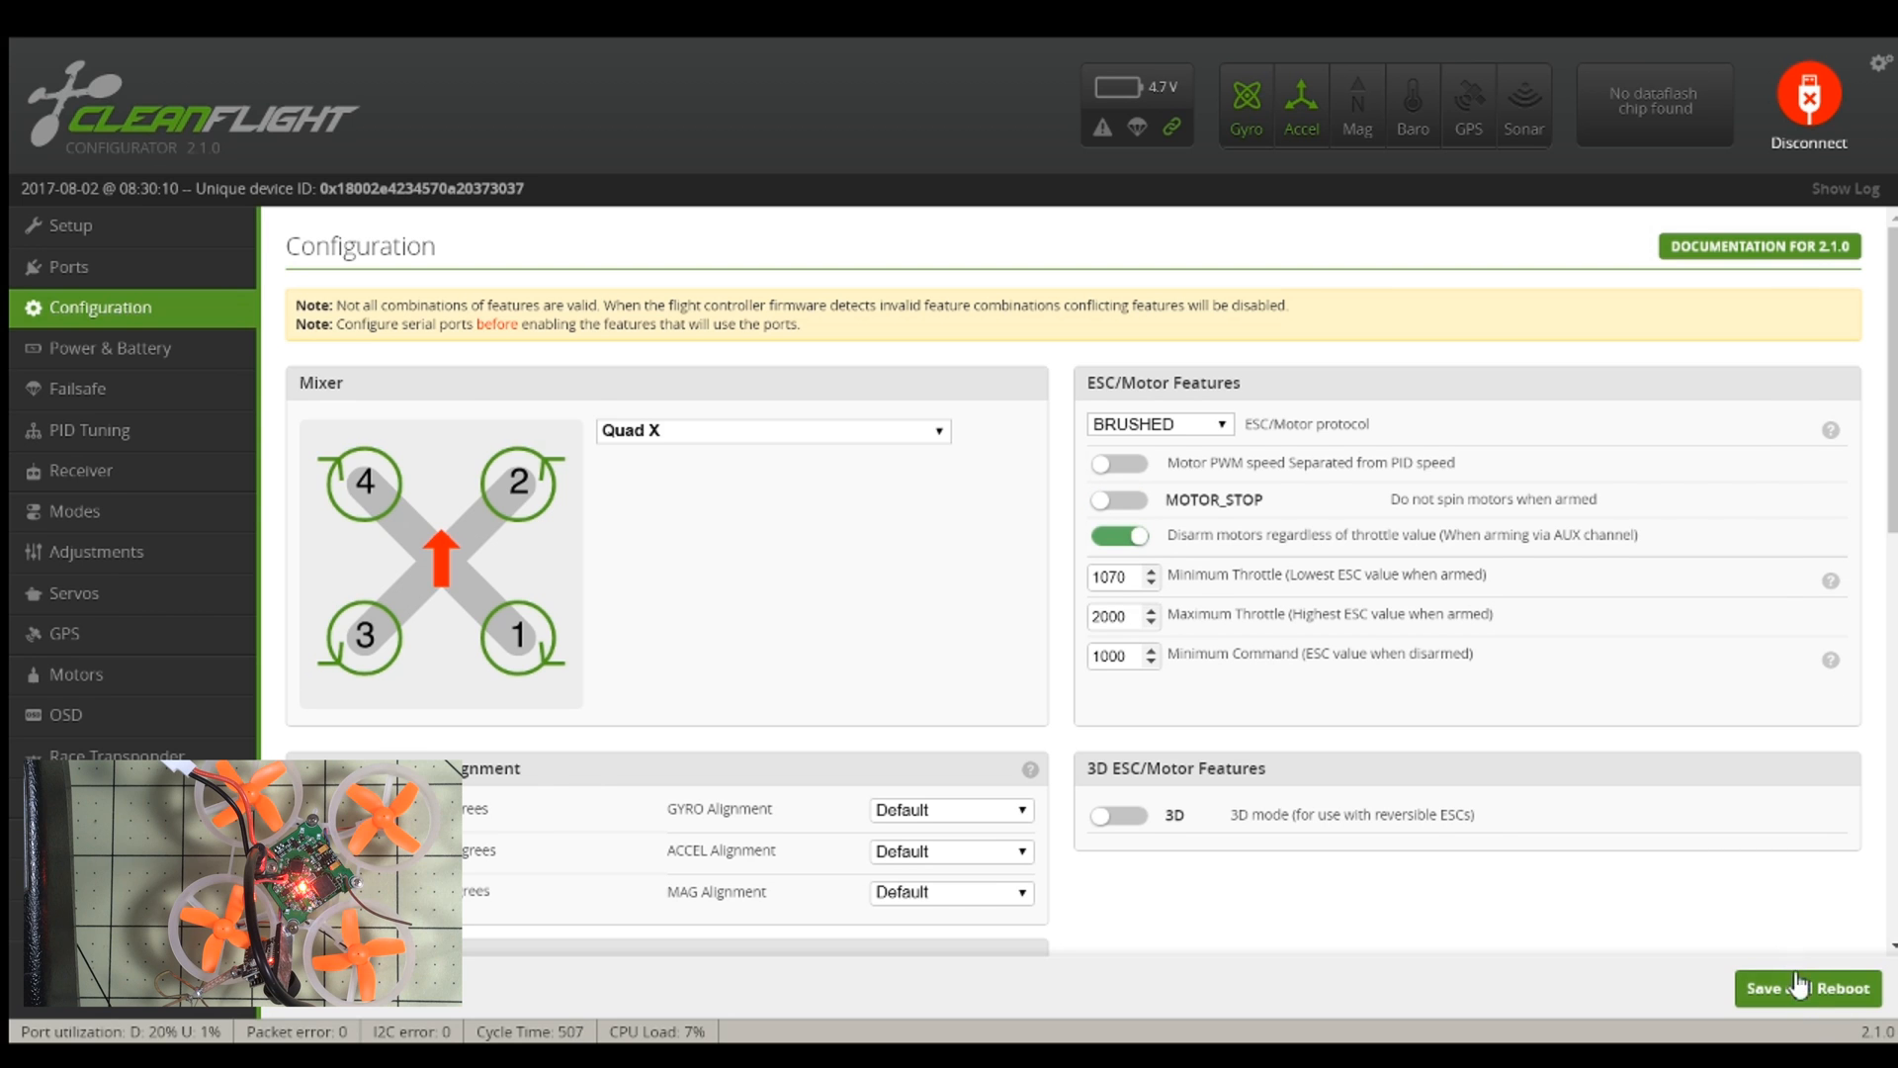
pyautogui.click(67, 225)
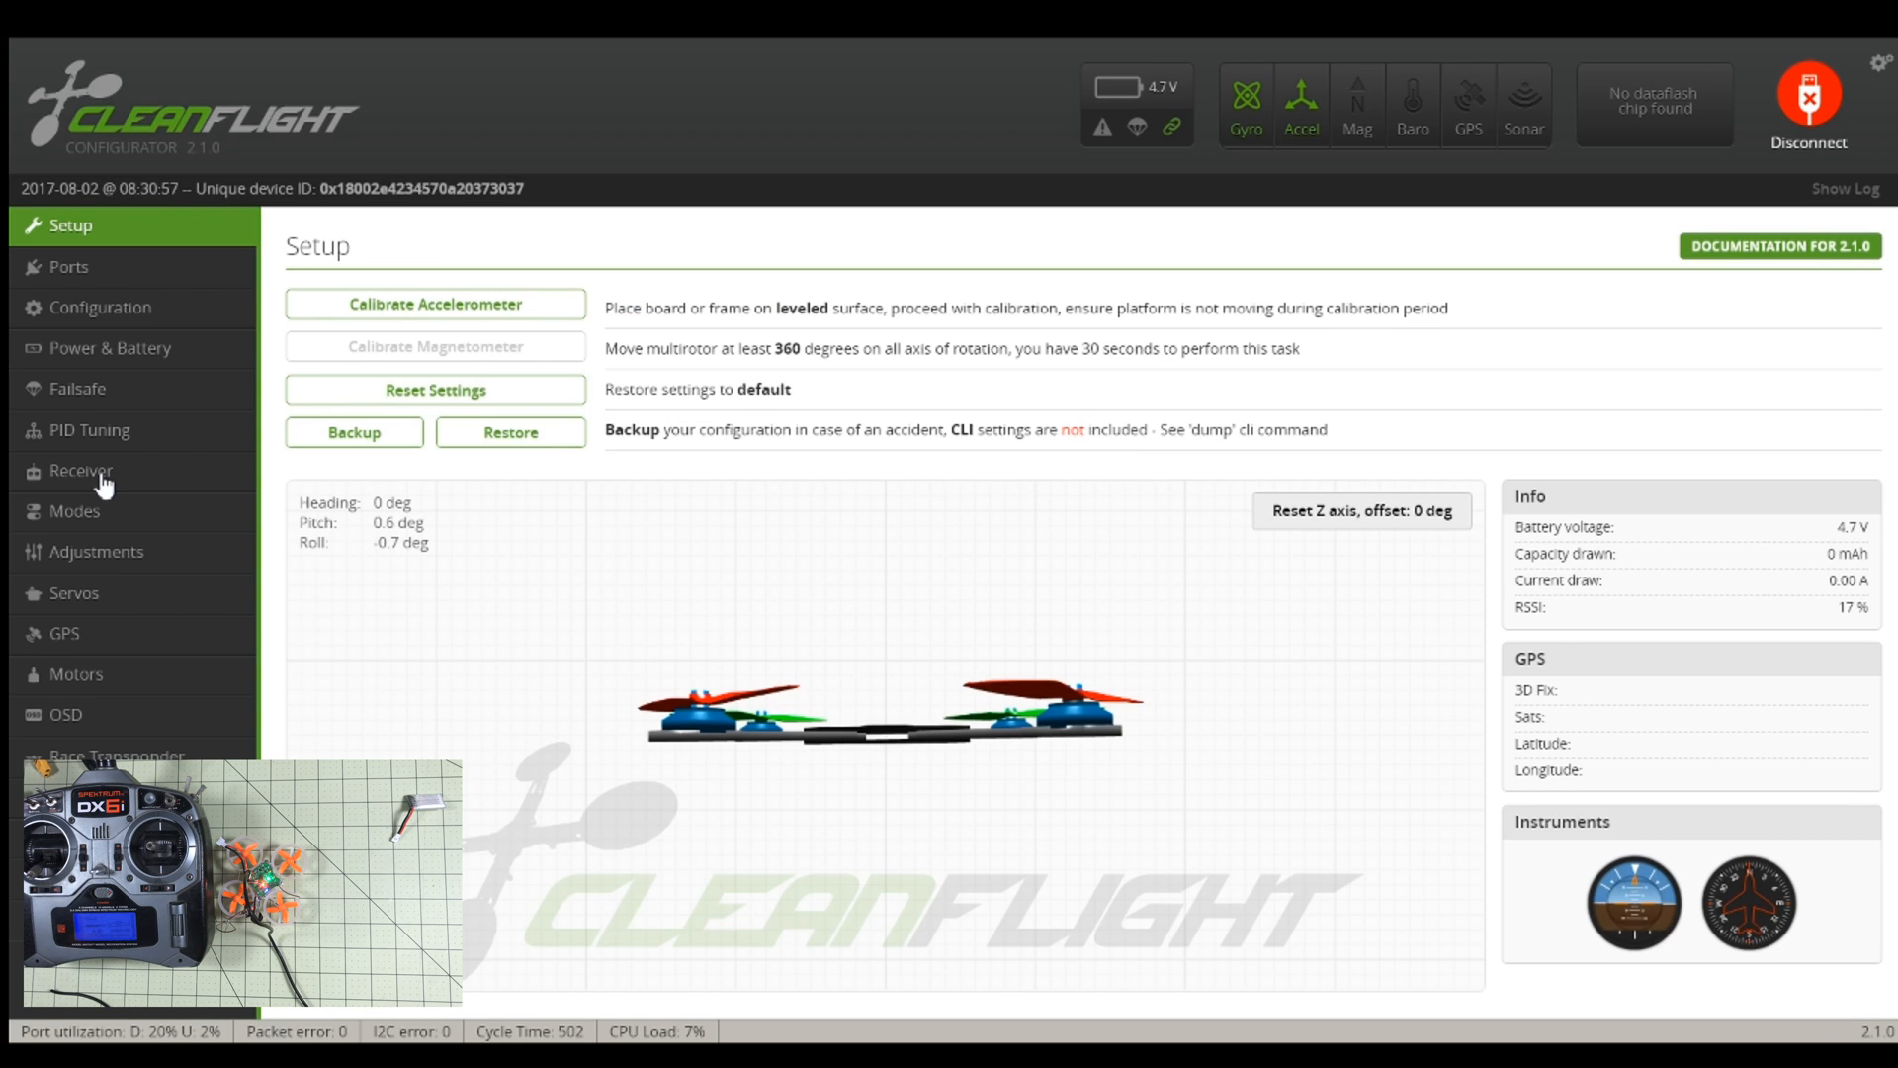
# Step: Set the receiver channel map to TAER1234 and save it
pyautogui.click(81, 471)
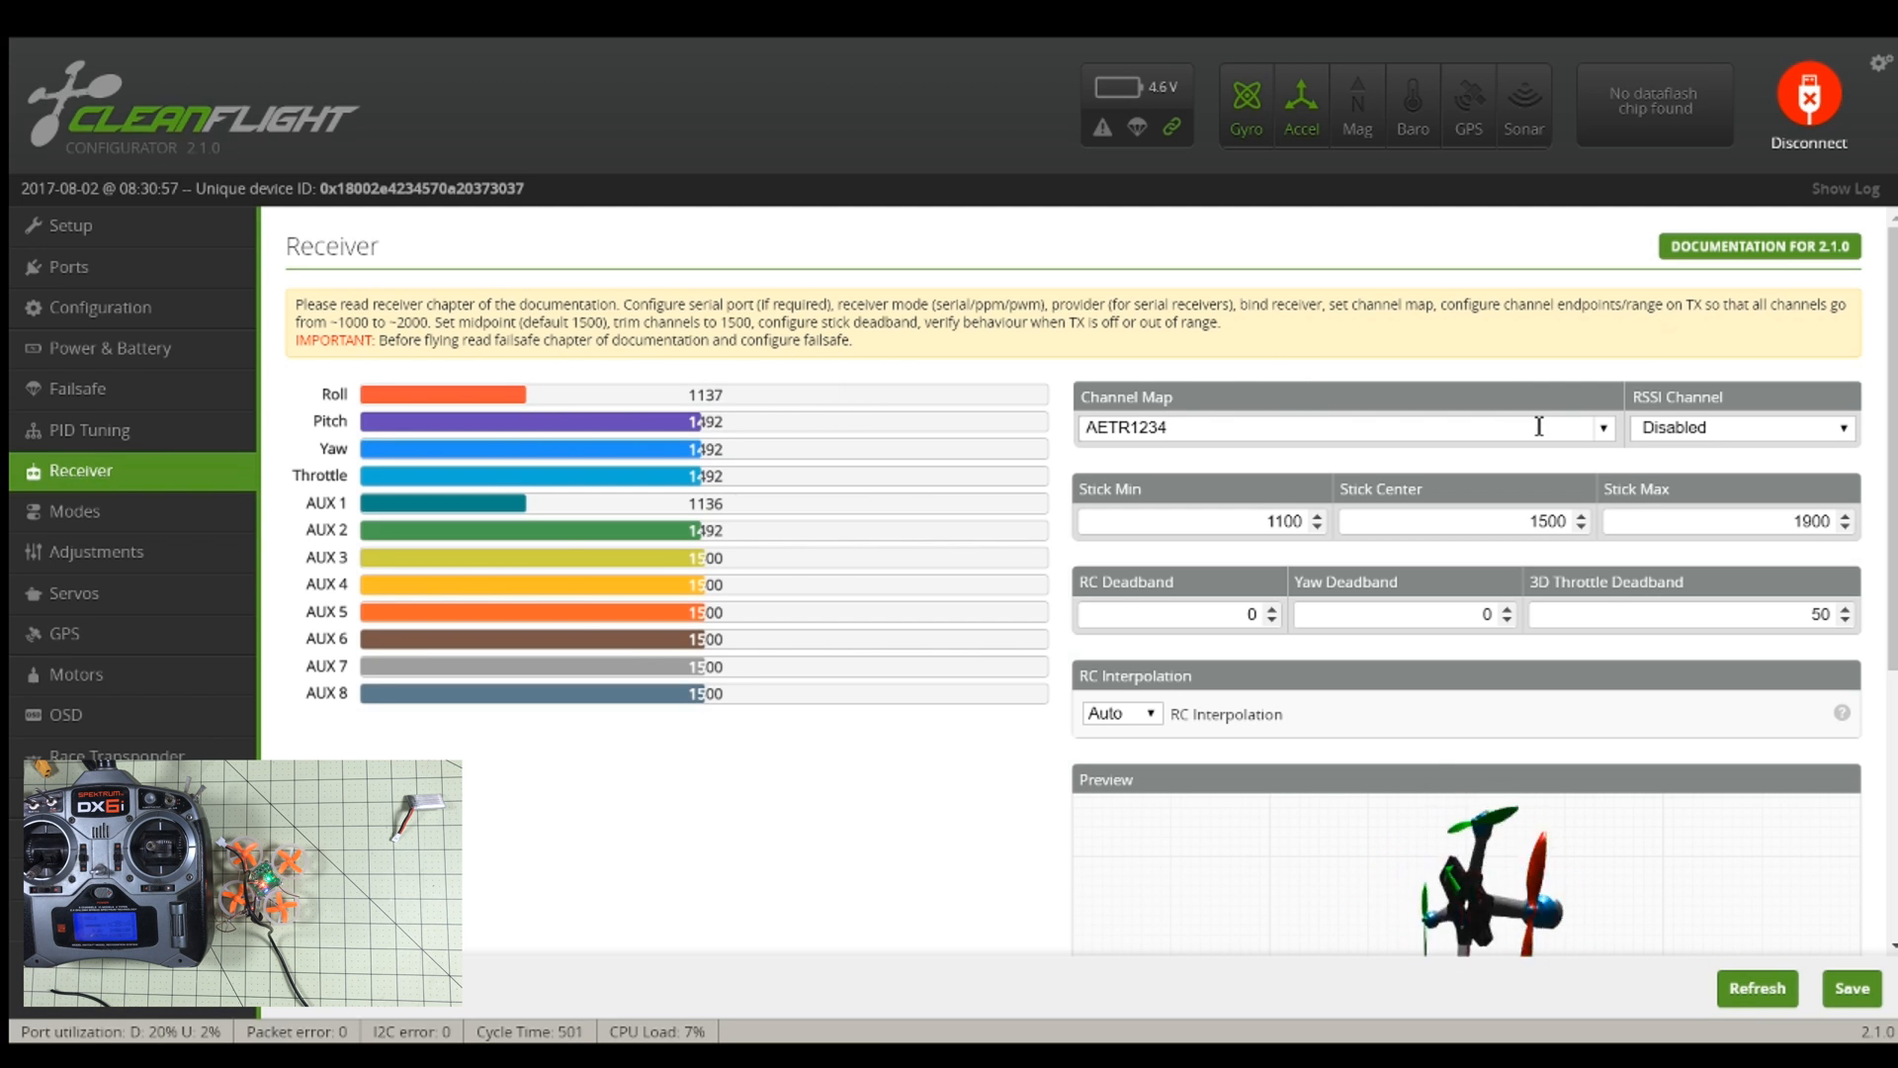
pyautogui.moveTo(1576, 503)
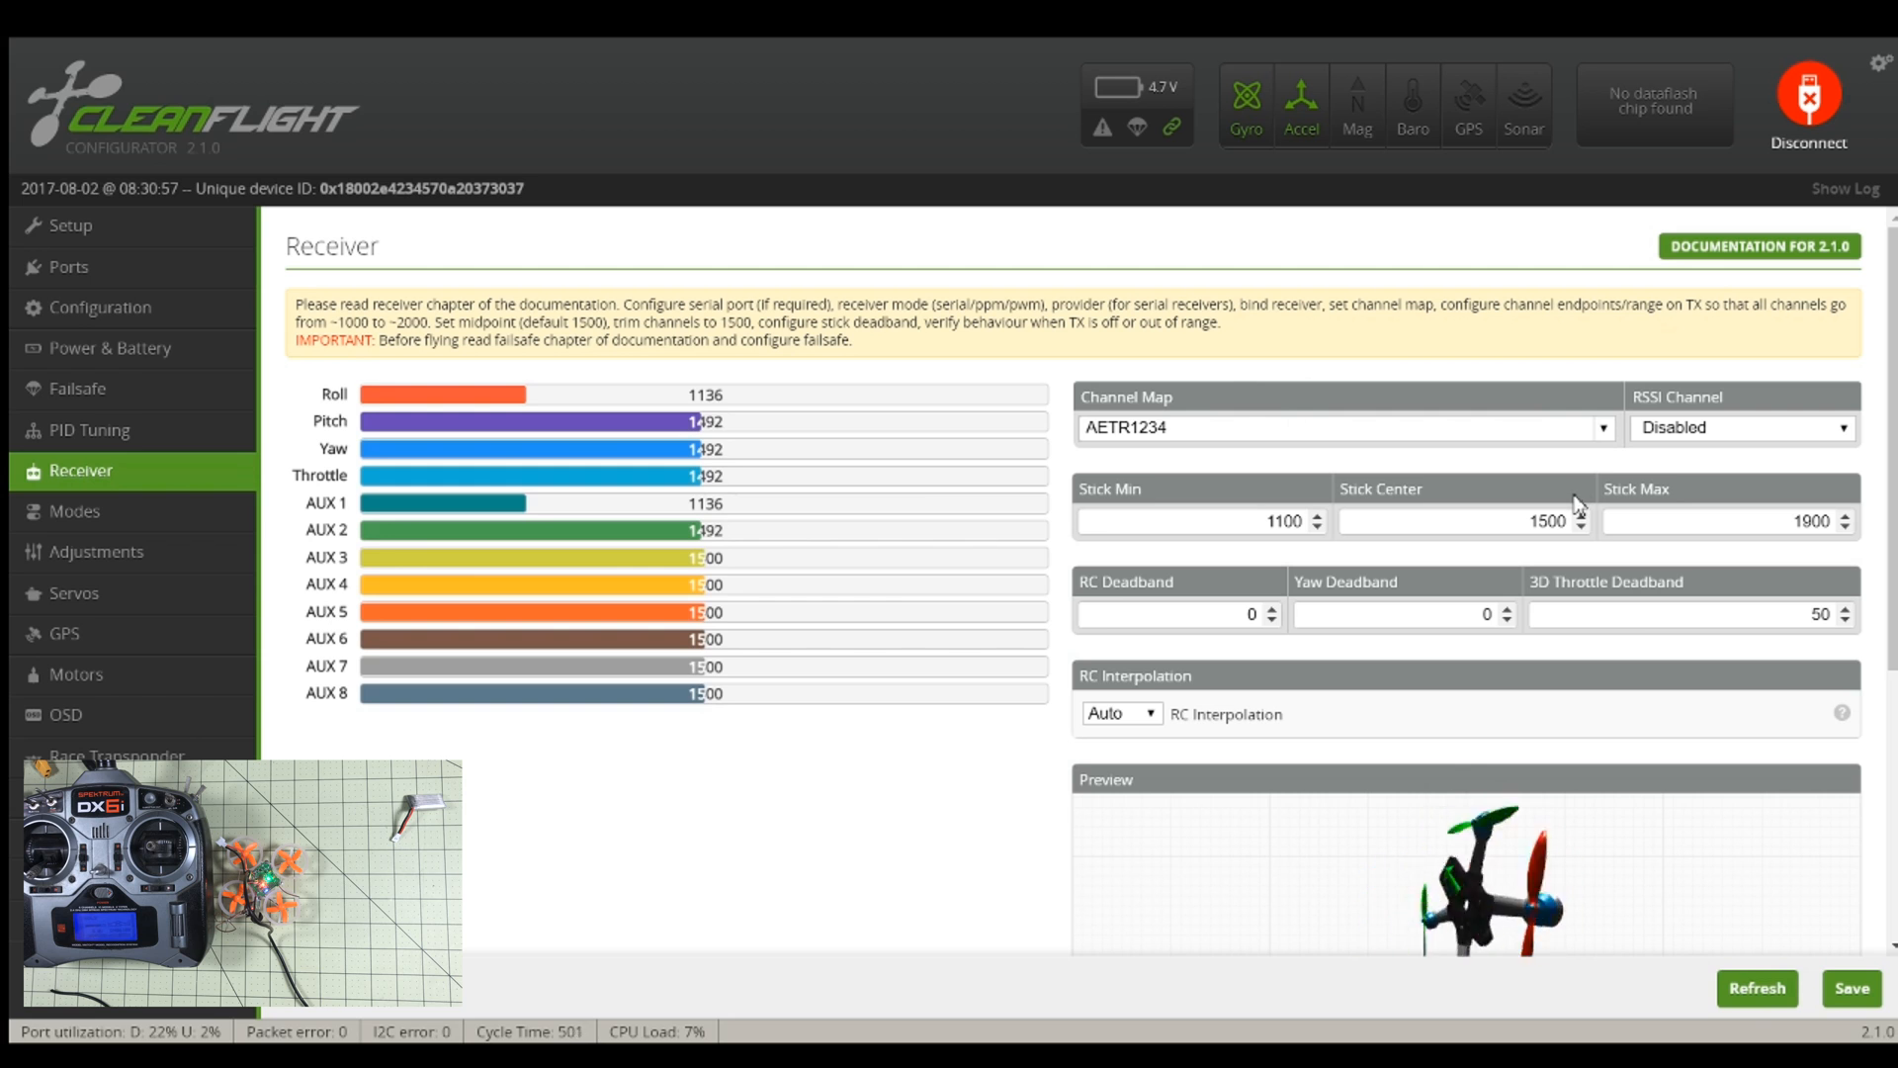
pyautogui.click(1853, 988)
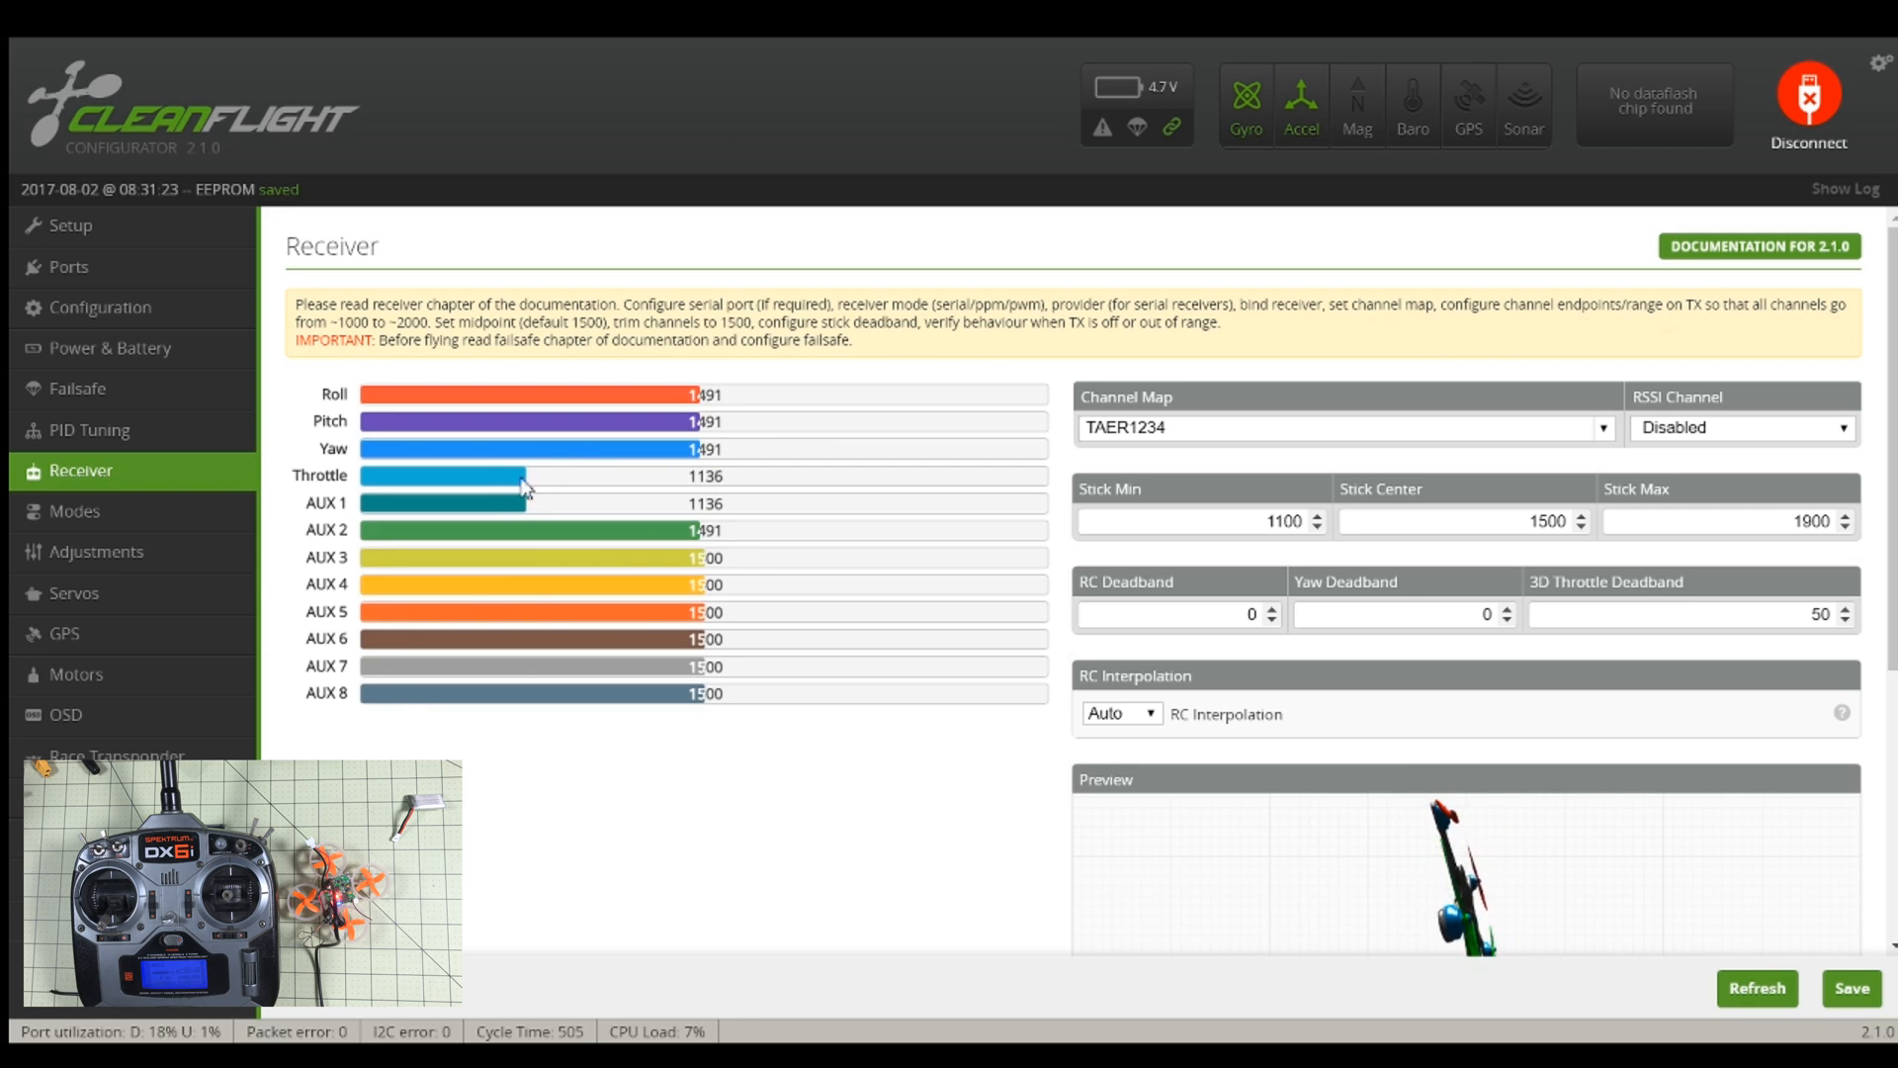
# Step: Add an ARM mode range on AUX 1 spanning 1300 to 2075
pyautogui.click(74, 512)
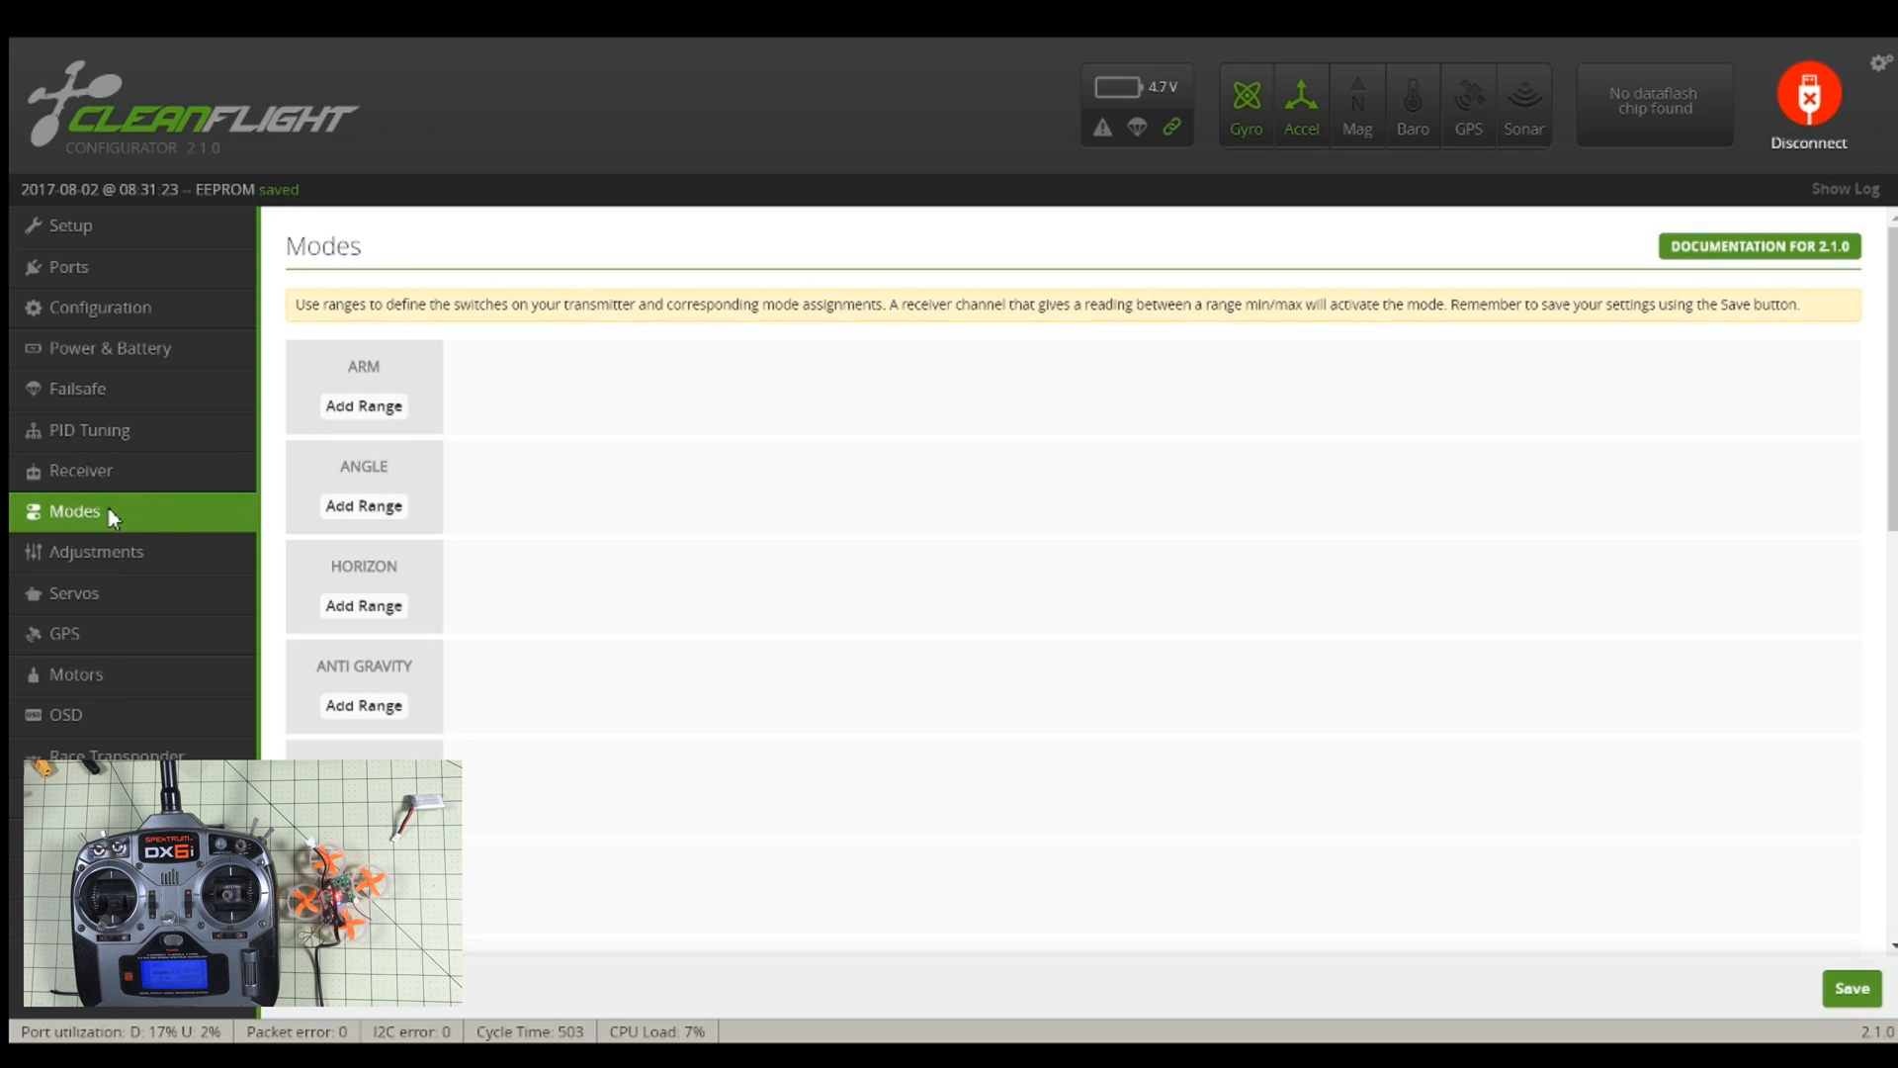
pyautogui.click(363, 406)
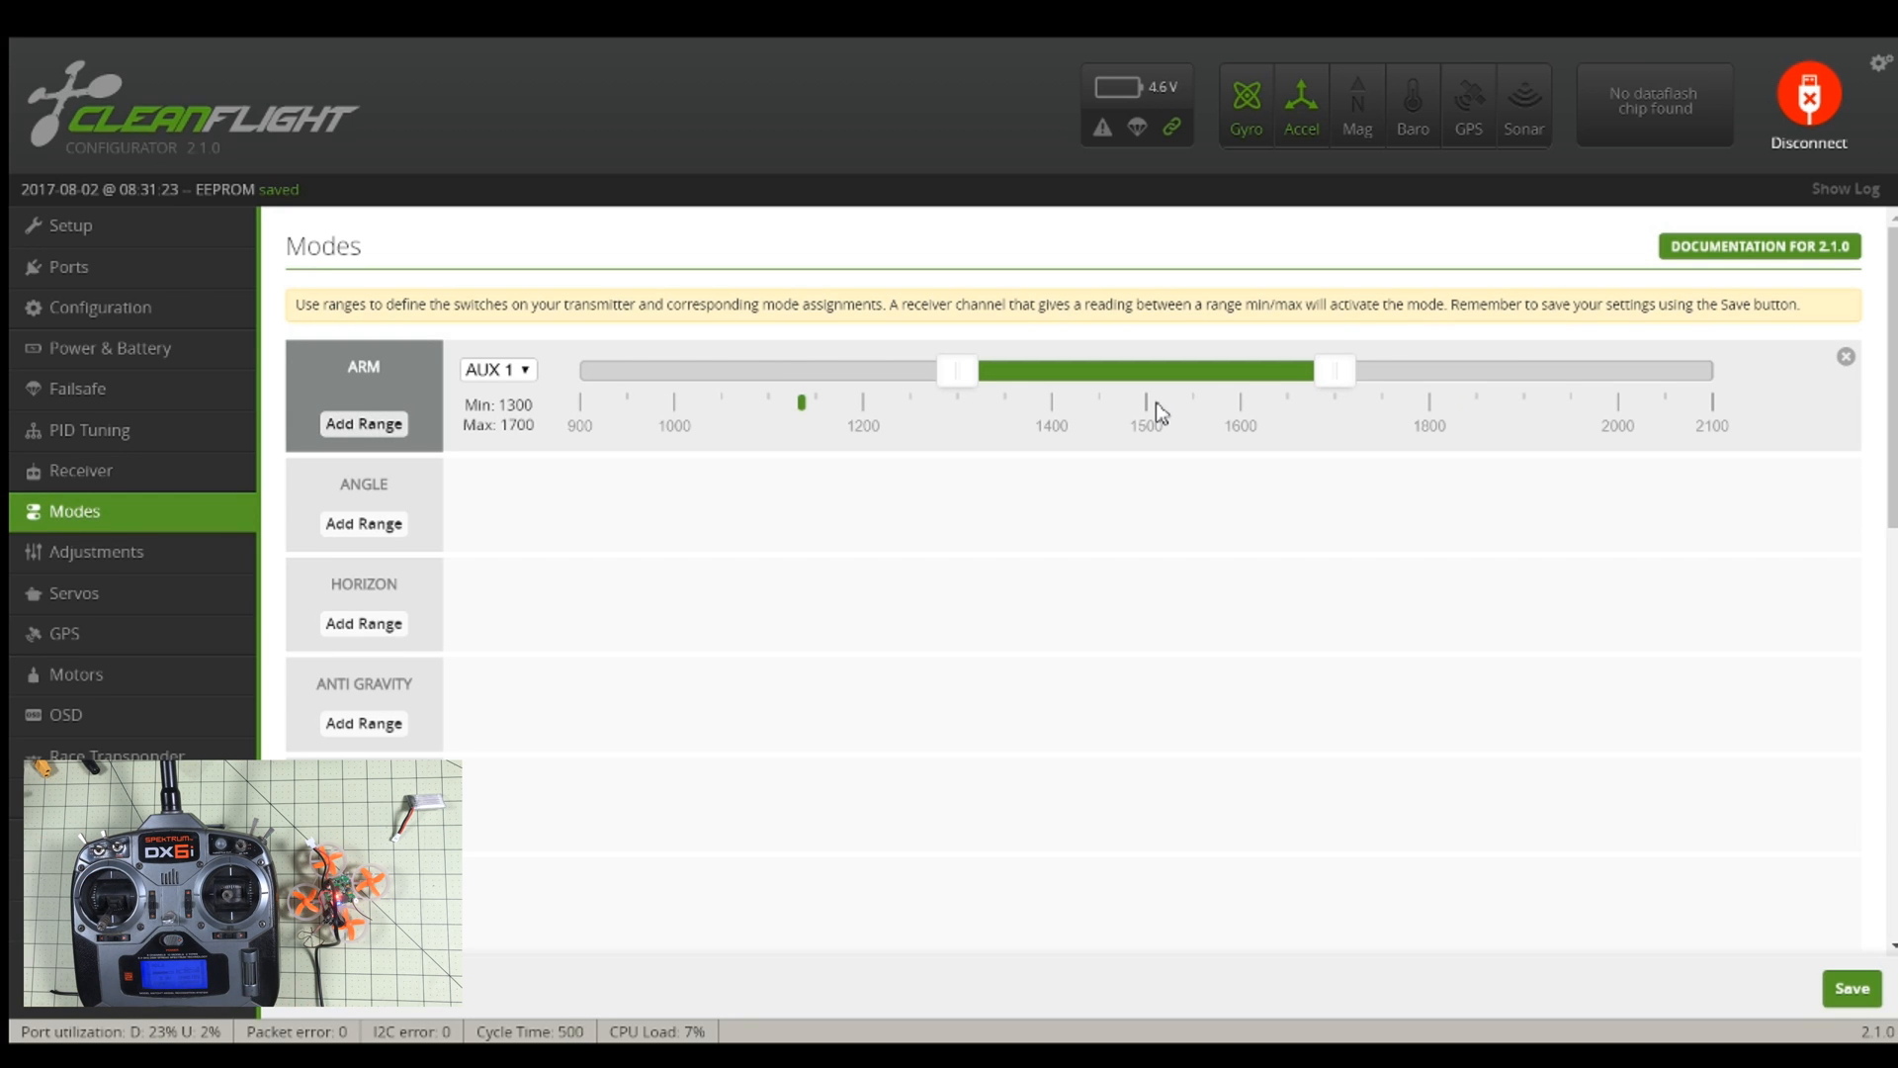
pyautogui.moveTo(1332, 369); pyautogui.dragTo(1689, 369)
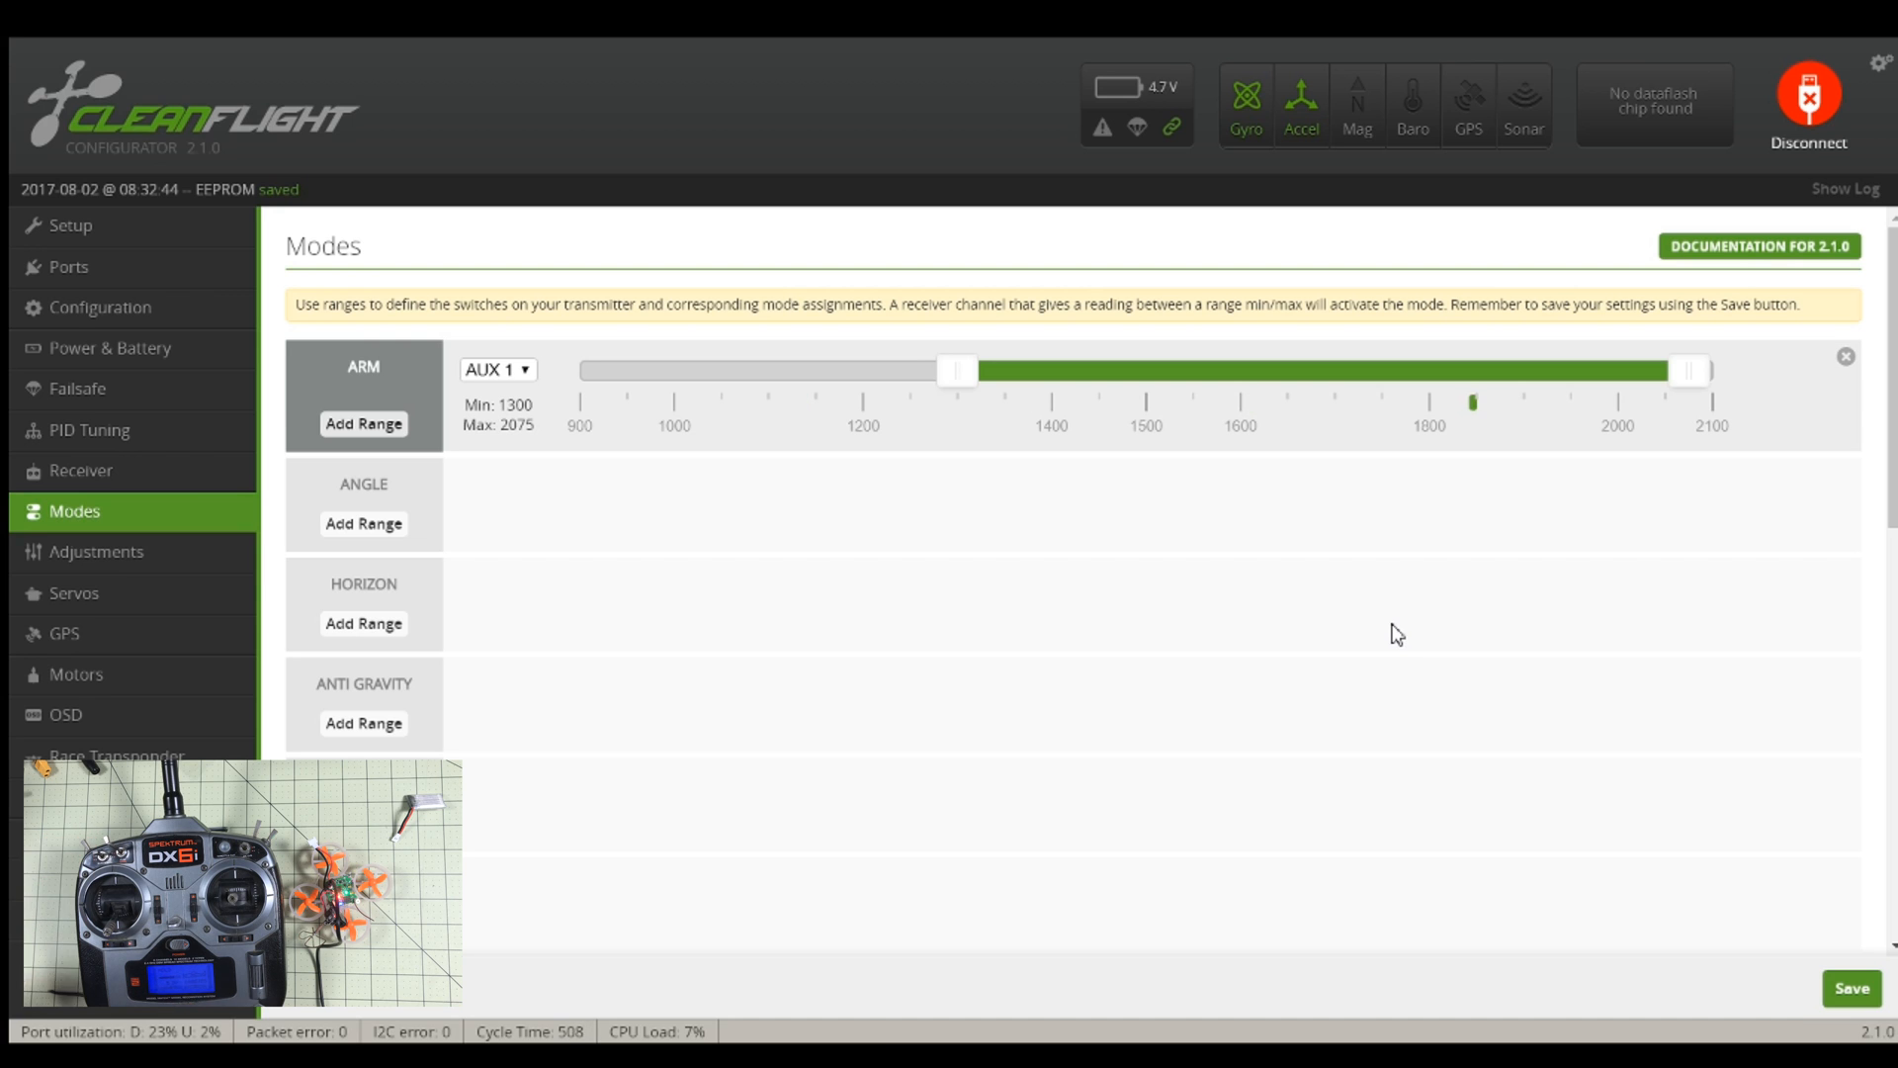
pyautogui.moveTo(876, 528)
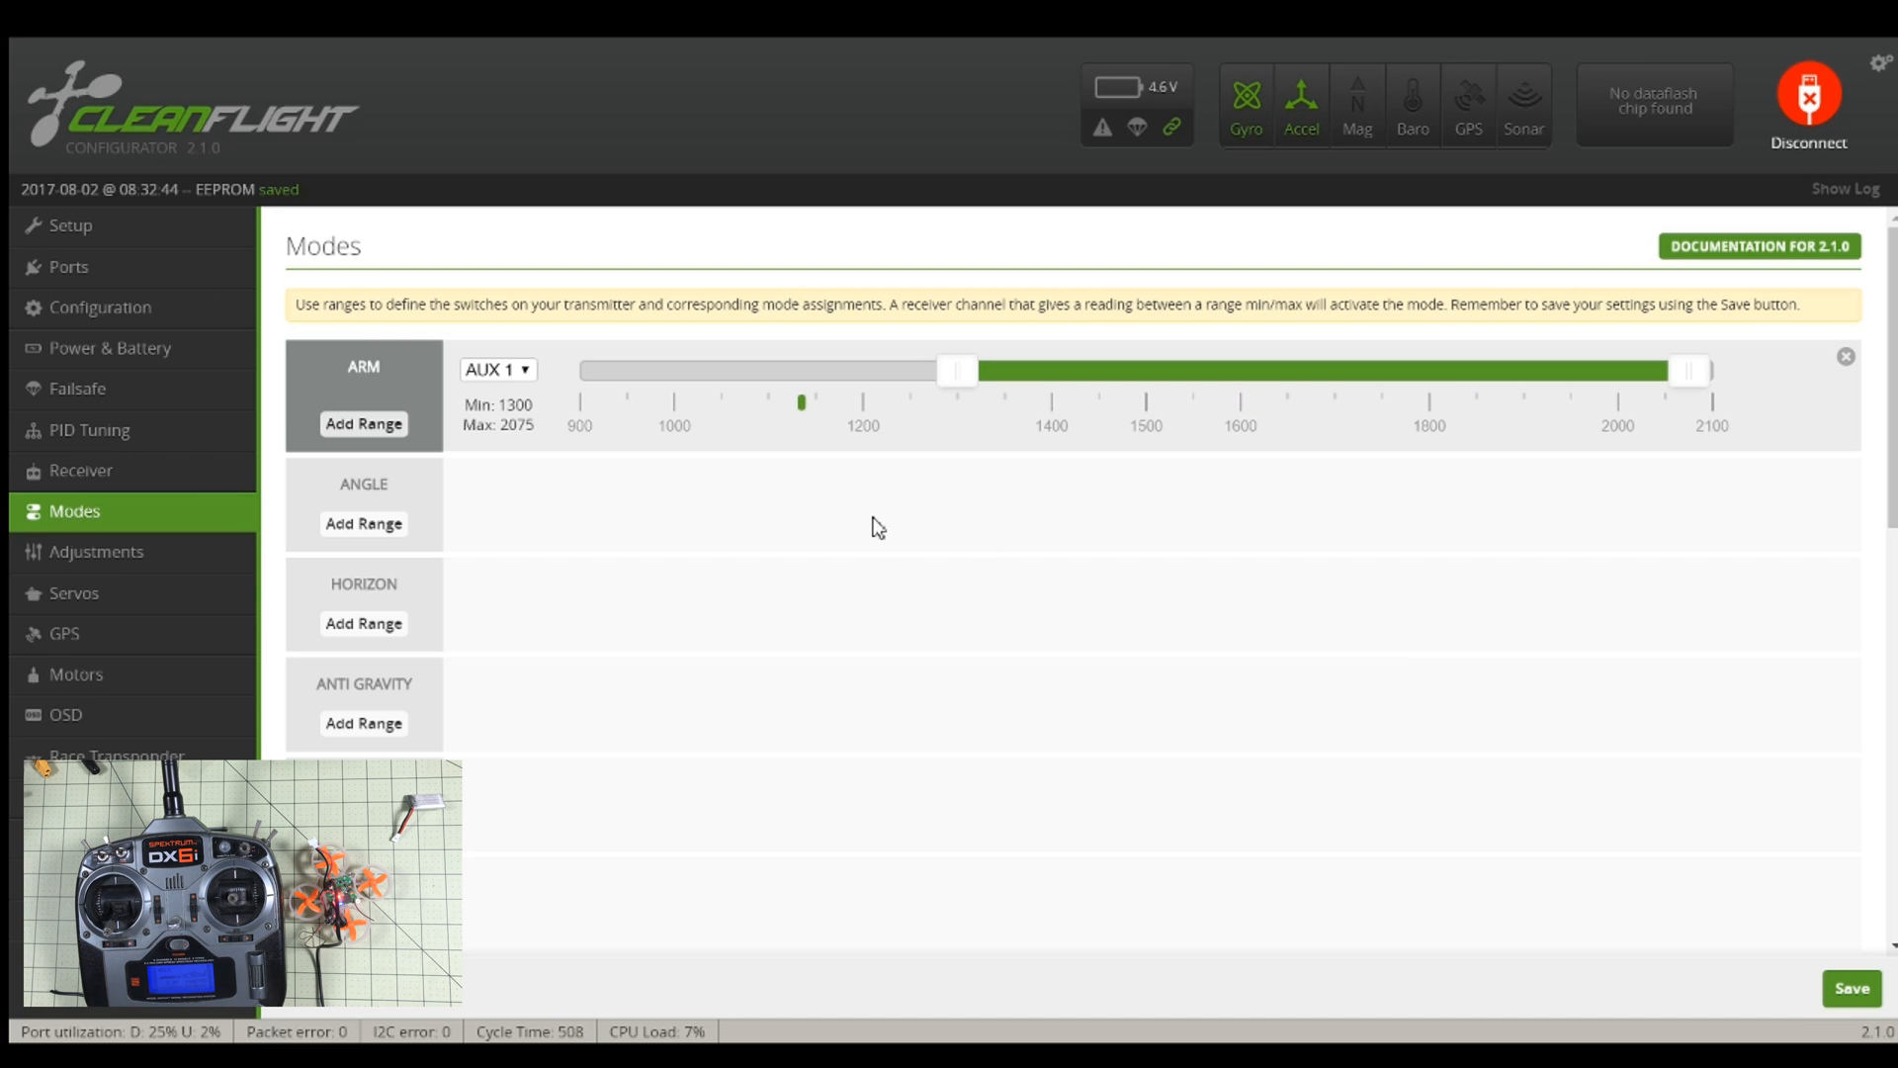
# Step: Set receiver Stick Min to 1150, save, and confirm ARM mode shows active
pyautogui.click(83, 470)
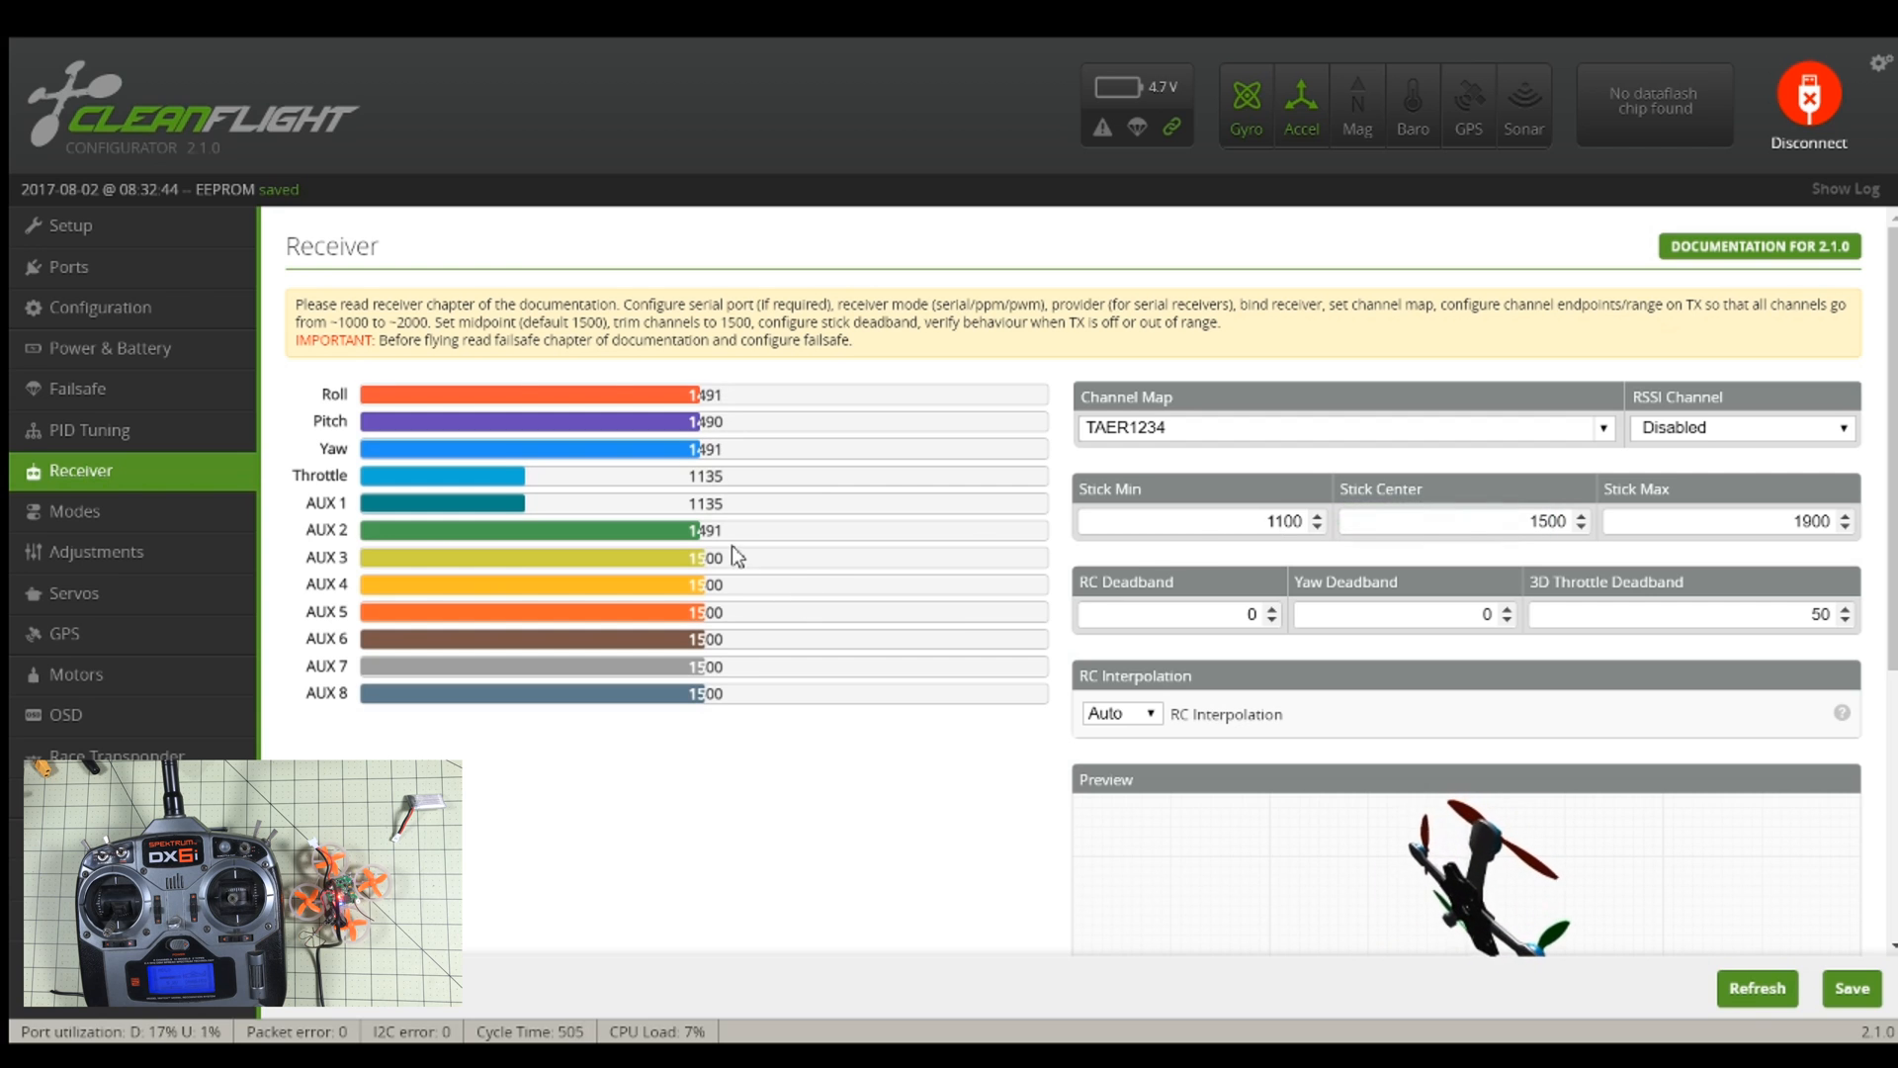
pyautogui.moveTo(1248, 532)
pyautogui.write('1150')
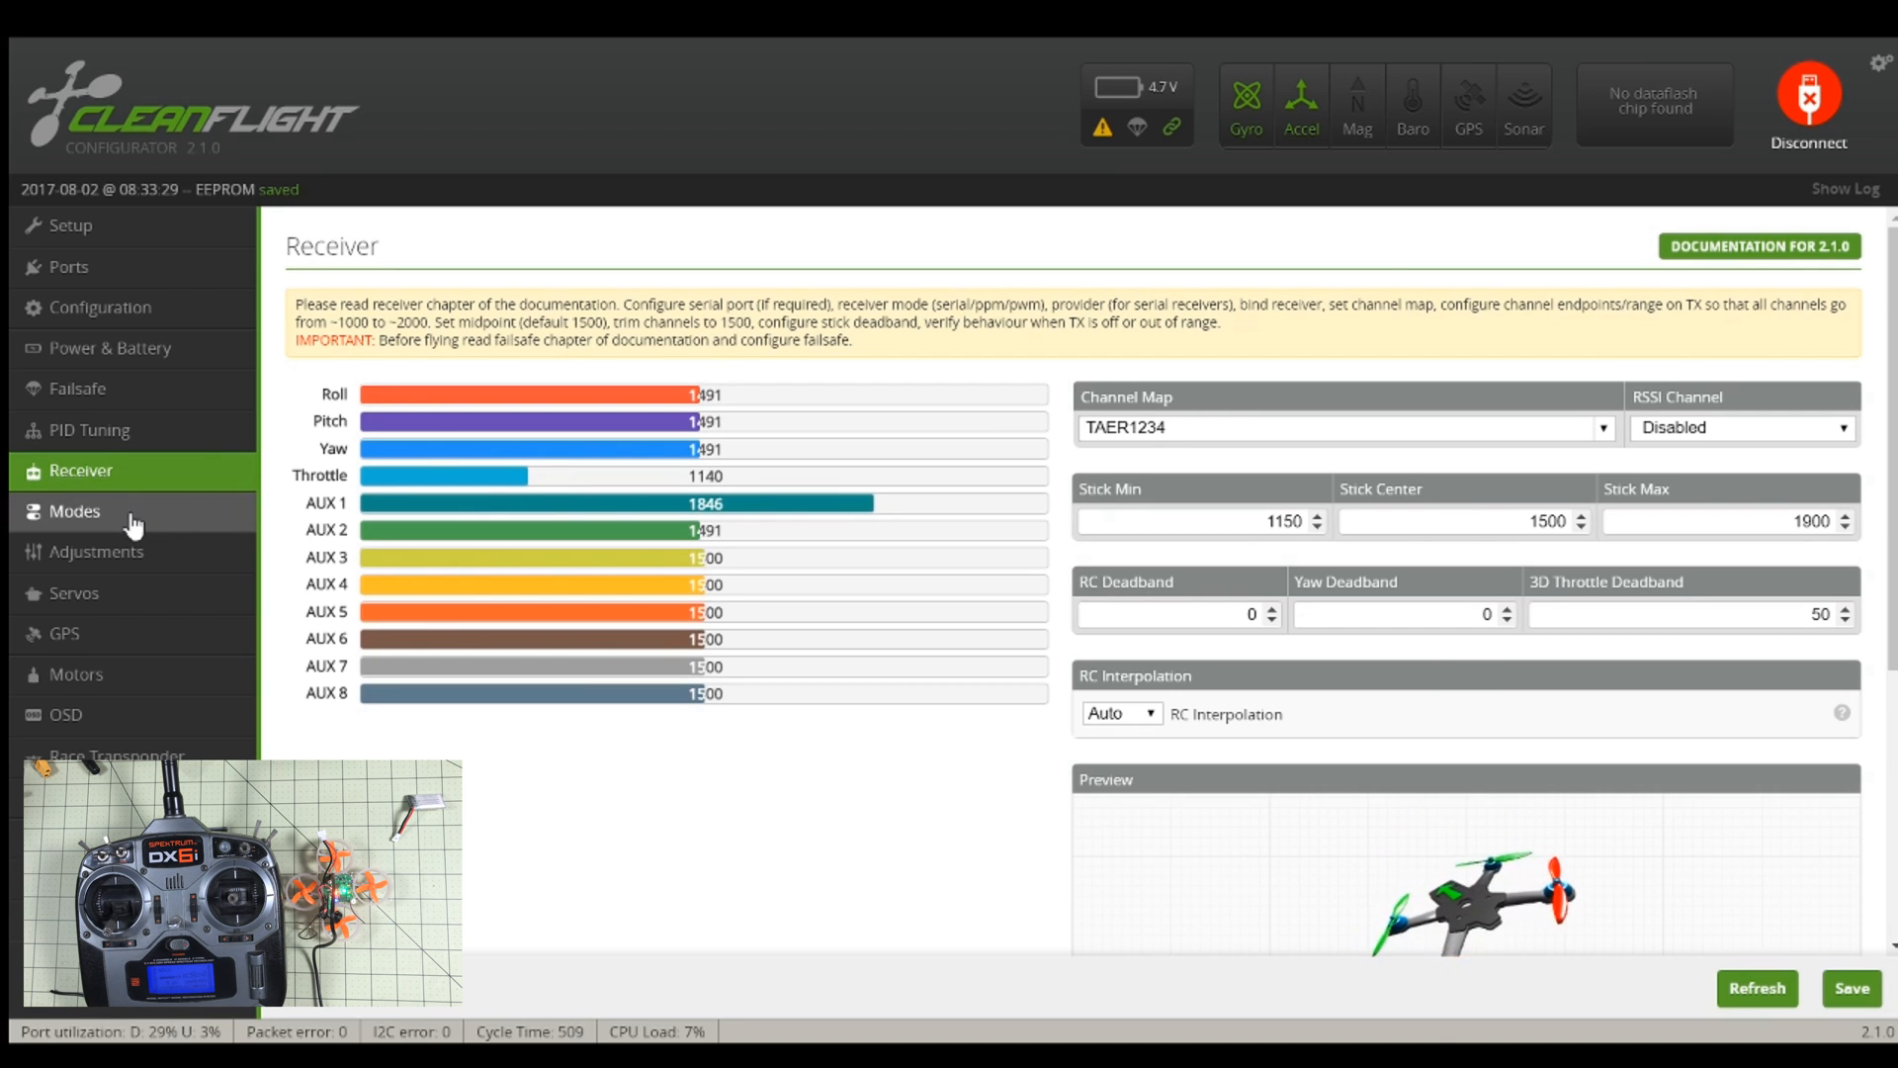
pyautogui.click(74, 512)
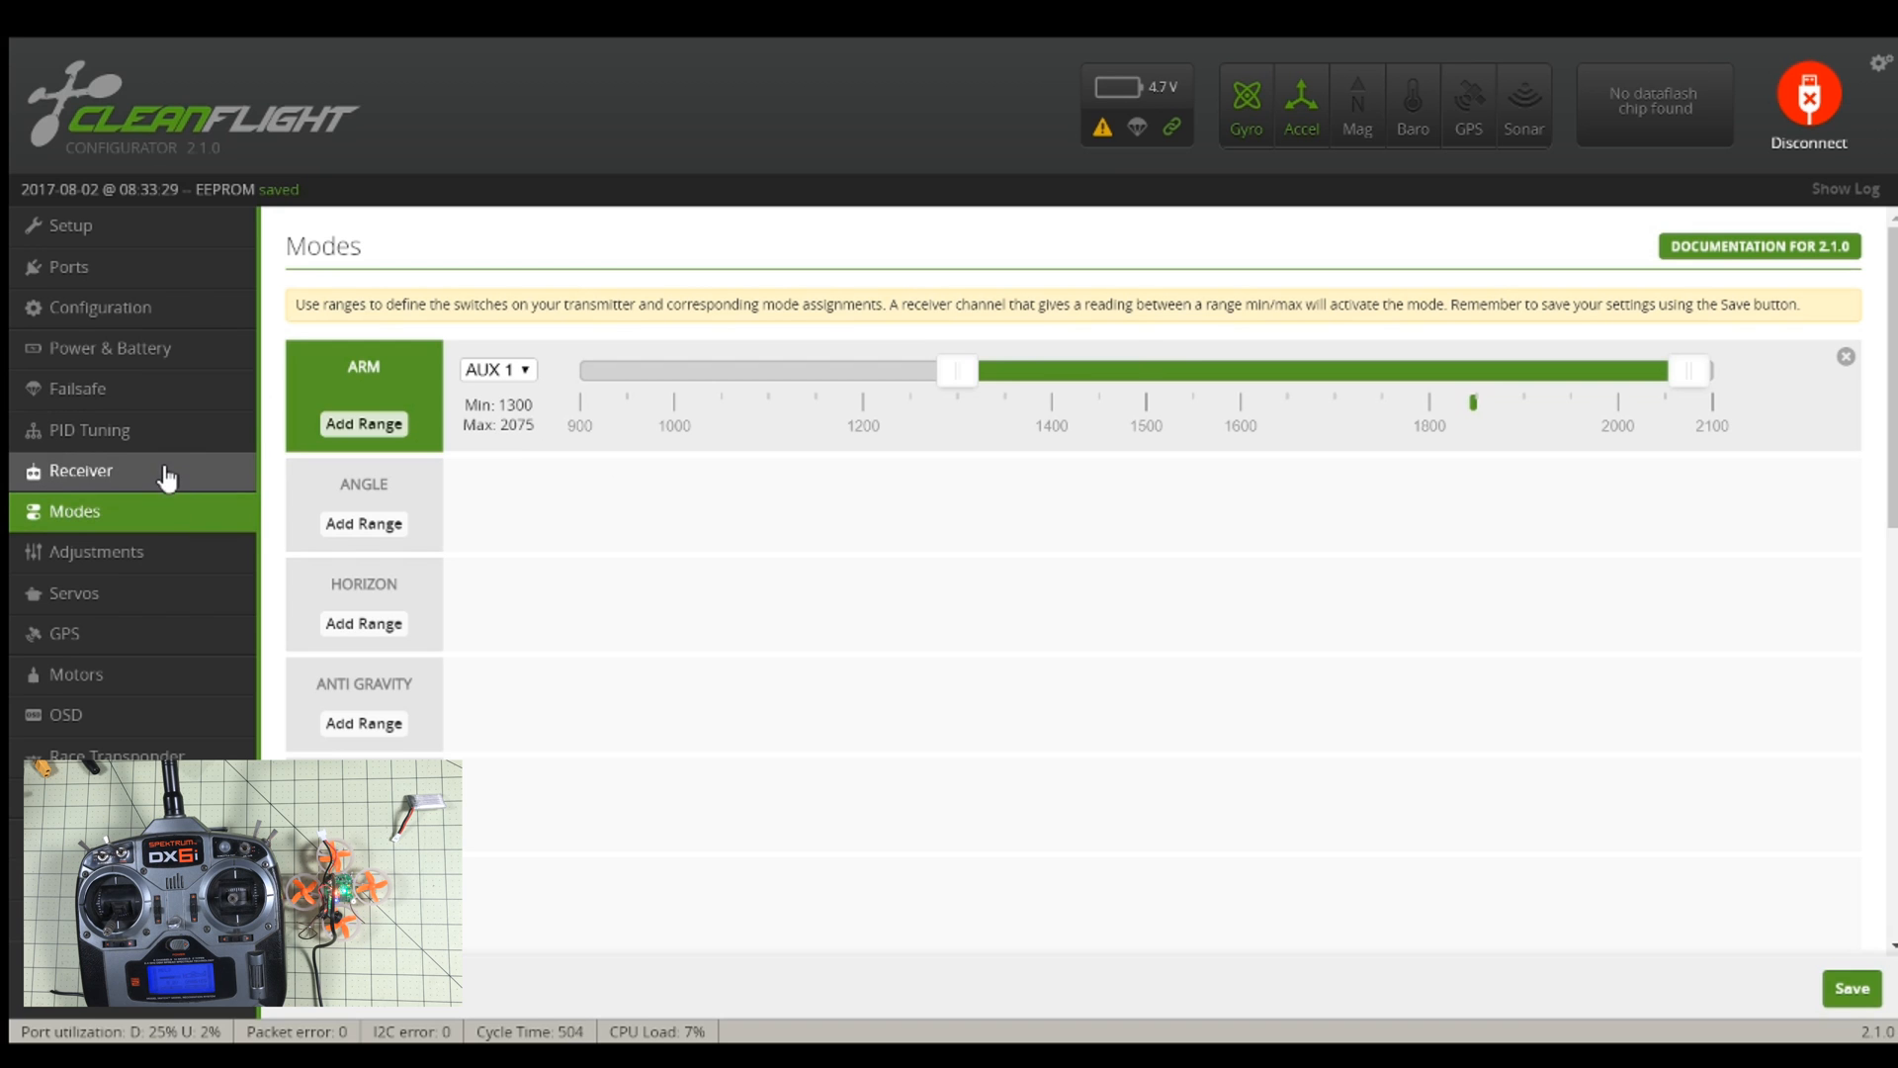
pyautogui.click(81, 471)
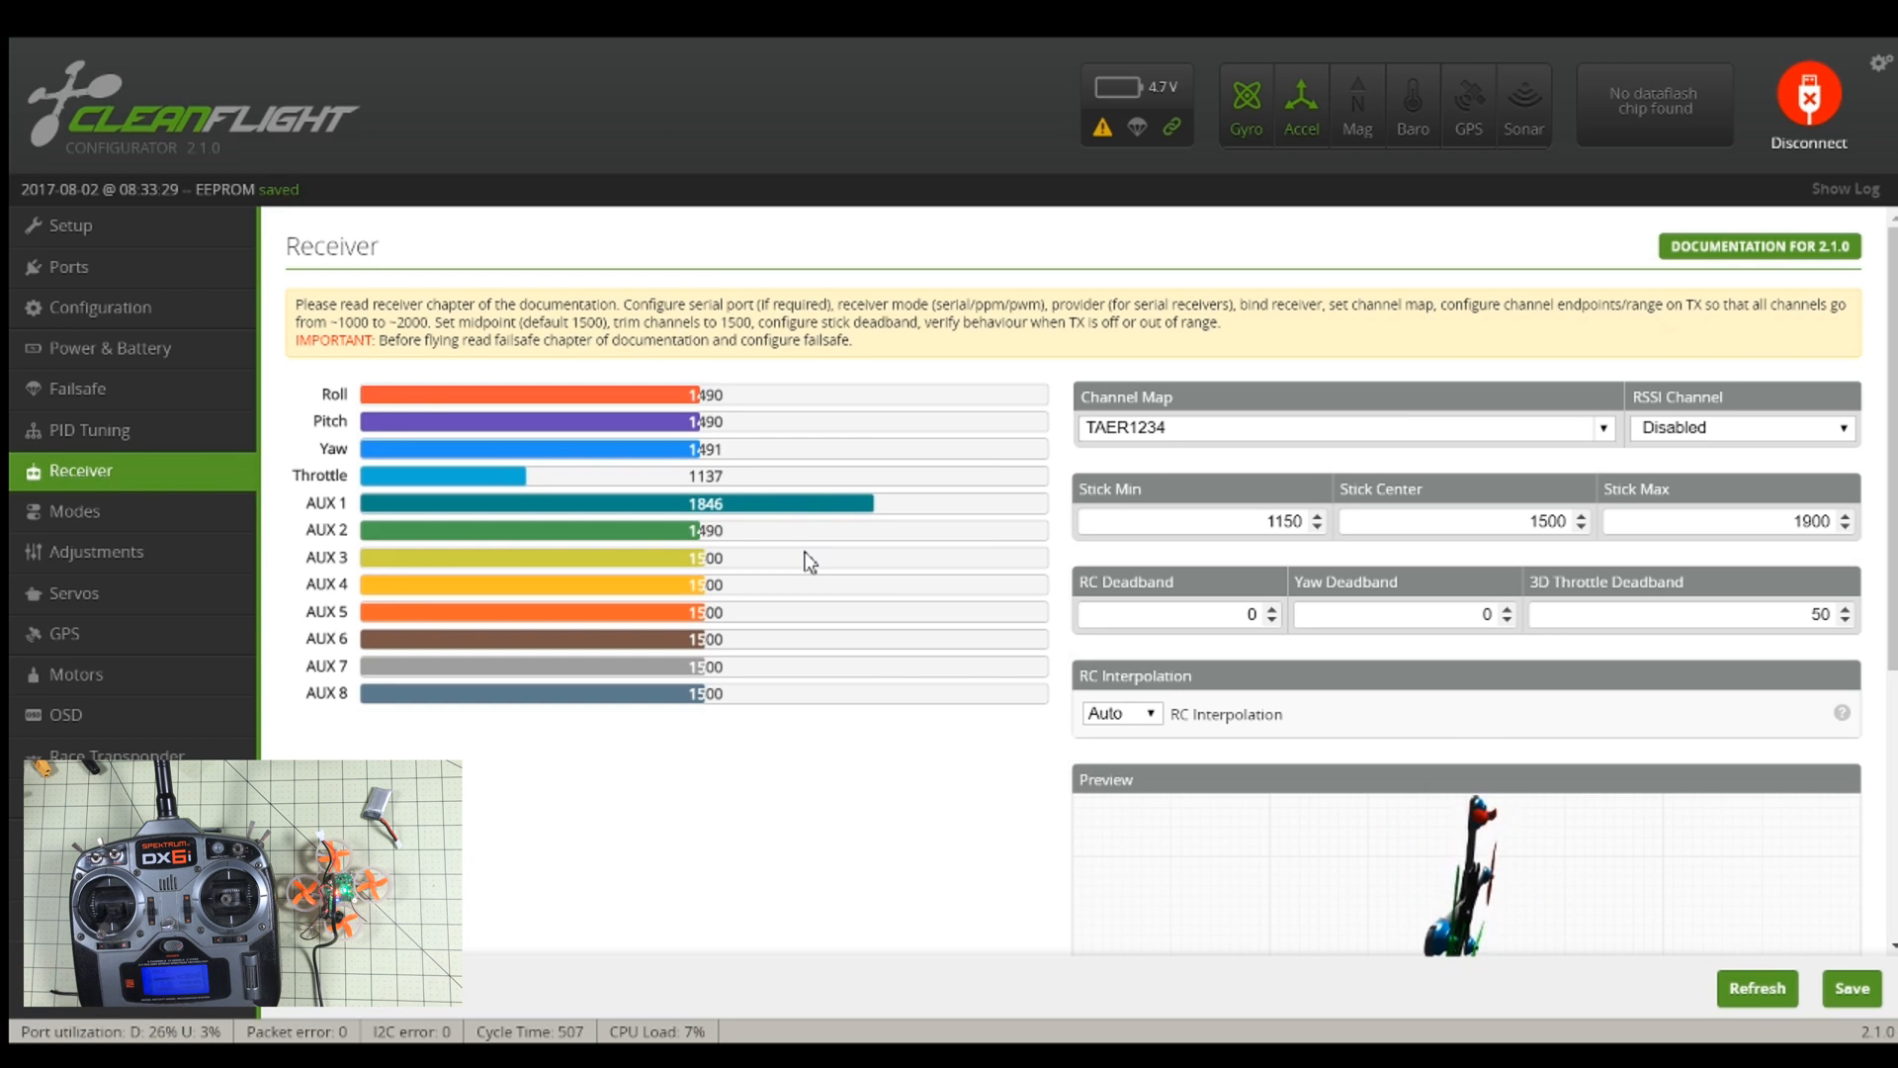
# Step: Add an ANGLE mode range on AUX 1 spanning 900 to 2100
pyautogui.click(75, 511)
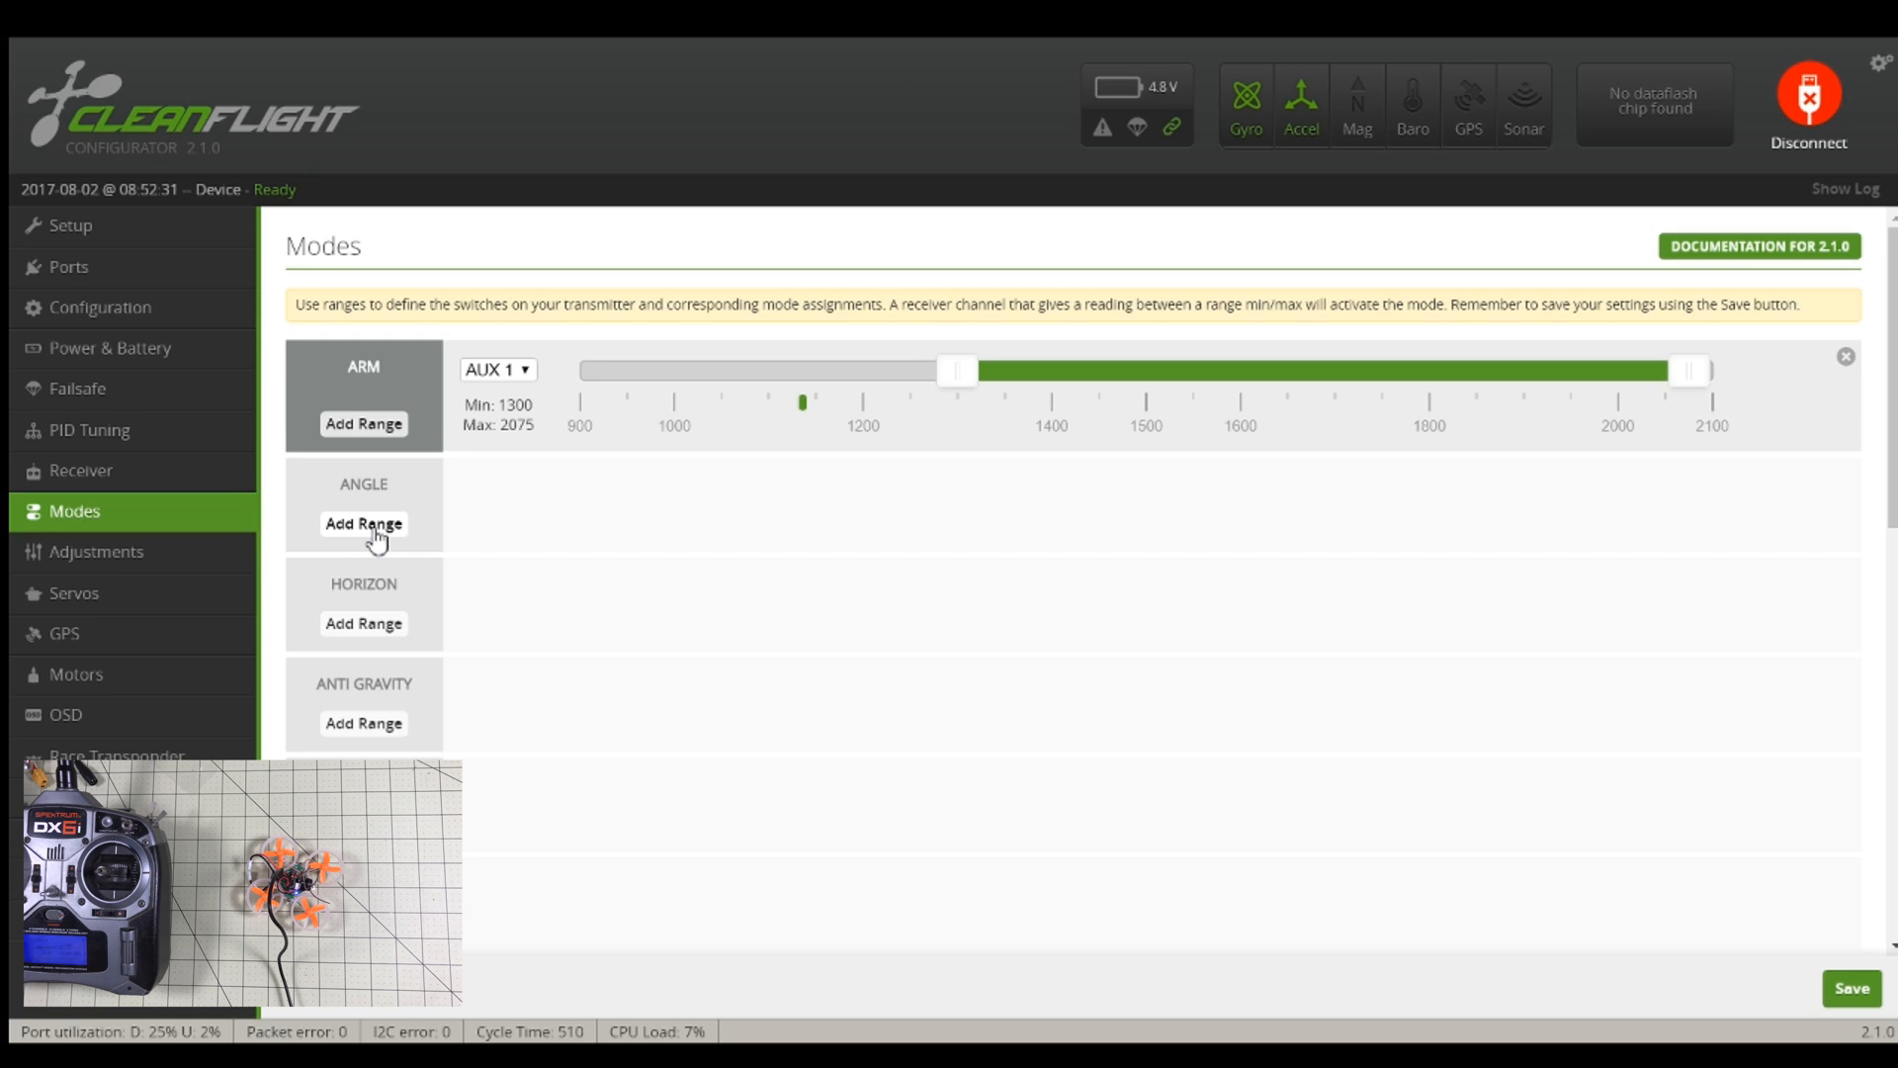
pyautogui.click(363, 523)
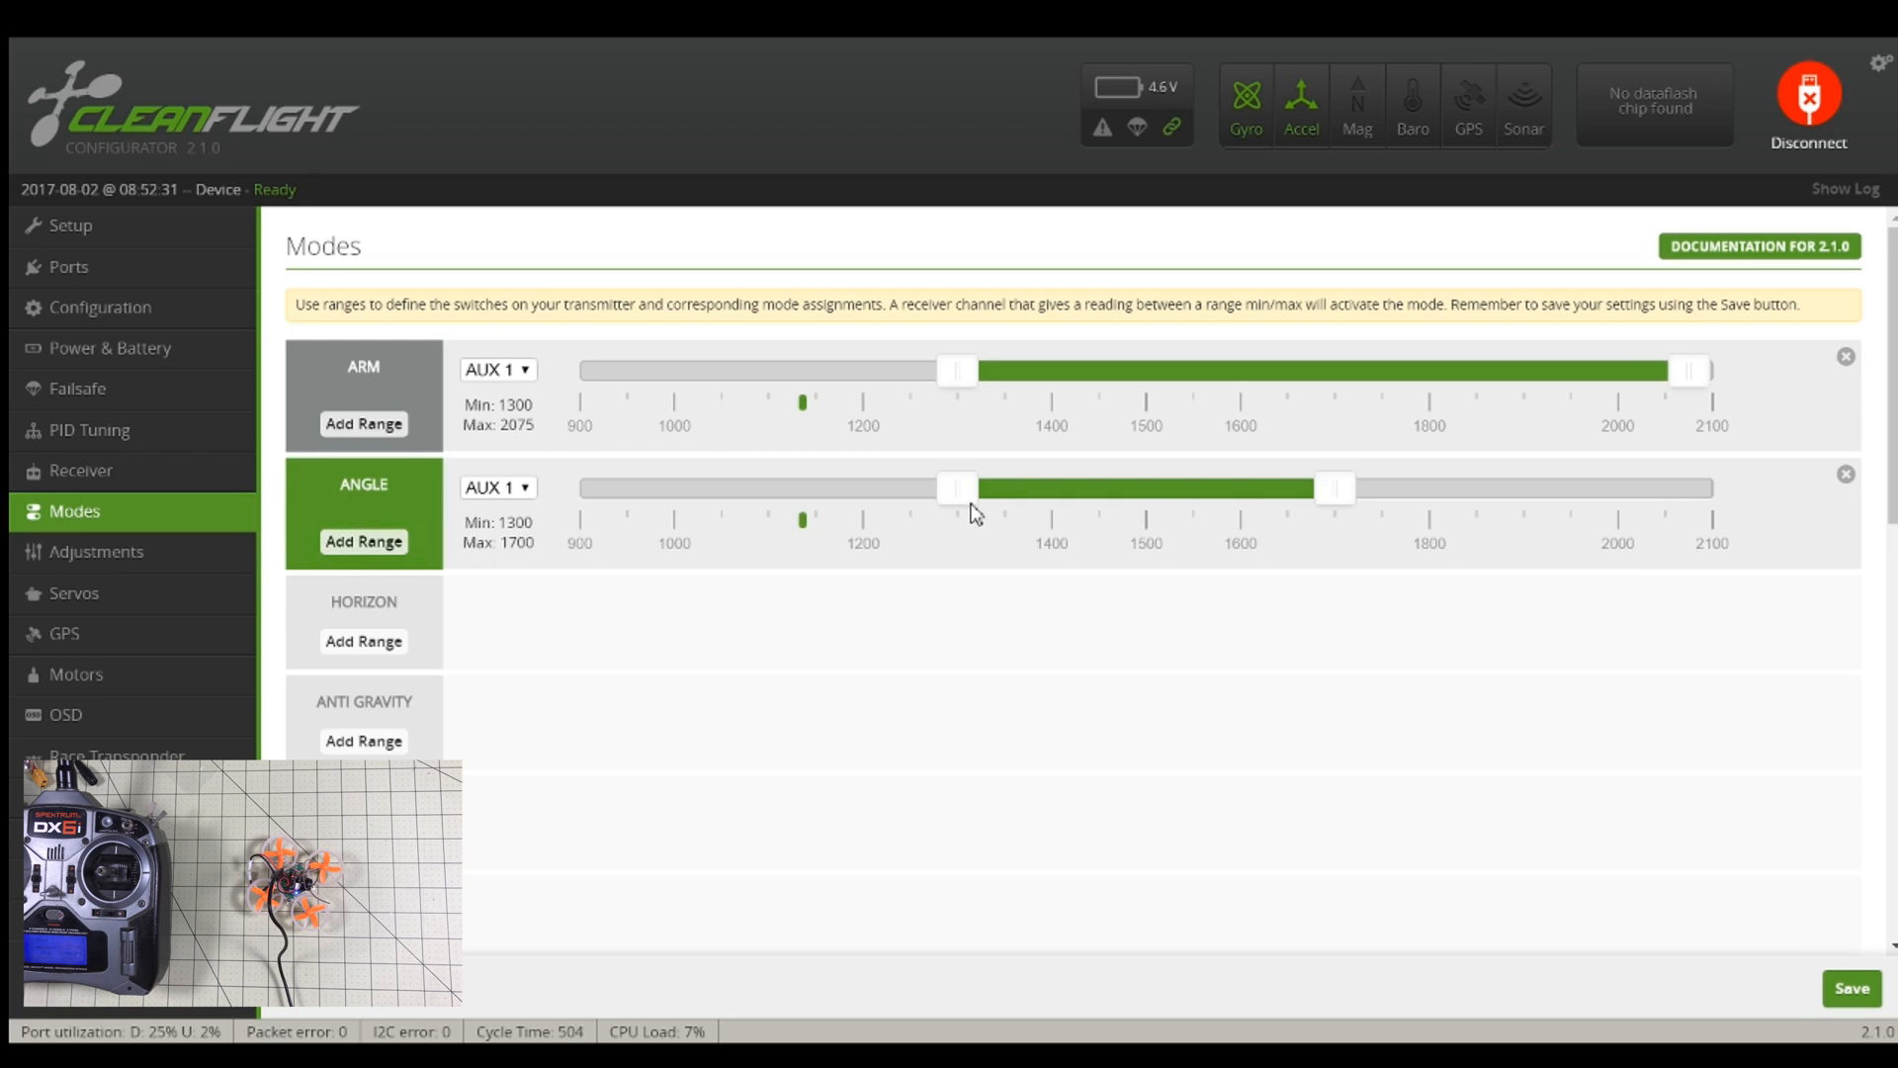
pyautogui.moveTo(955, 484)
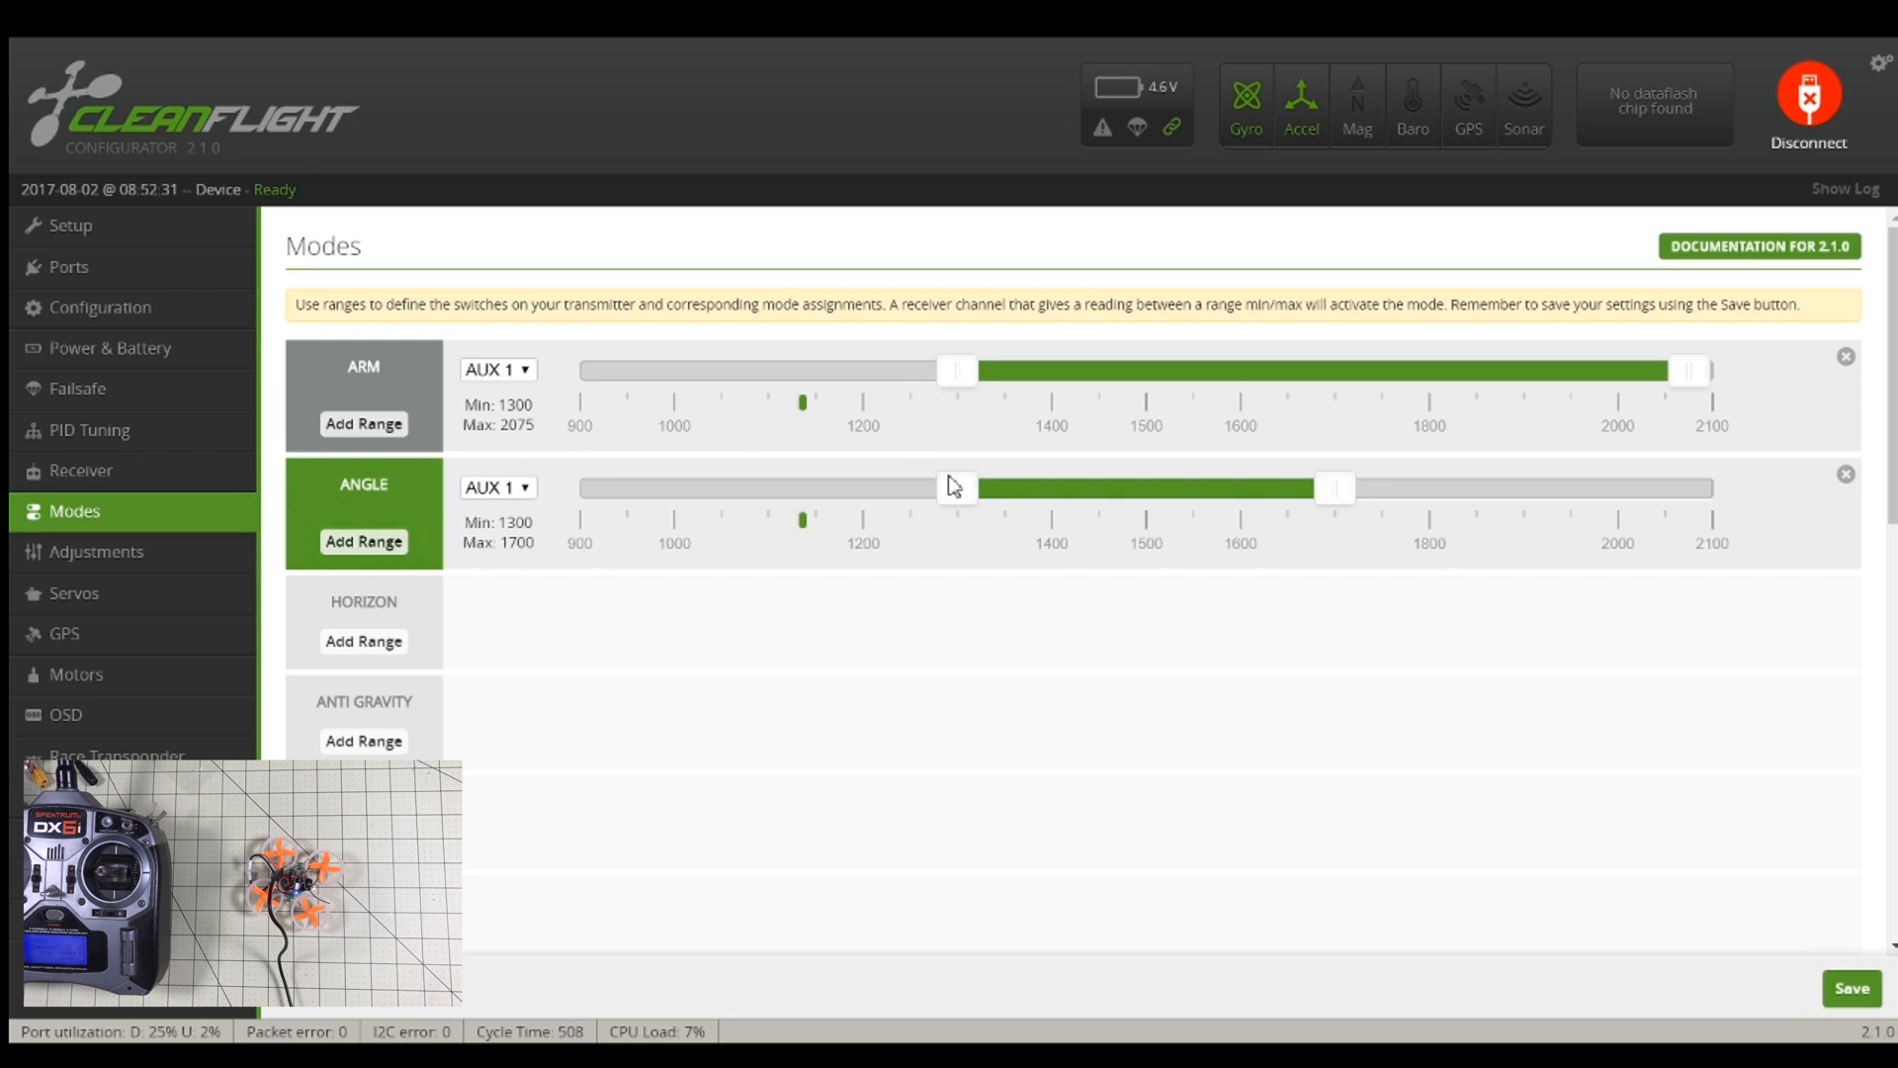
pyautogui.moveTo(957, 487); pyautogui.dragTo(579, 488)
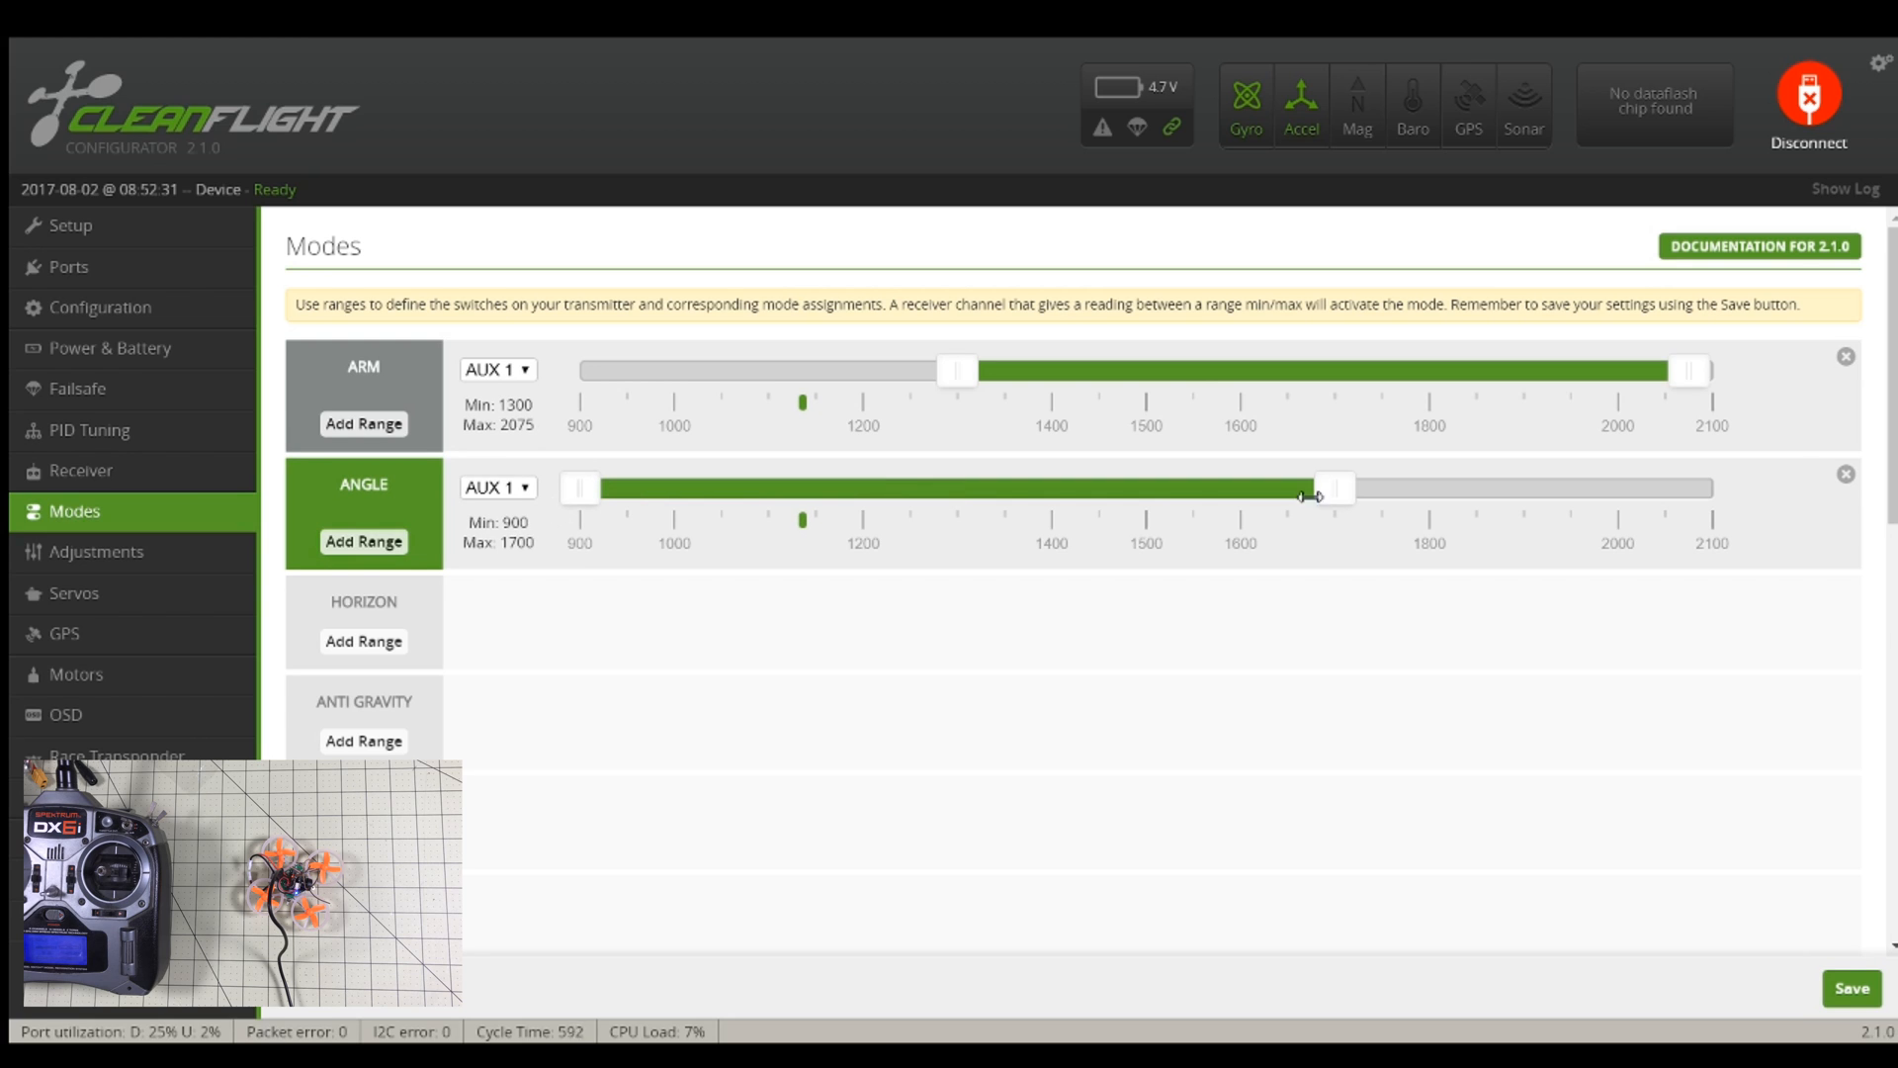
pyautogui.moveTo(1332, 487); pyautogui.dragTo(1714, 488)
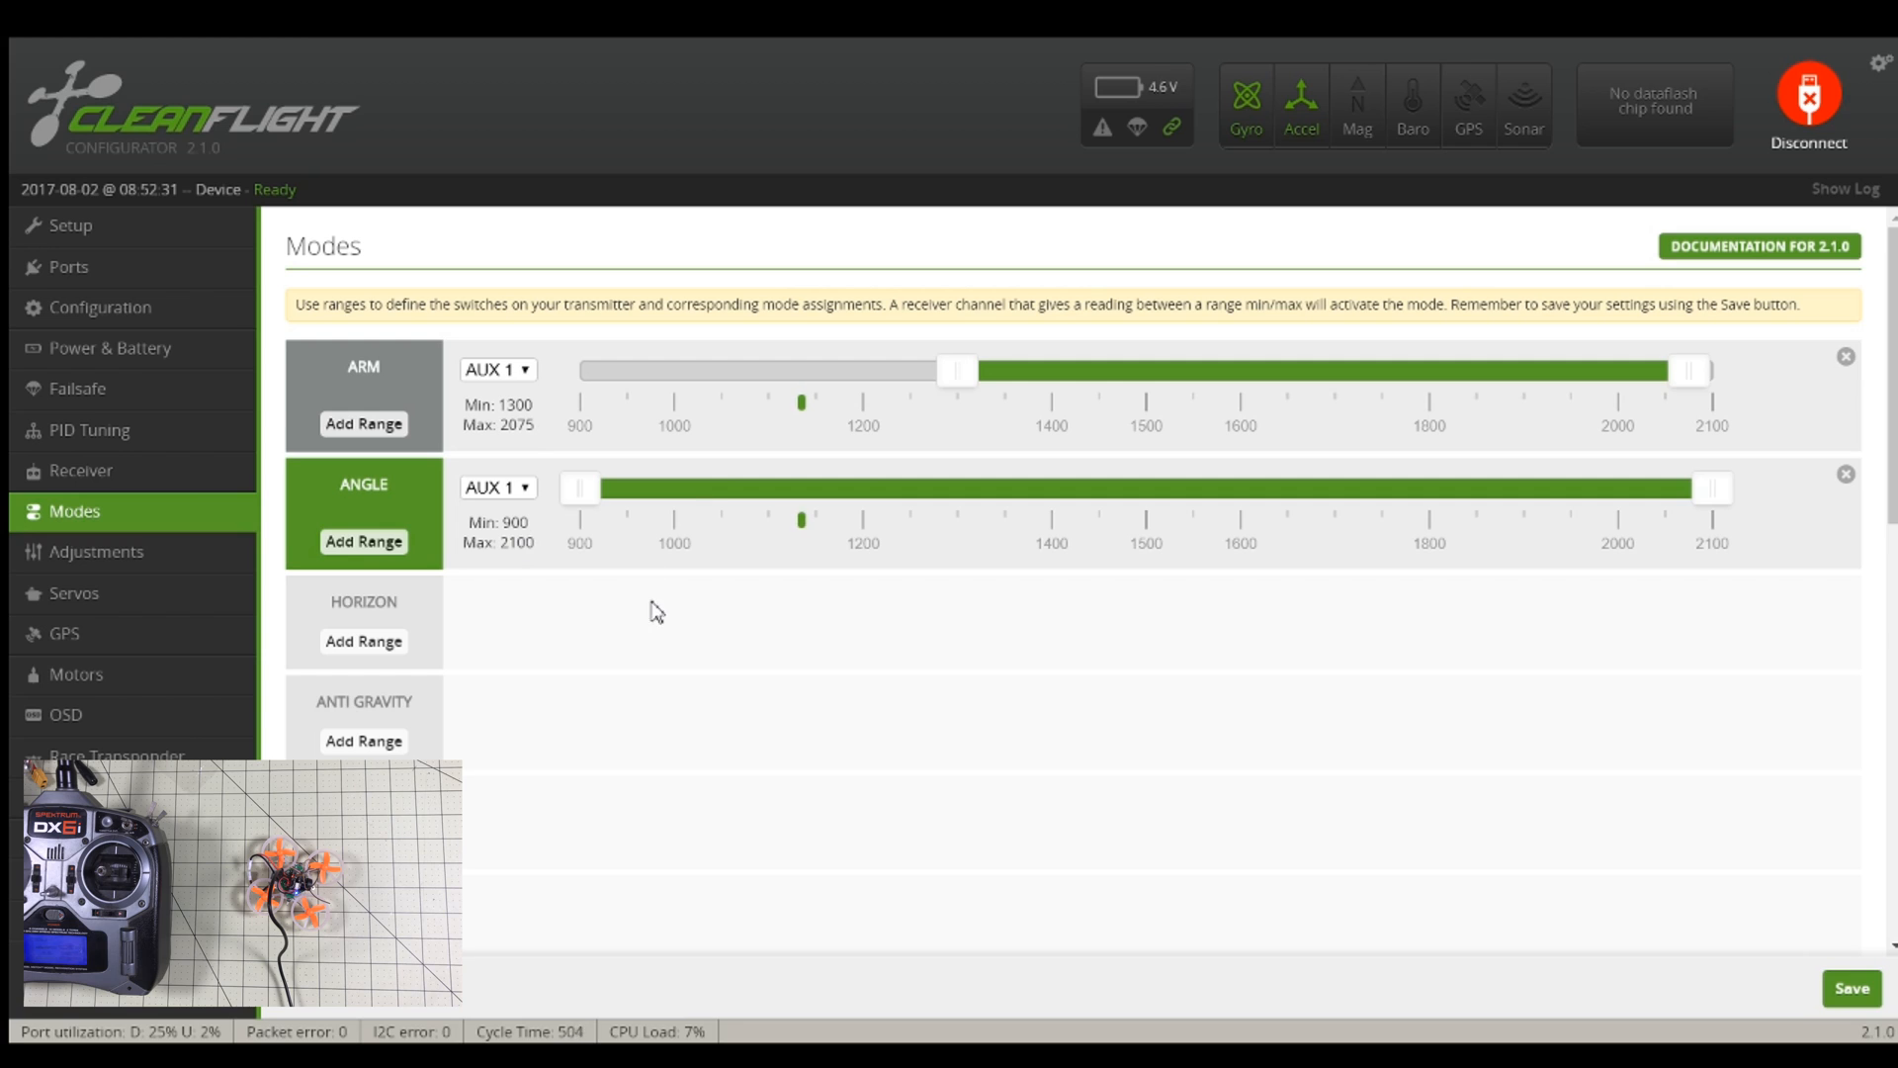
pyautogui.moveTo(792, 689)
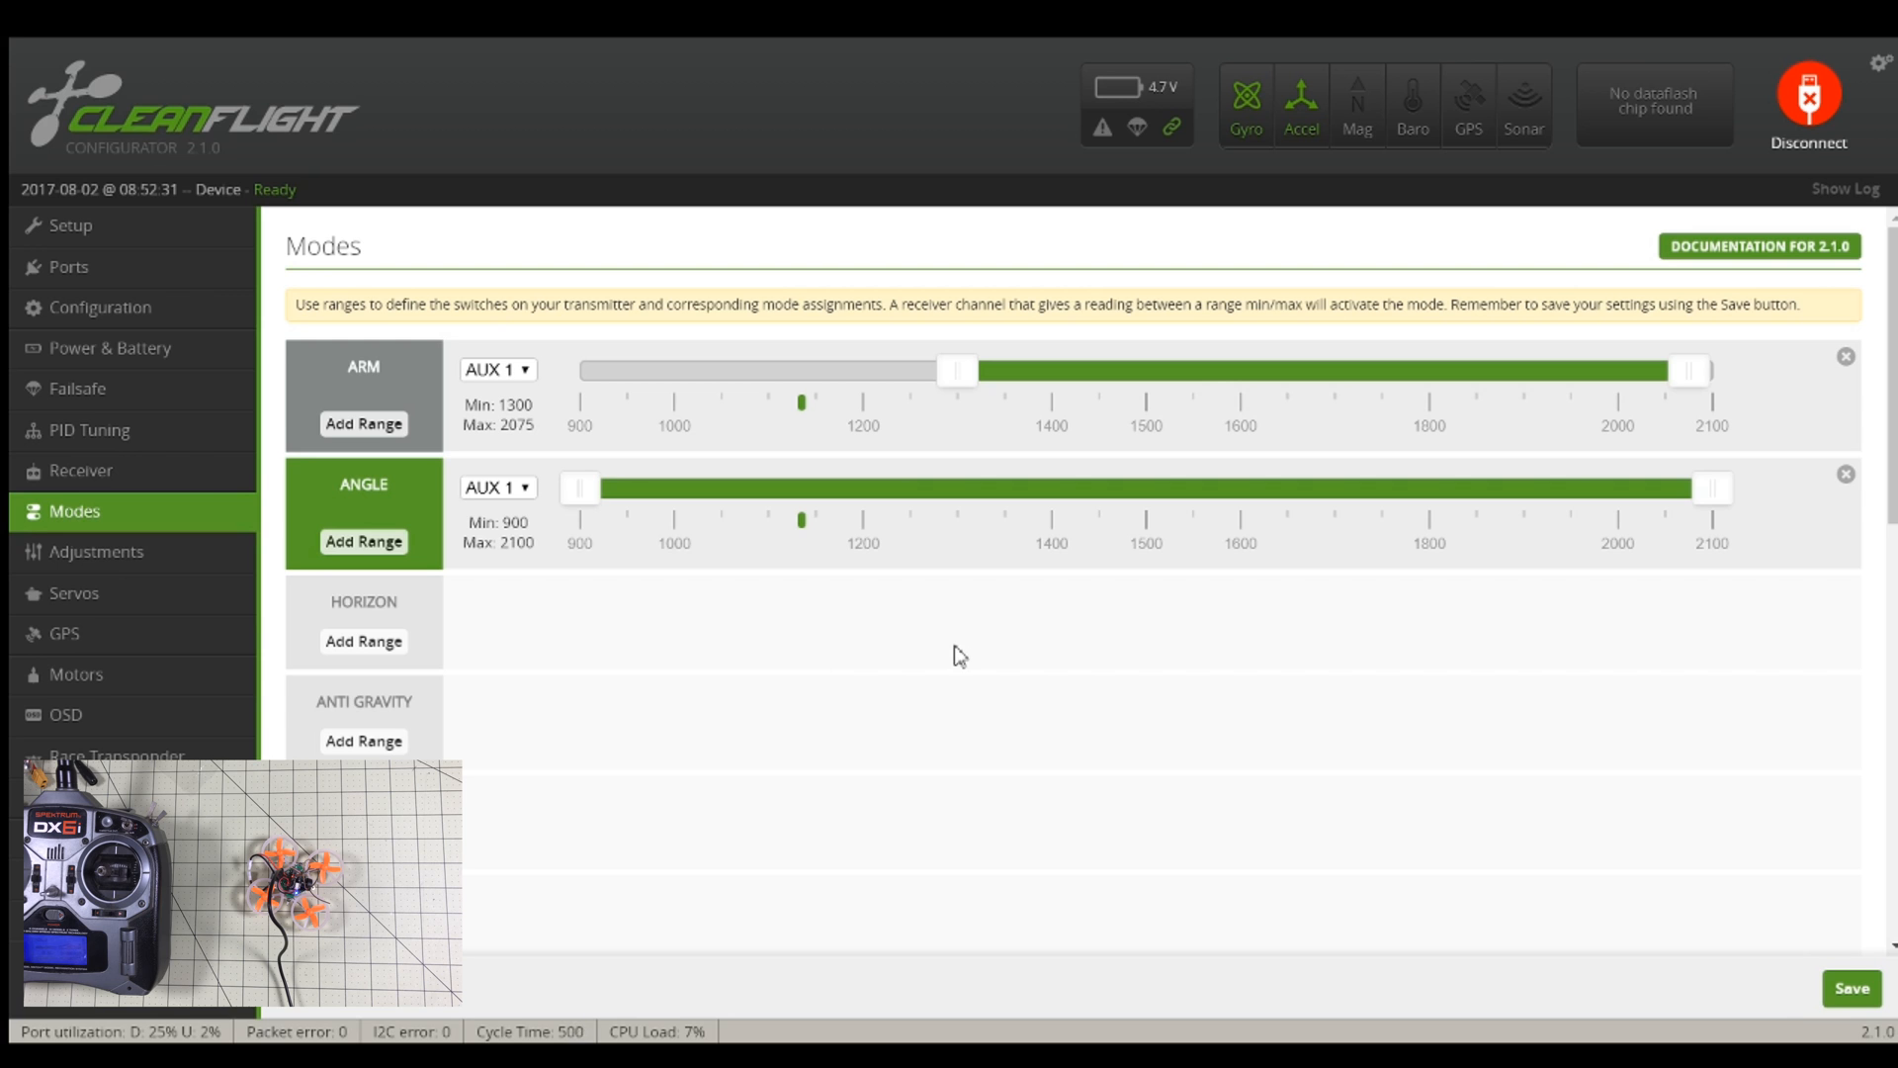
pyautogui.click(83, 471)
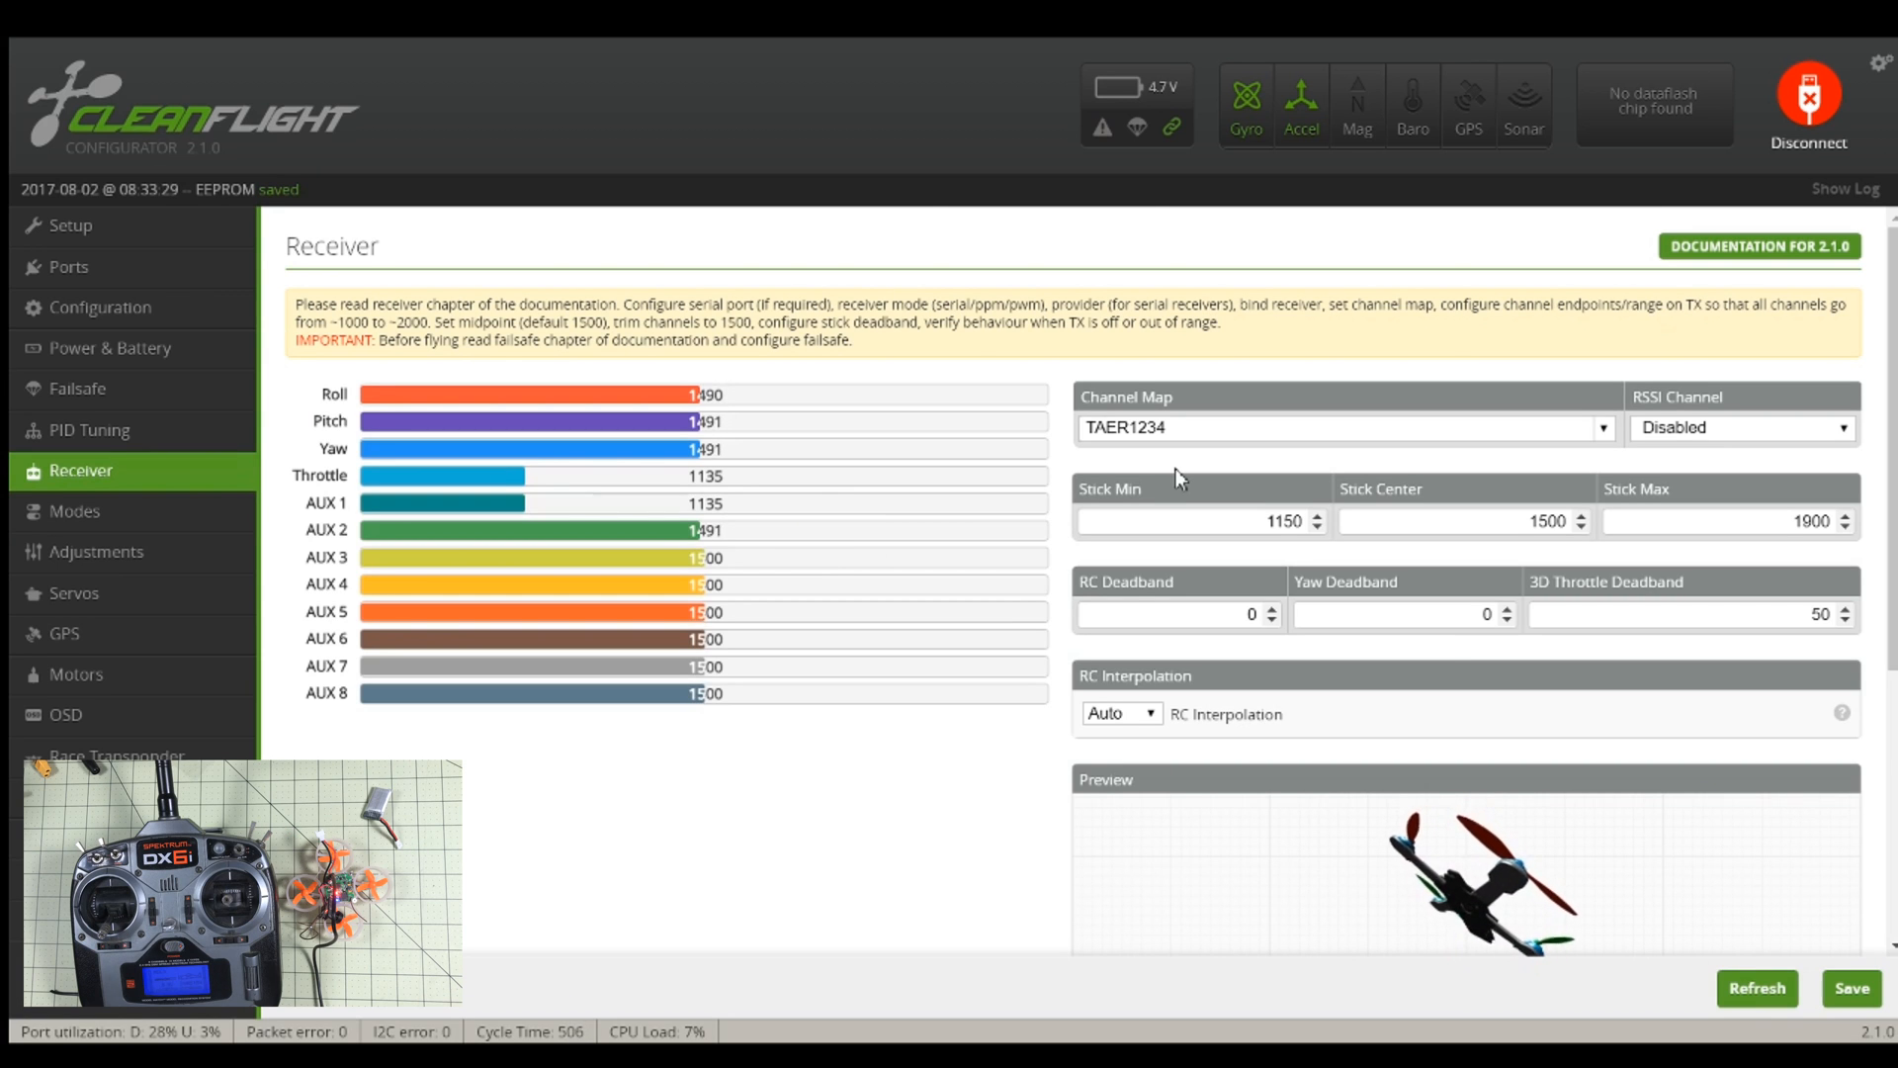